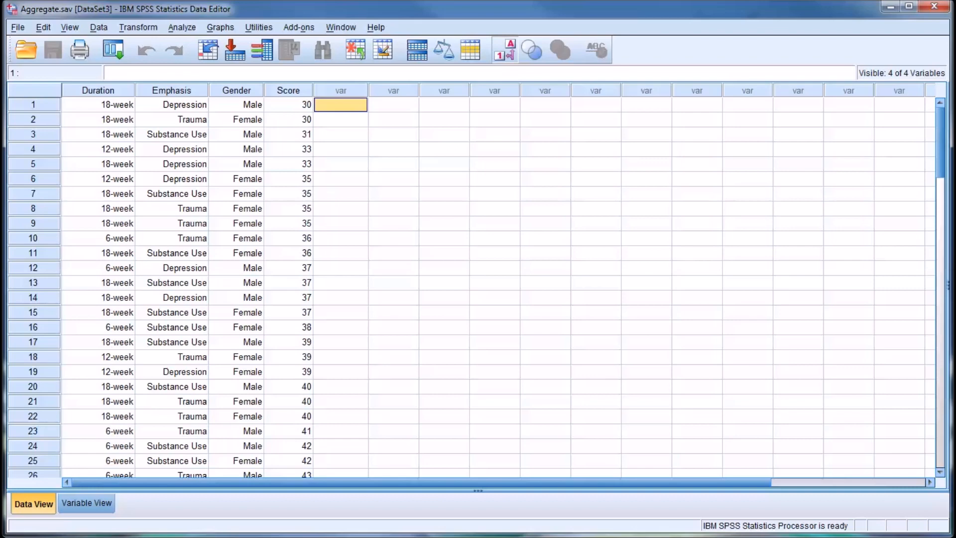
{"action": "mouse_move", "coordinate": [282, 271]}
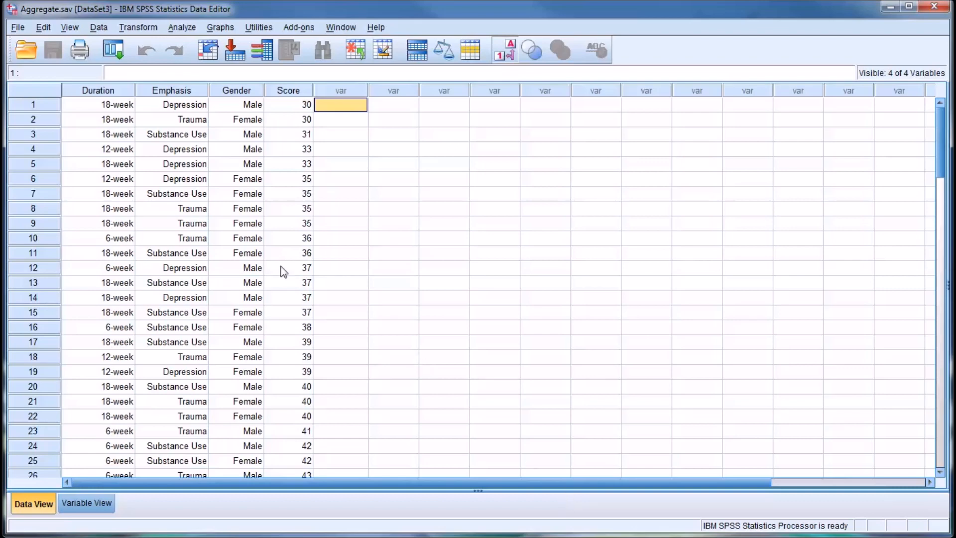
{"action": "mouse_move", "coordinate": [282, 271]}
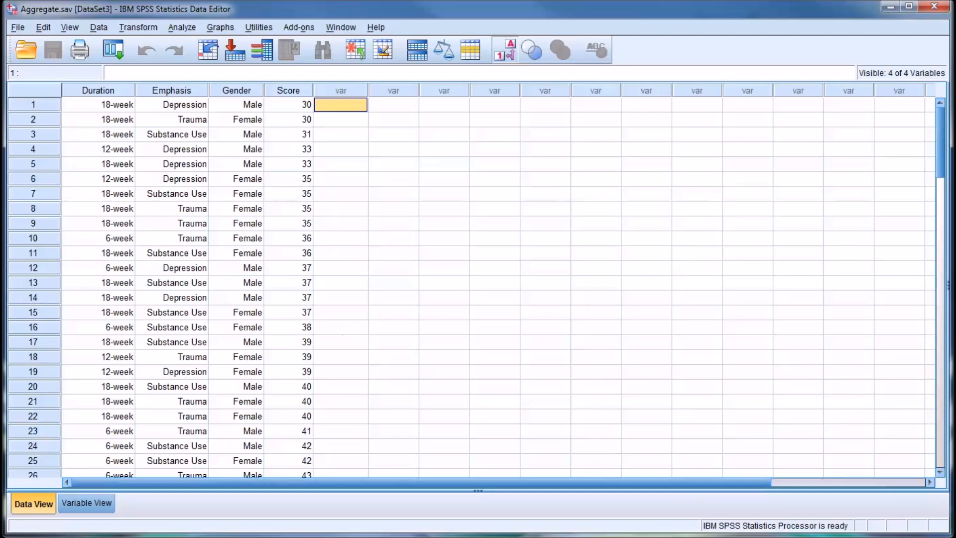
{"action": "mouse_move", "coordinate": [196, 124]}
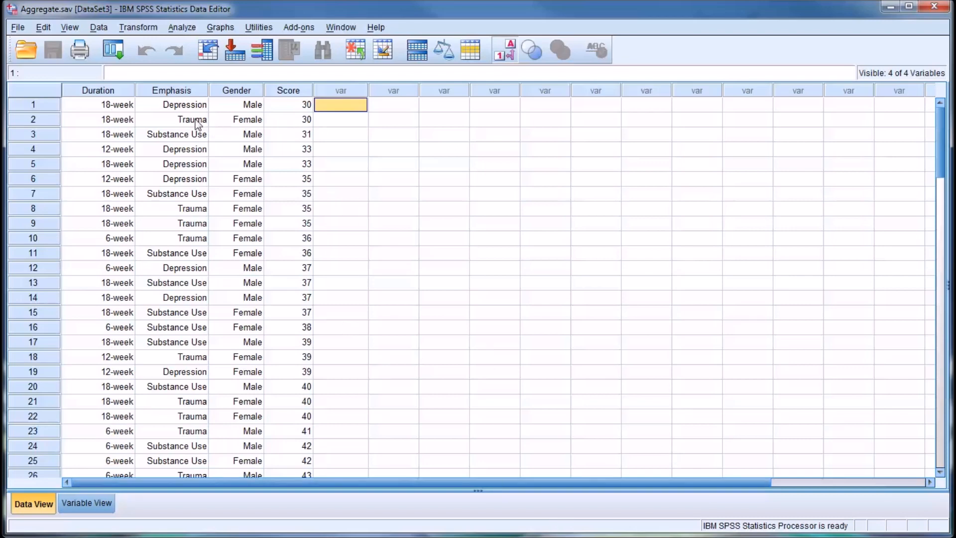
Review the Duration, Emphasis, Gender and Score columns of the dataset.
{"action": "left_click", "coordinate": [99, 89]}
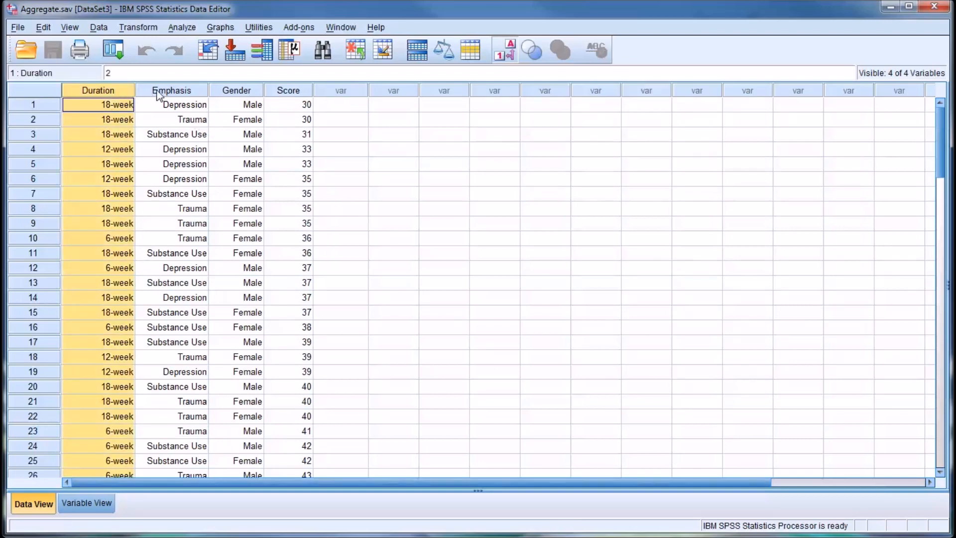
{"action": "left_click", "coordinate": [287, 104]}
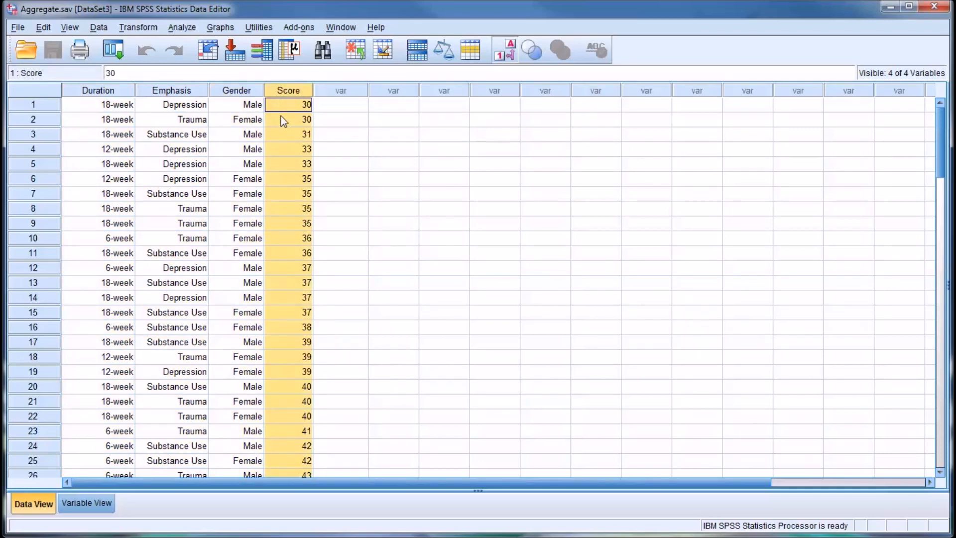
{"action": "left_click", "coordinate": [98, 104]}
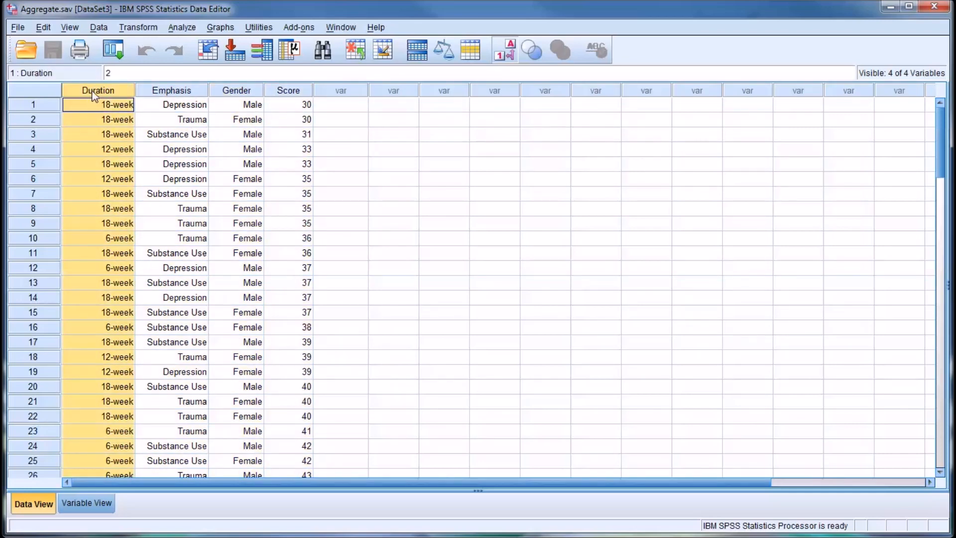
{"action": "mouse_move", "coordinate": [109, 101]}
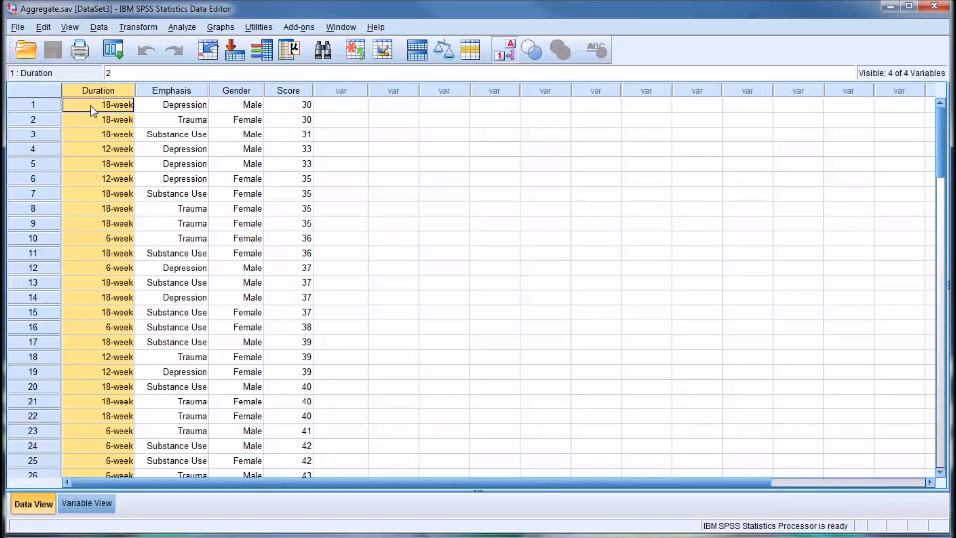
{"action": "left_click", "coordinate": [171, 104]}
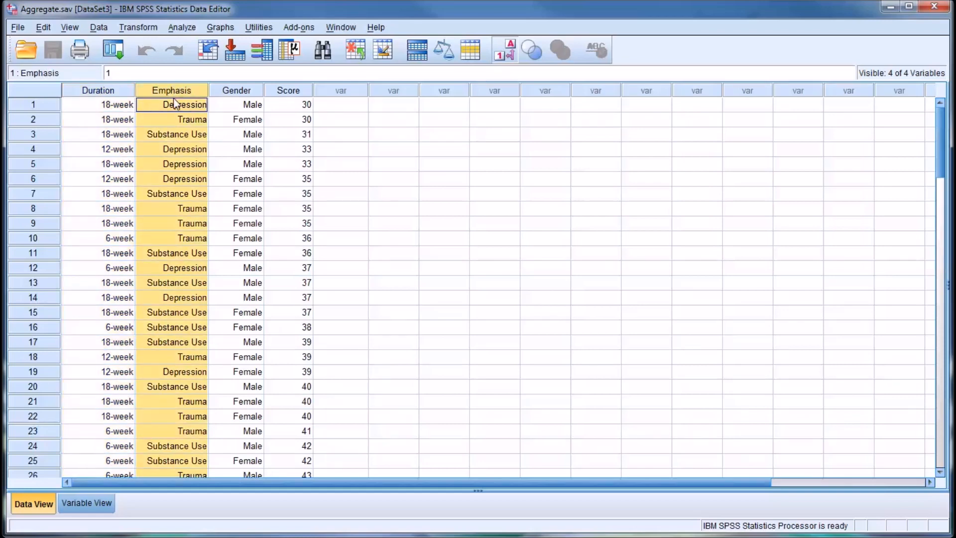
{"action": "mouse_move", "coordinate": [220, 115]}
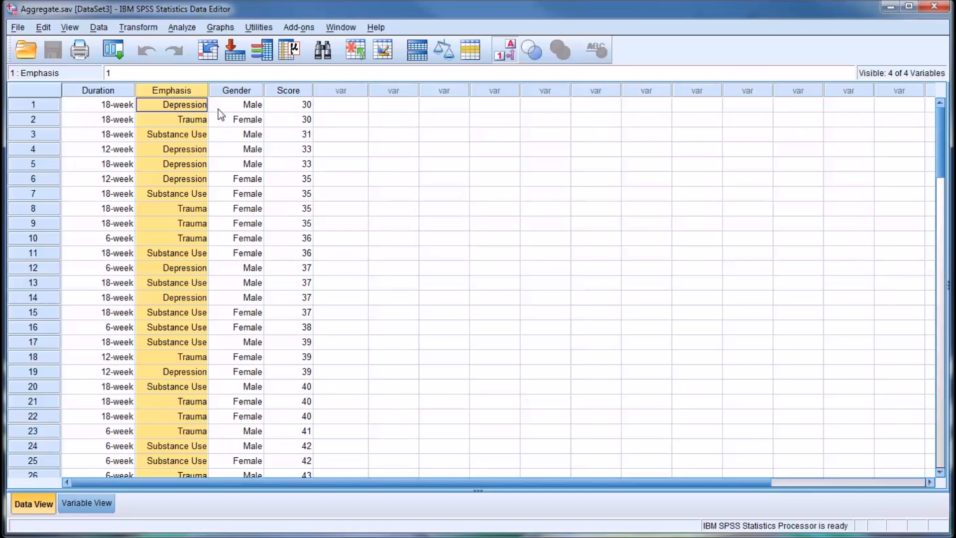
{"action": "mouse_move", "coordinate": [204, 109]}
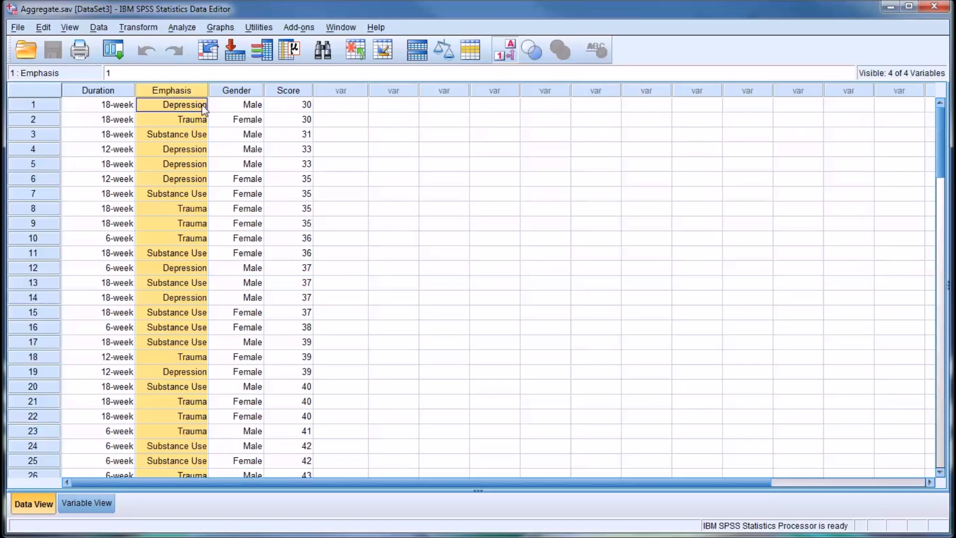
{"action": "mouse_move", "coordinate": [215, 112]}
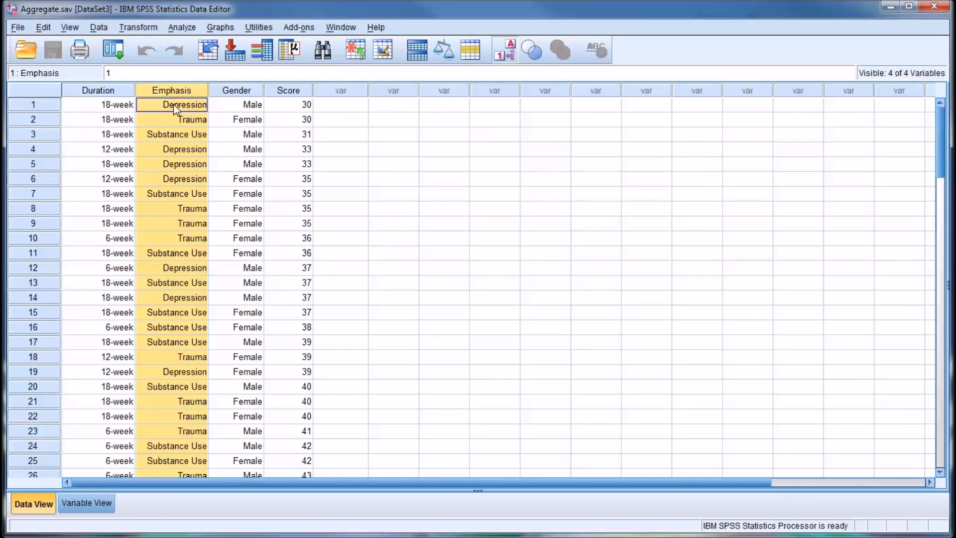
{"action": "mouse_move", "coordinate": [165, 125]}
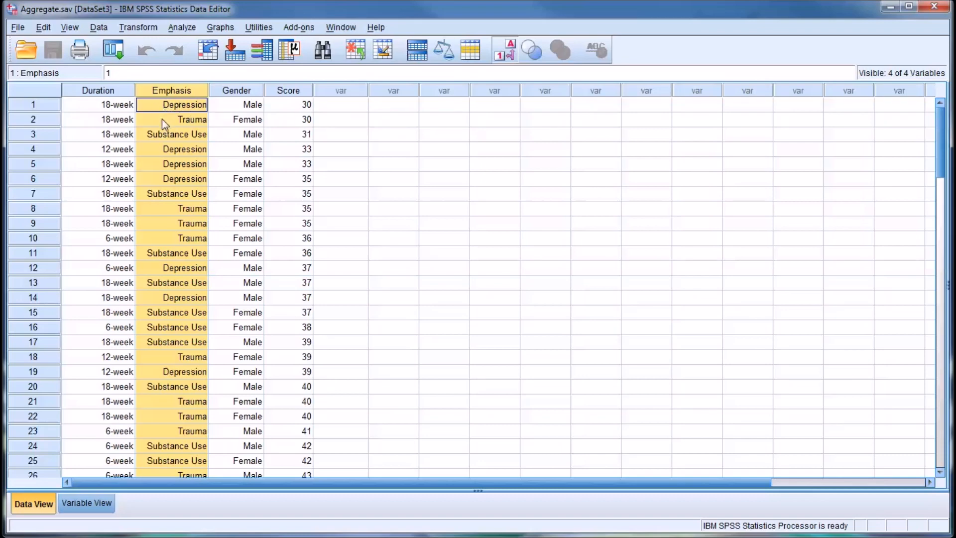
{"action": "mouse_move", "coordinate": [158, 139]}
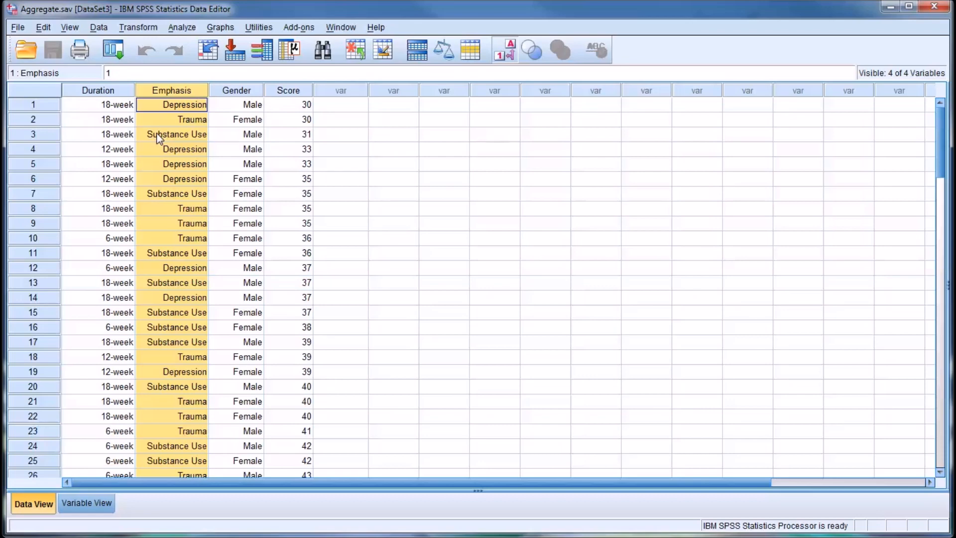
{"action": "left_click", "coordinate": [236, 104]}
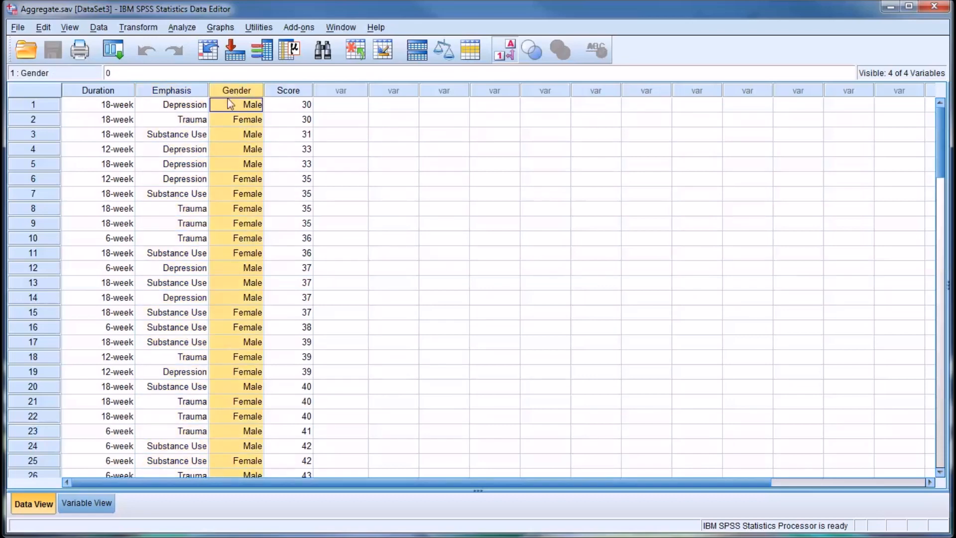
{"action": "mouse_move", "coordinate": [230, 112]}
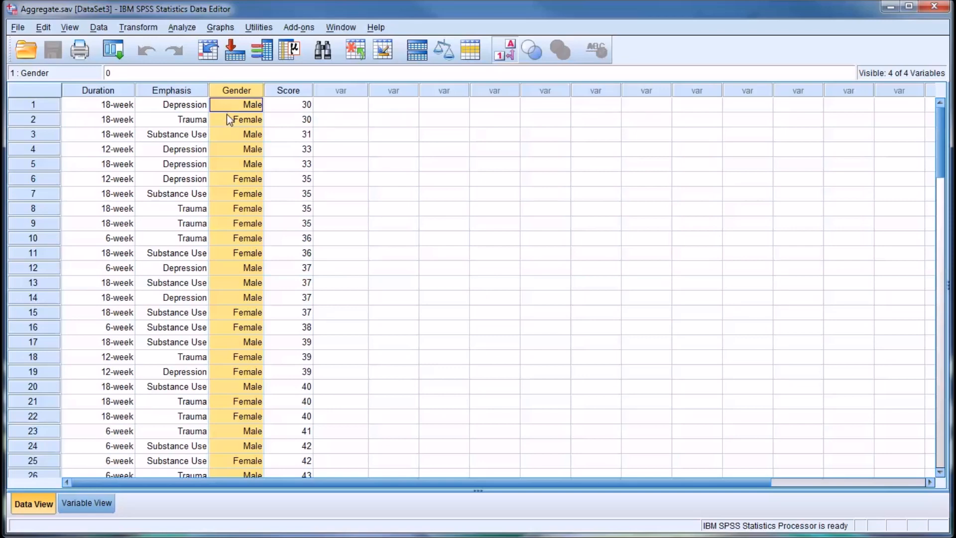
{"action": "left_click", "coordinate": [287, 104]}
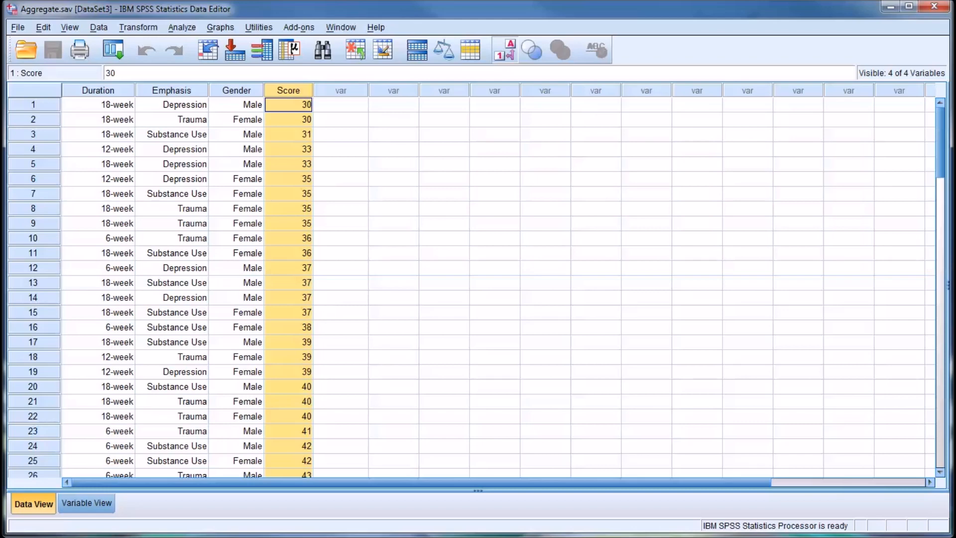
{"action": "mouse_move", "coordinate": [520, 270]}
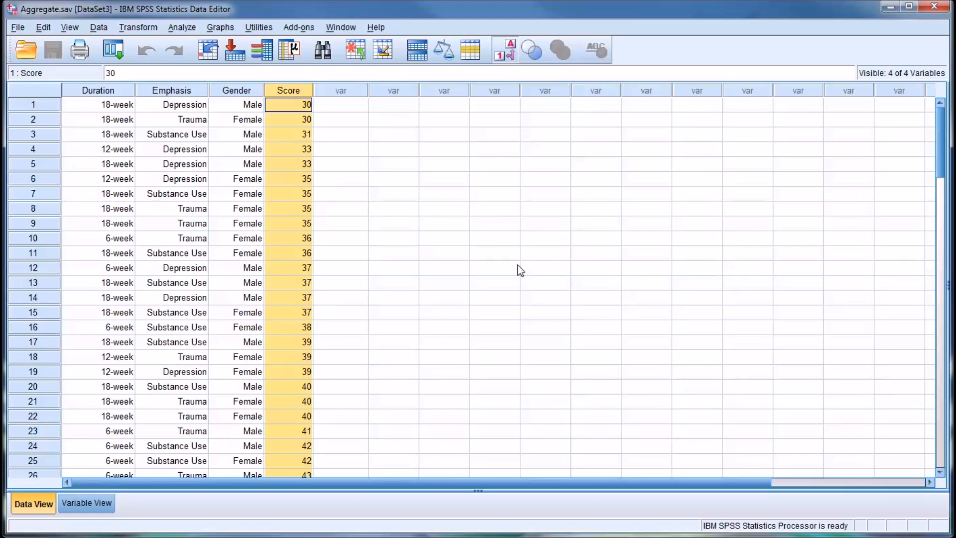
{"action": "left_click", "coordinate": [340, 104]}
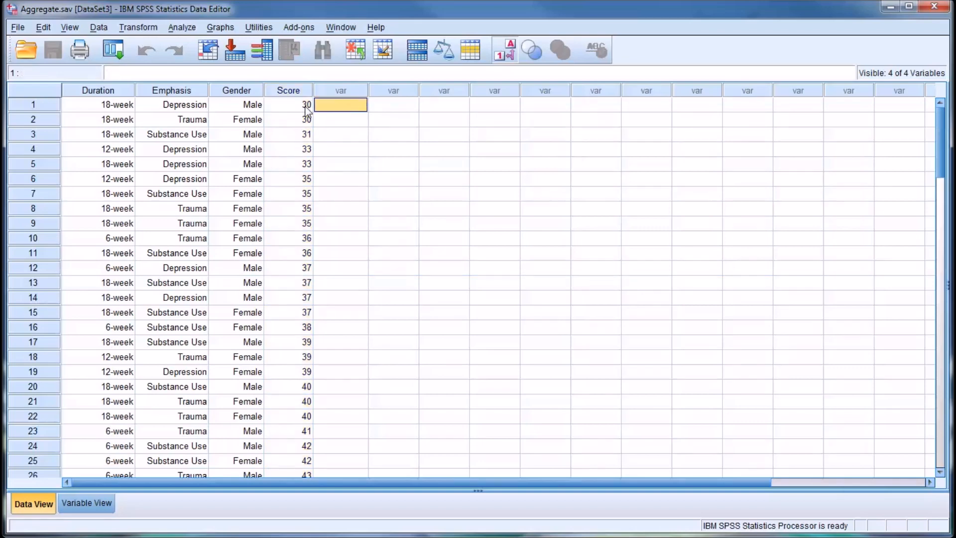
Aggregate the mean of Score with no break variable into the active dataset as Score_mean (46.92).
{"action": "left_click", "coordinate": [98, 27]}
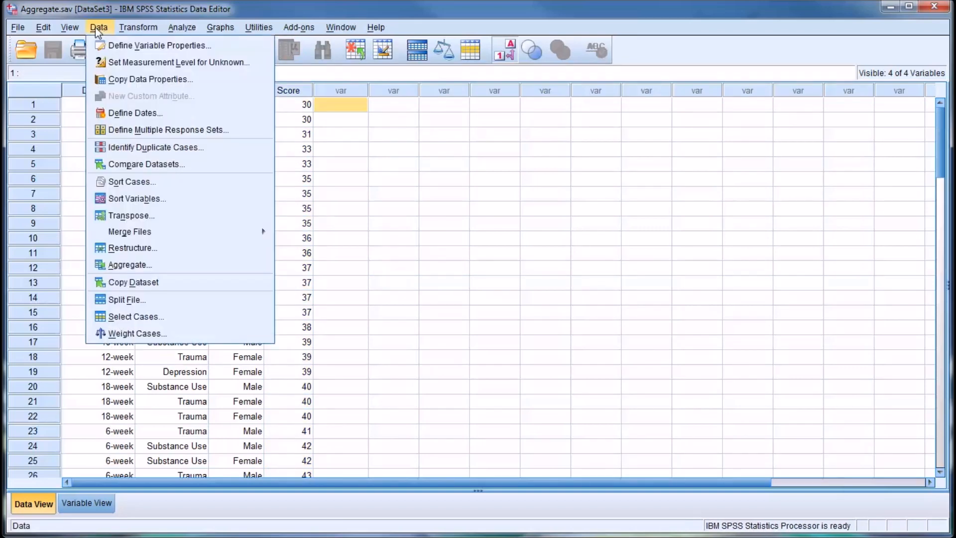
{"action": "mouse_move", "coordinate": [128, 264]}
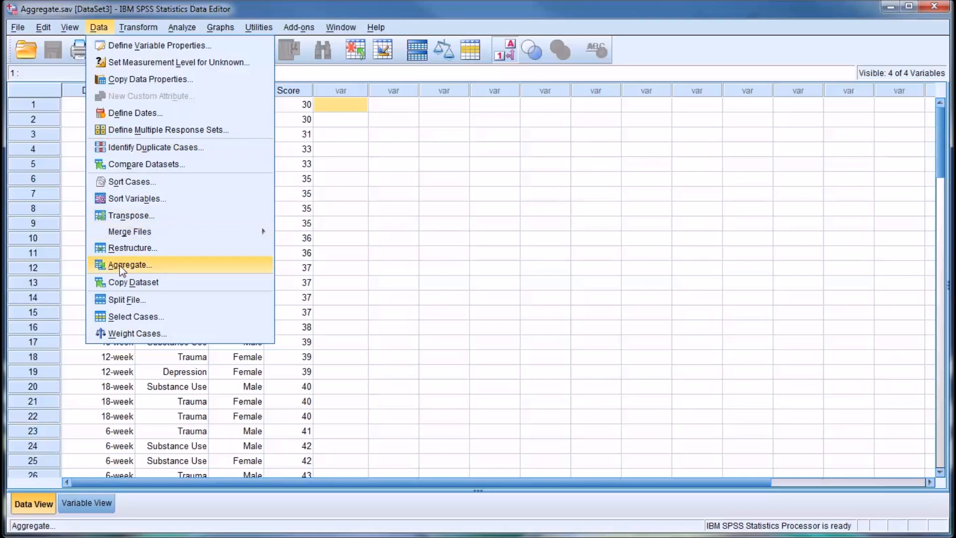
{"action": "left_click", "coordinate": [129, 264]}
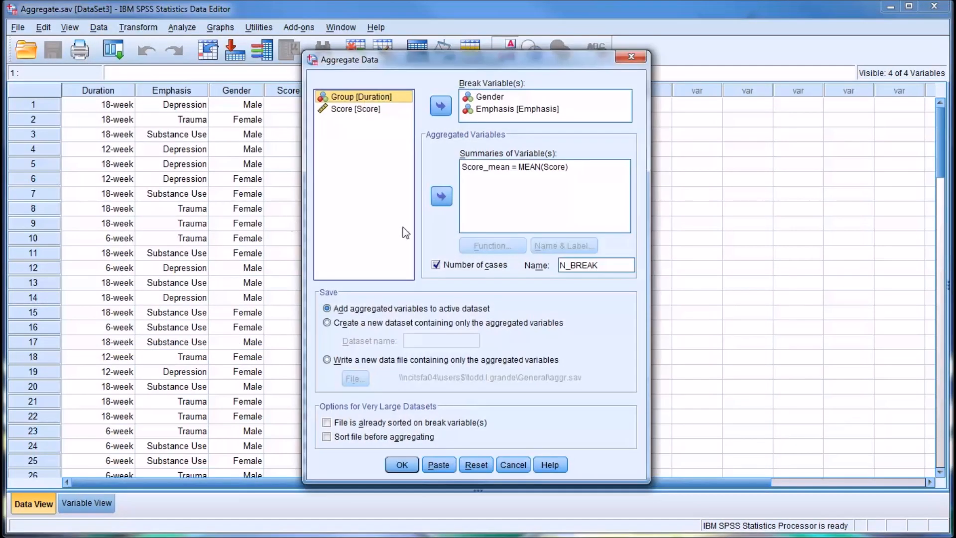
{"action": "left_click", "coordinate": [475, 464]}
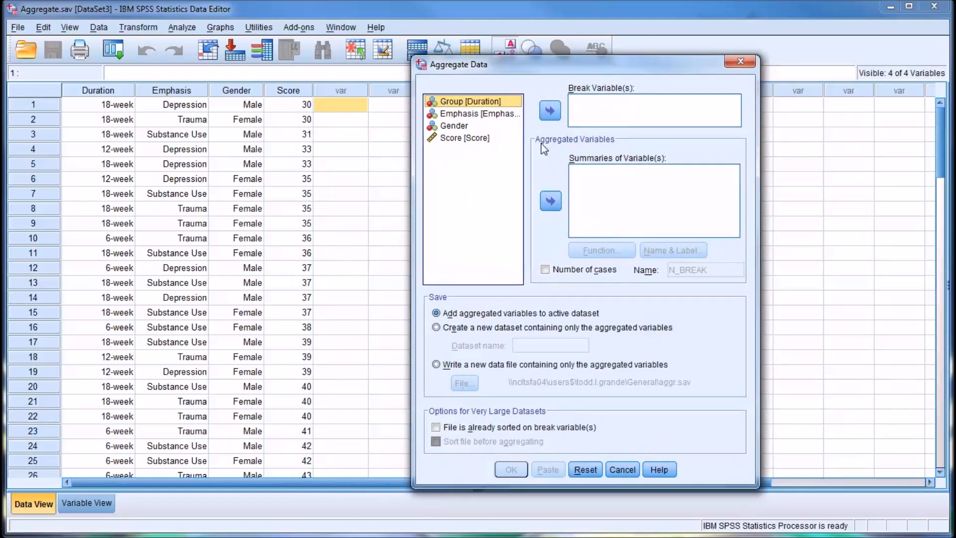
{"action": "mouse_move", "coordinate": [582, 117]}
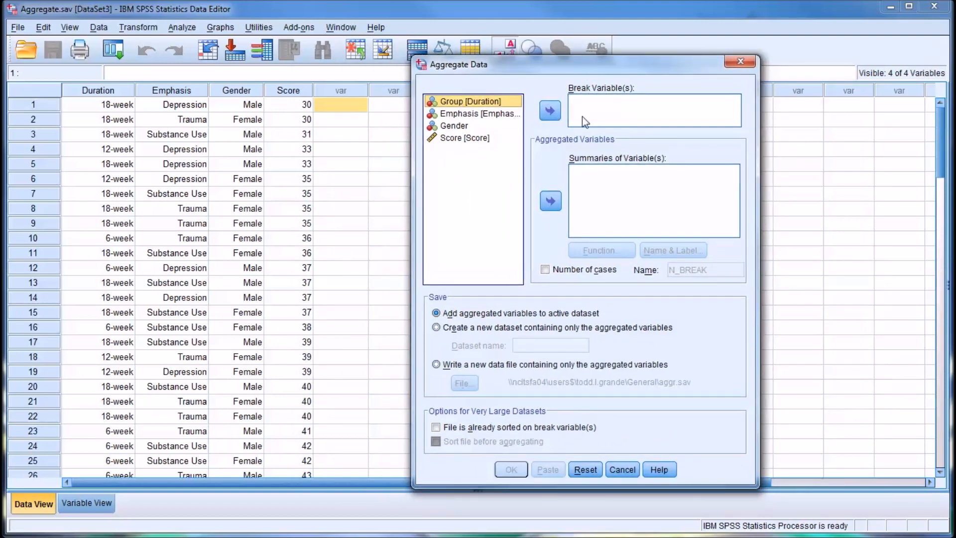
{"action": "mouse_move", "coordinate": [606, 103]}
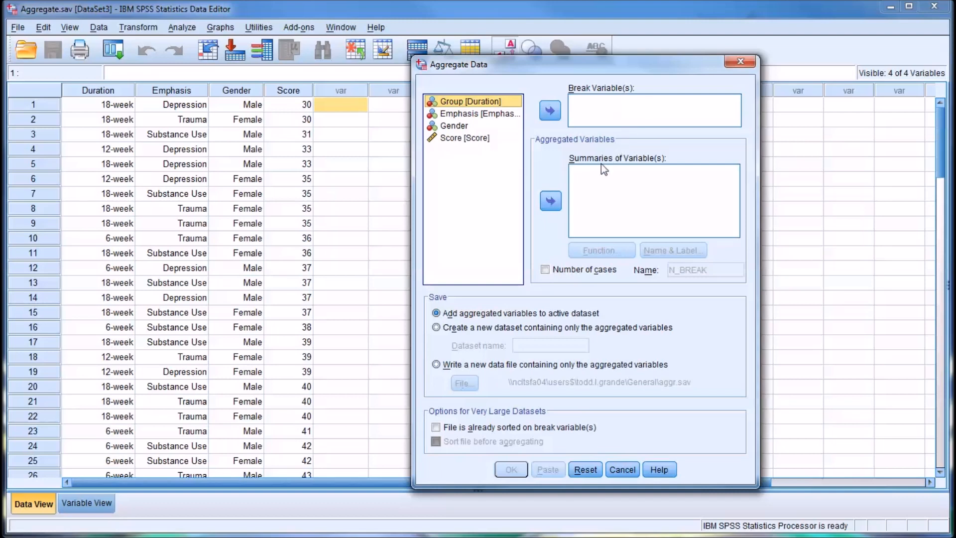
{"action": "mouse_move", "coordinate": [578, 171]}
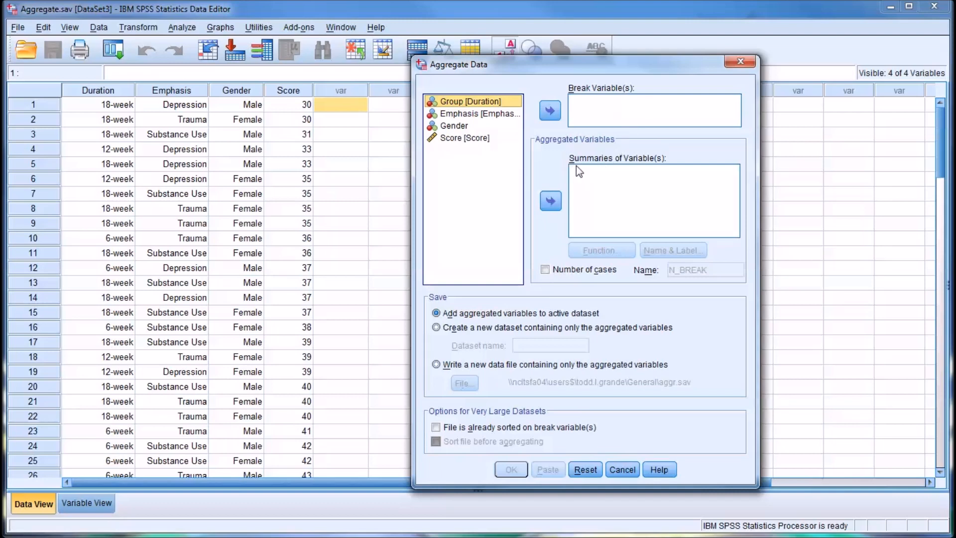
{"action": "mouse_move", "coordinate": [582, 185]}
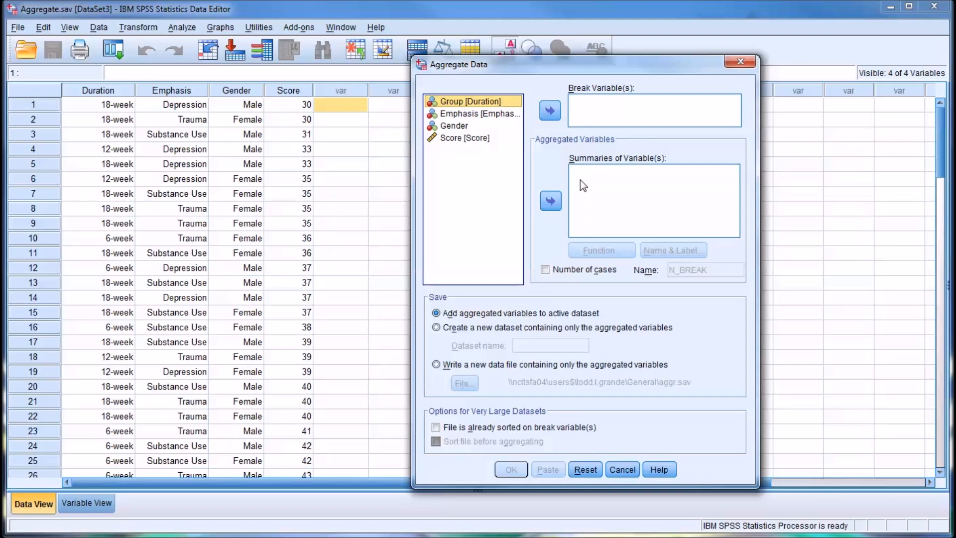
{"action": "mouse_move", "coordinate": [555, 173]}
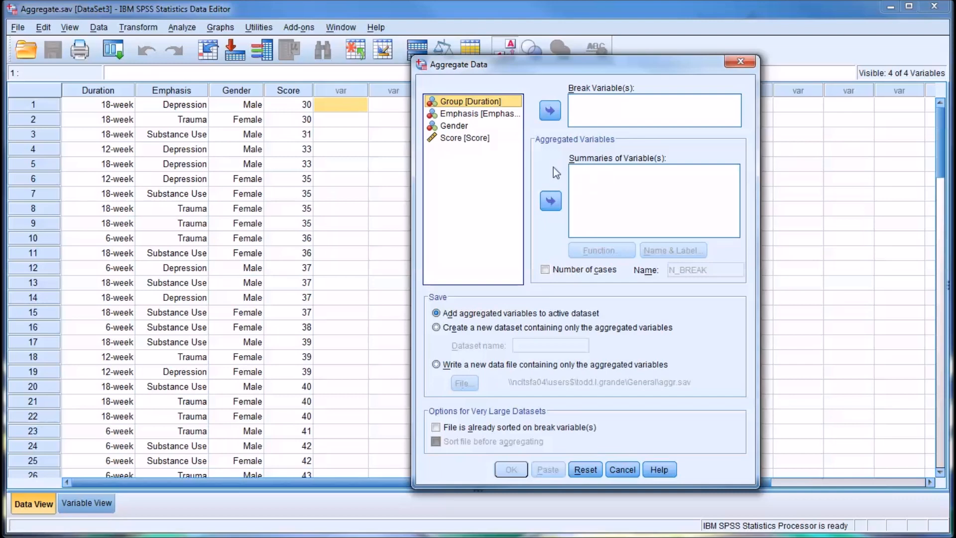
{"action": "mouse_move", "coordinate": [459, 172]}
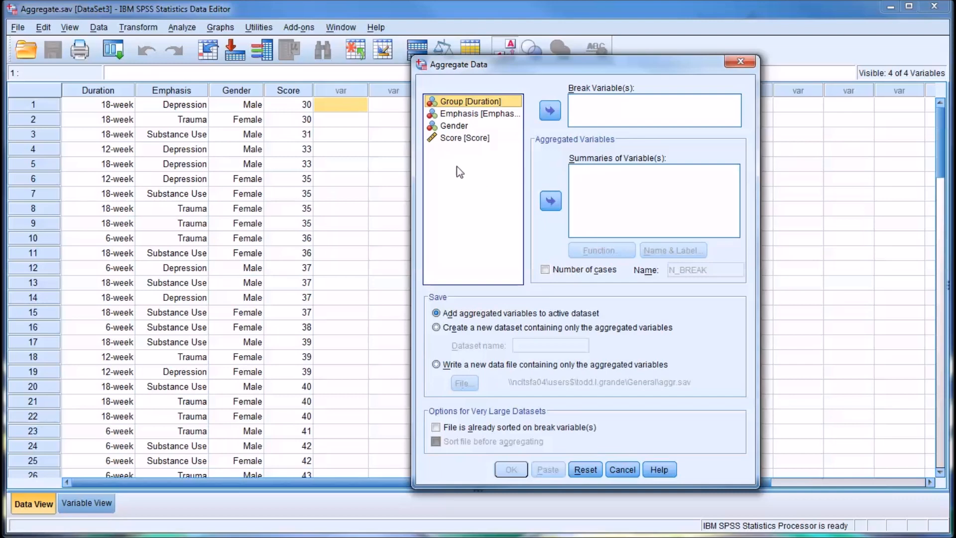
{"action": "mouse_move", "coordinate": [474, 222]}
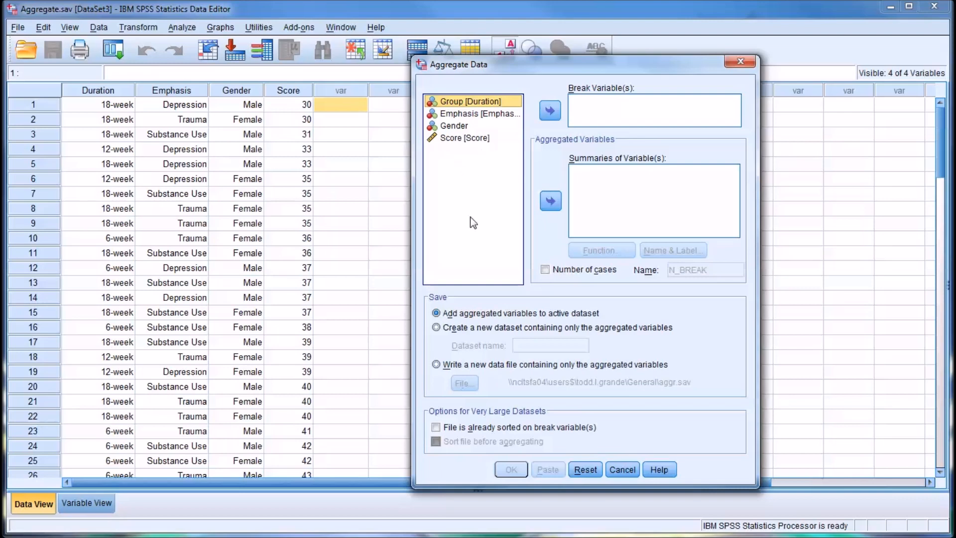
{"action": "mouse_move", "coordinate": [642, 169]}
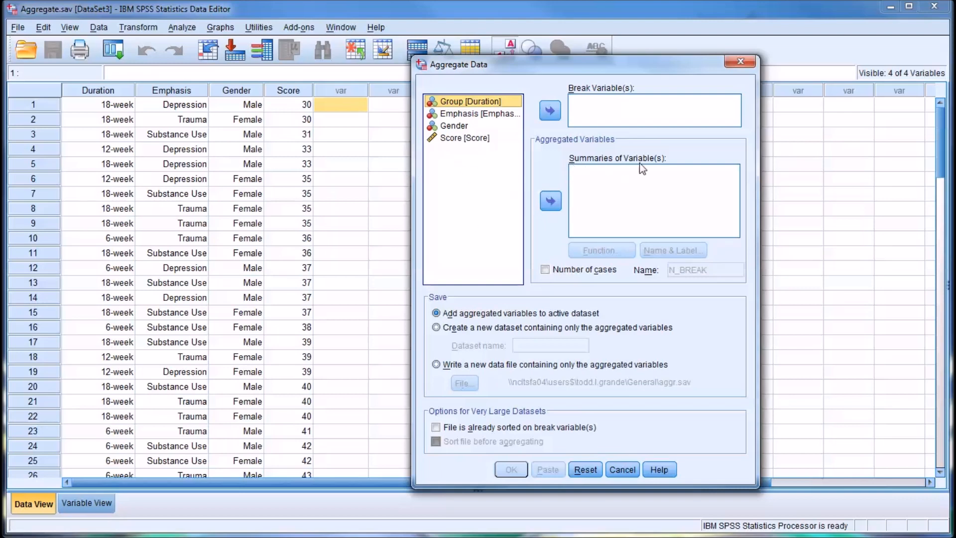
{"action": "left_click", "coordinate": [464, 137]}
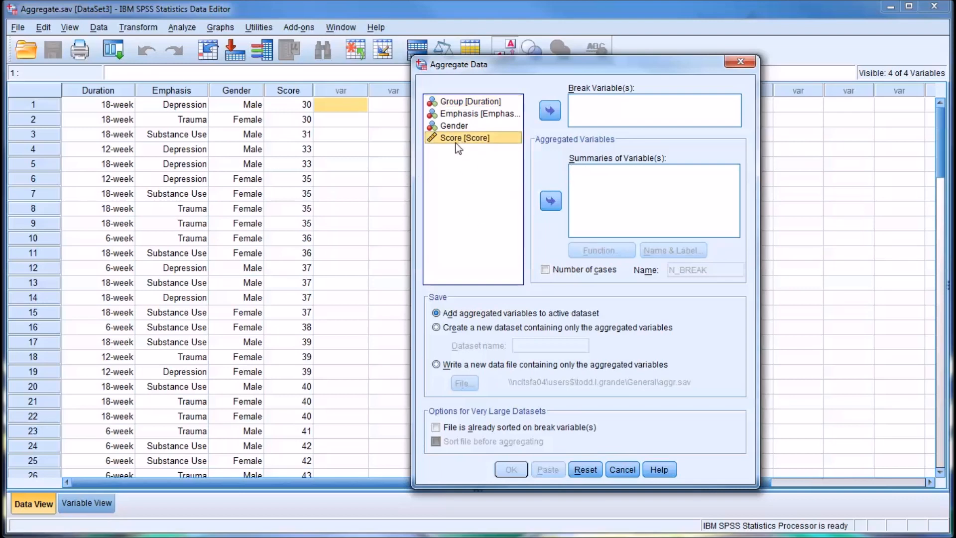
{"action": "left_click", "coordinate": [549, 200]}
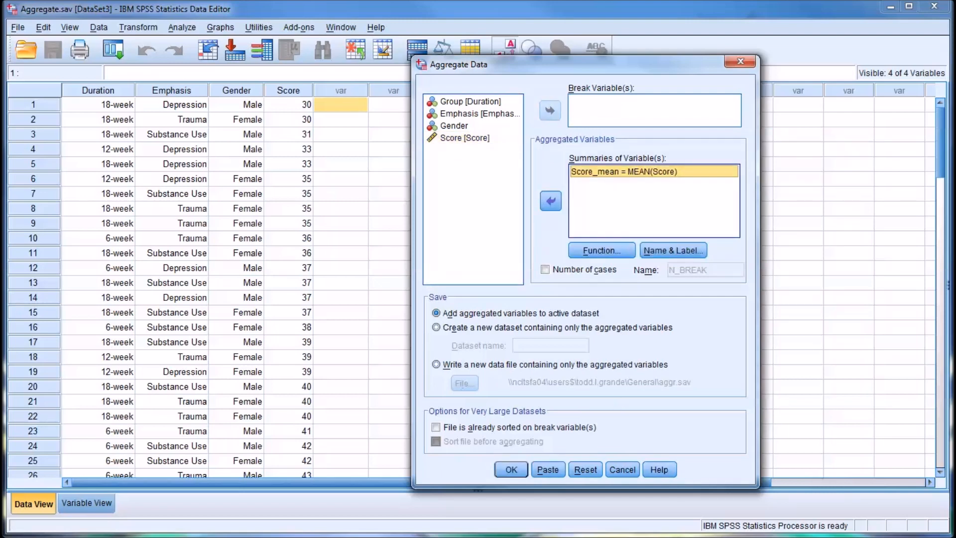
{"action": "mouse_move", "coordinate": [647, 230]}
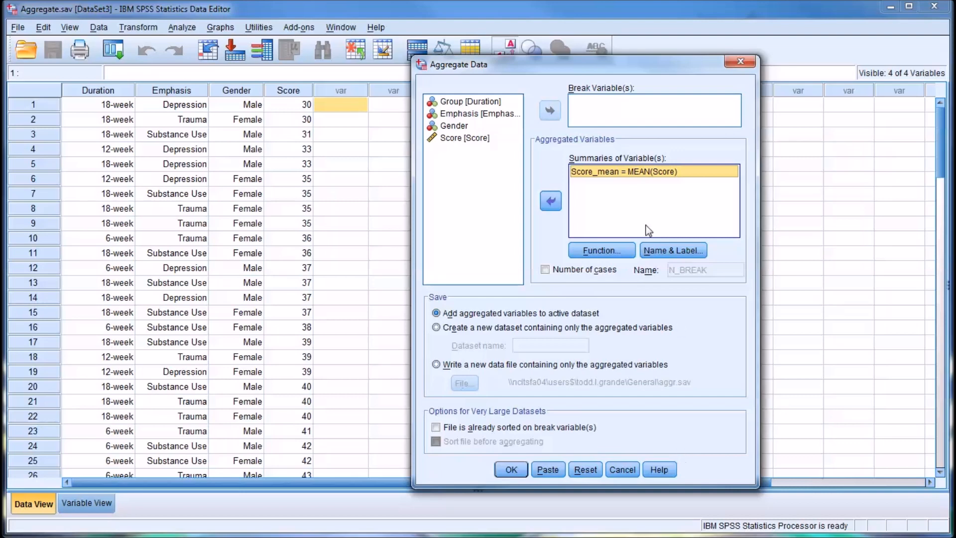
{"action": "mouse_move", "coordinate": [611, 190]}
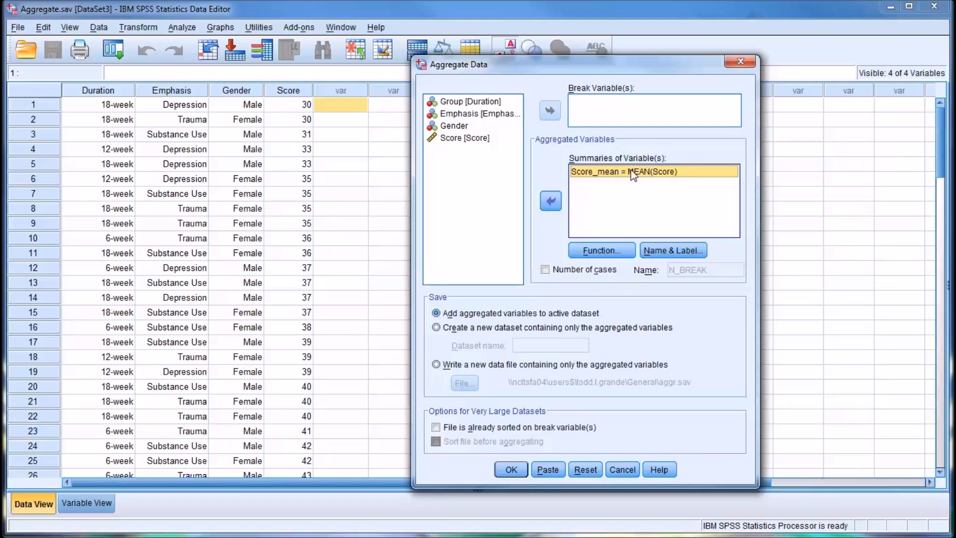
{"action": "mouse_move", "coordinate": [551, 349]}
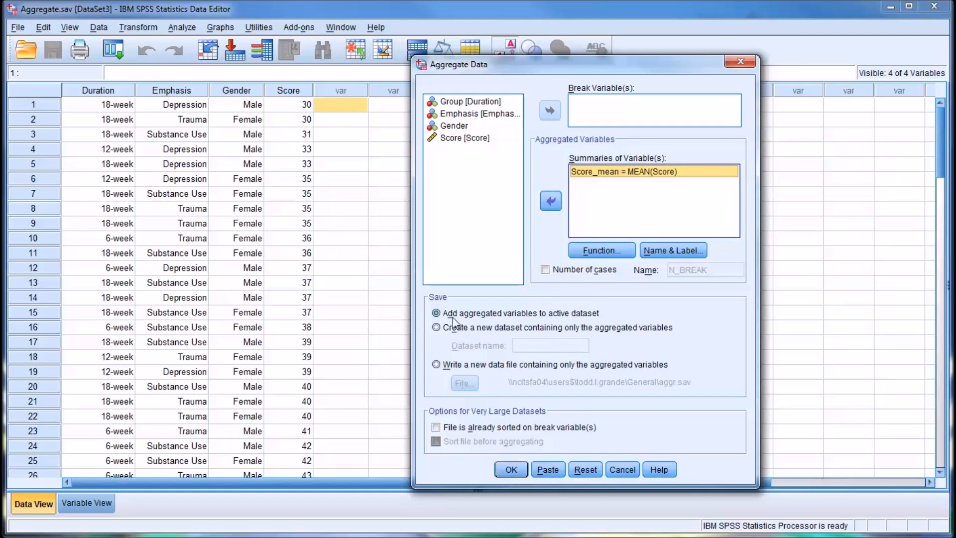
{"action": "mouse_move", "coordinate": [570, 326]}
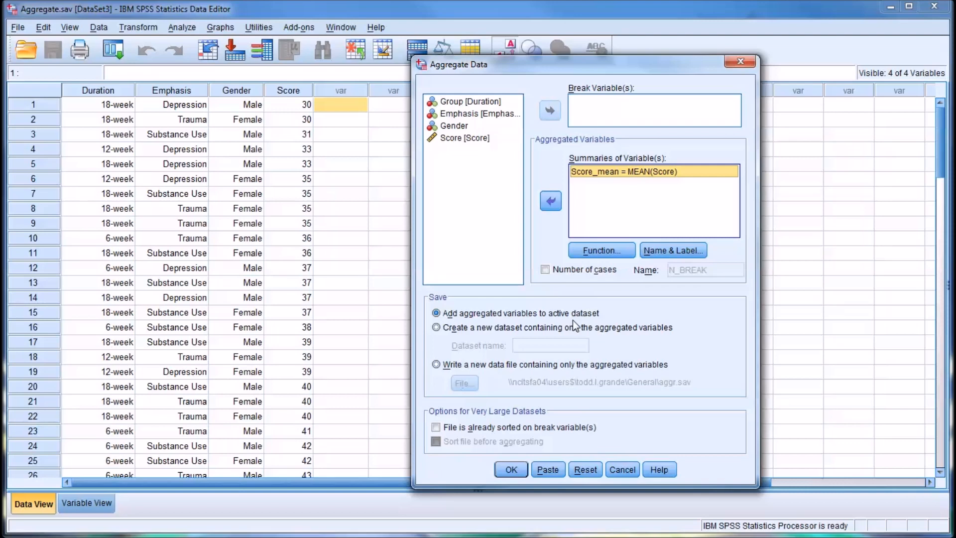
{"action": "mouse_move", "coordinate": [619, 307]}
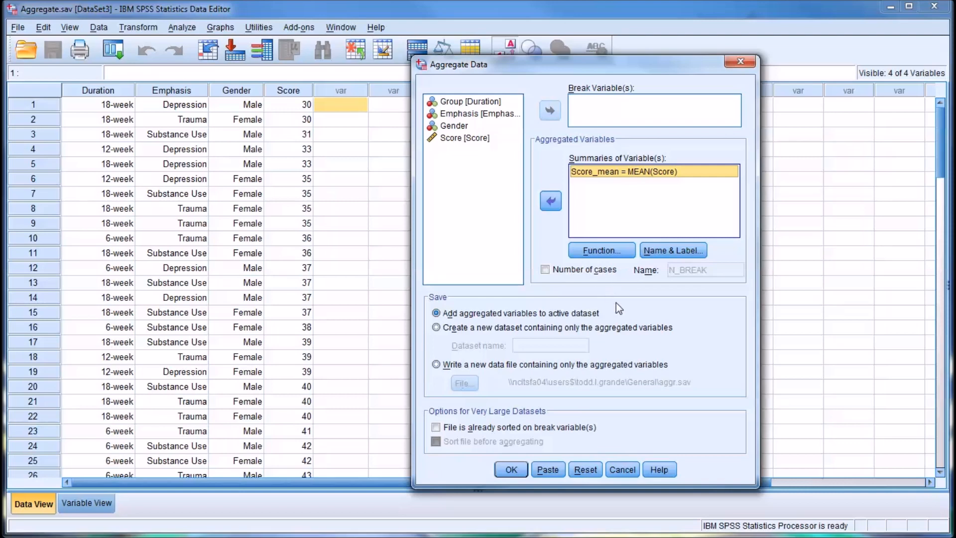
{"action": "left_click", "coordinate": [510, 470]}
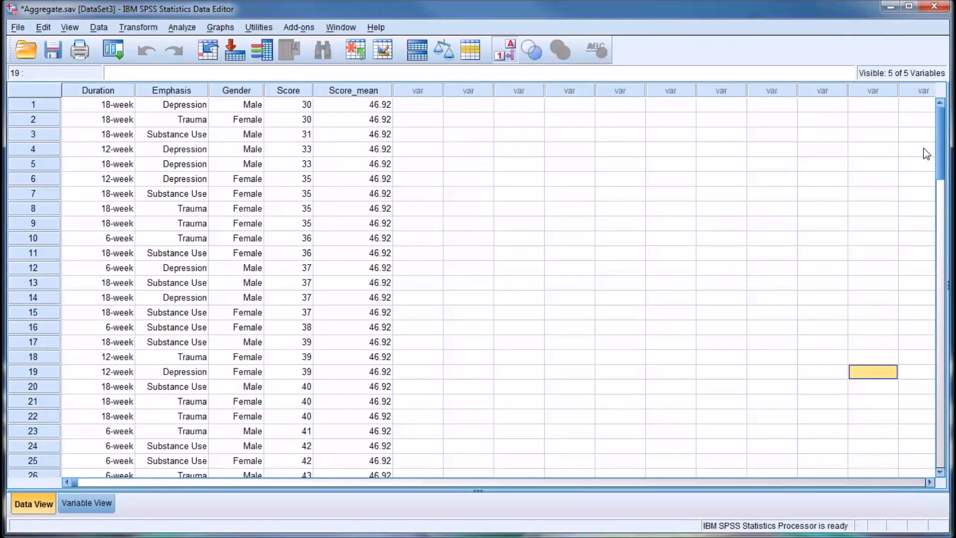
{"action": "scroll", "scroll_direction": "down", "scroll_amount": 3}
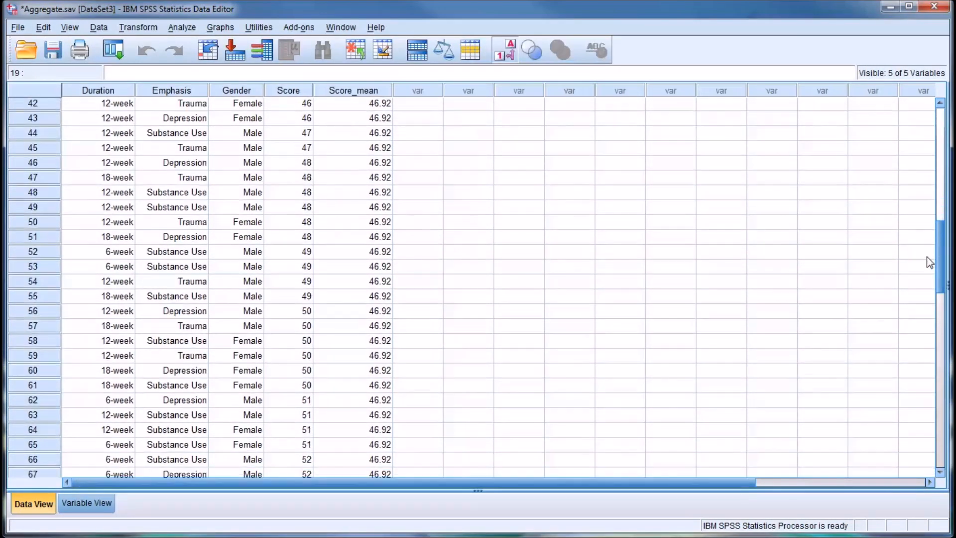
{"action": "scroll", "scroll_direction": "down", "scroll_amount": 3}
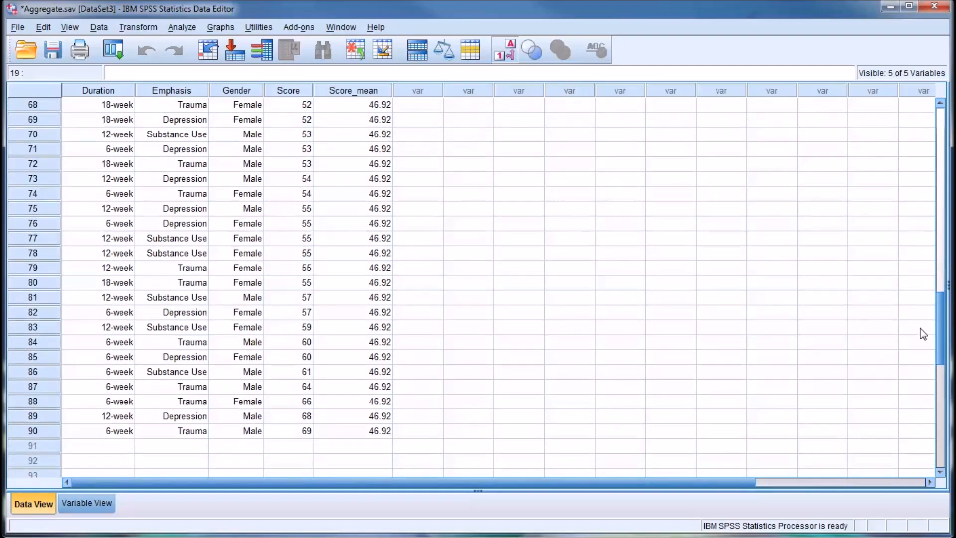
{"action": "scroll", "scroll_direction": "up", "scroll_amount": 3}
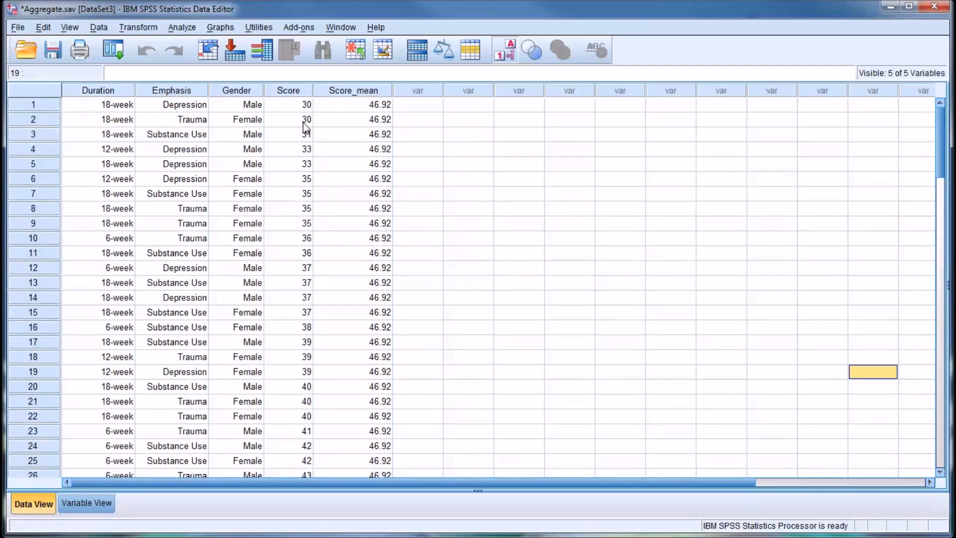
{"action": "mouse_move", "coordinate": [346, 114]}
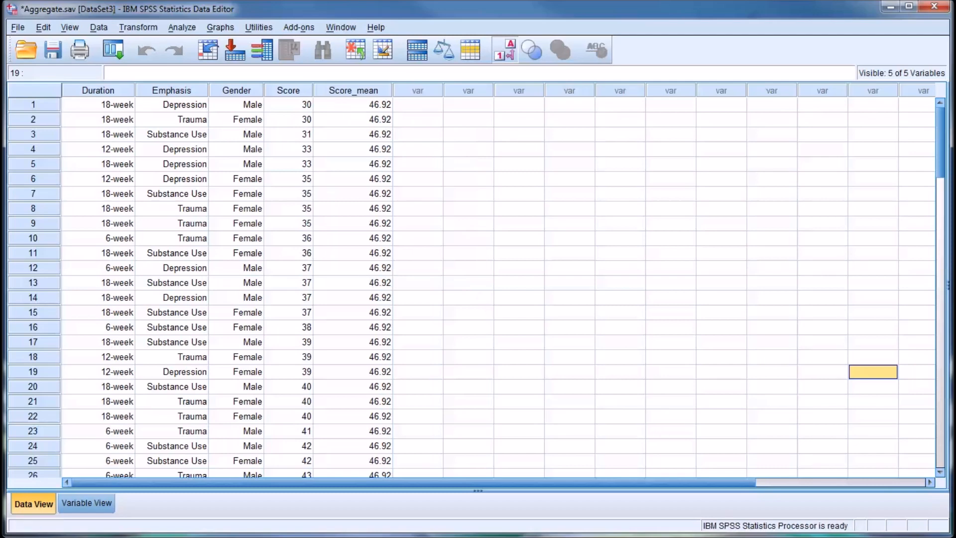
{"action": "mouse_move", "coordinate": [414, 149]}
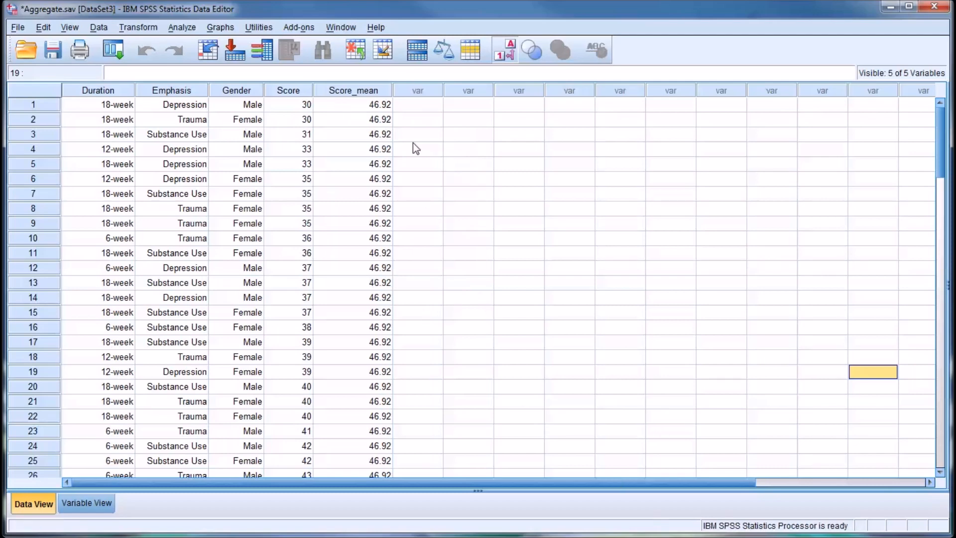
{"action": "mouse_move", "coordinate": [195, 66]}
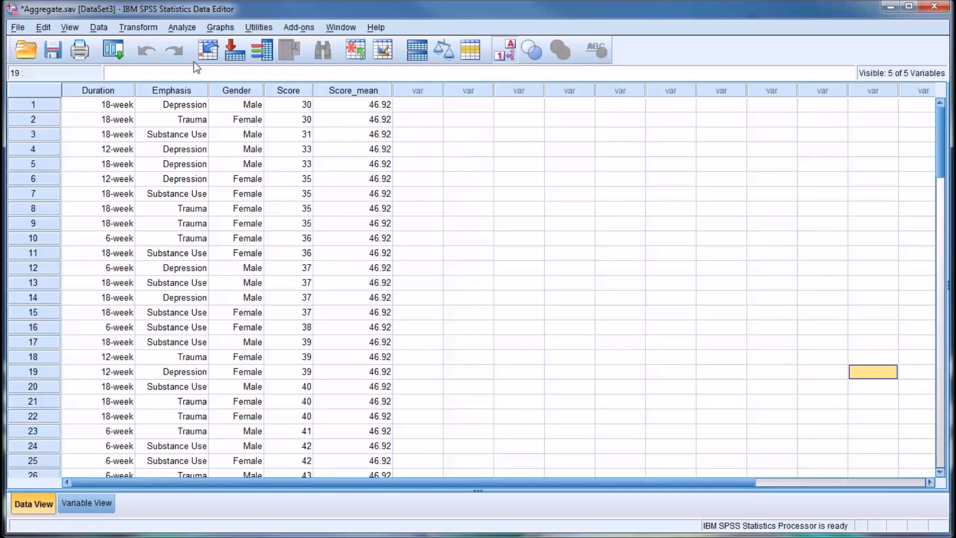
Rerun the Score mean aggregation with Gender as break variable, raising the Score_mean name alert.
{"action": "left_click", "coordinate": [98, 27]}
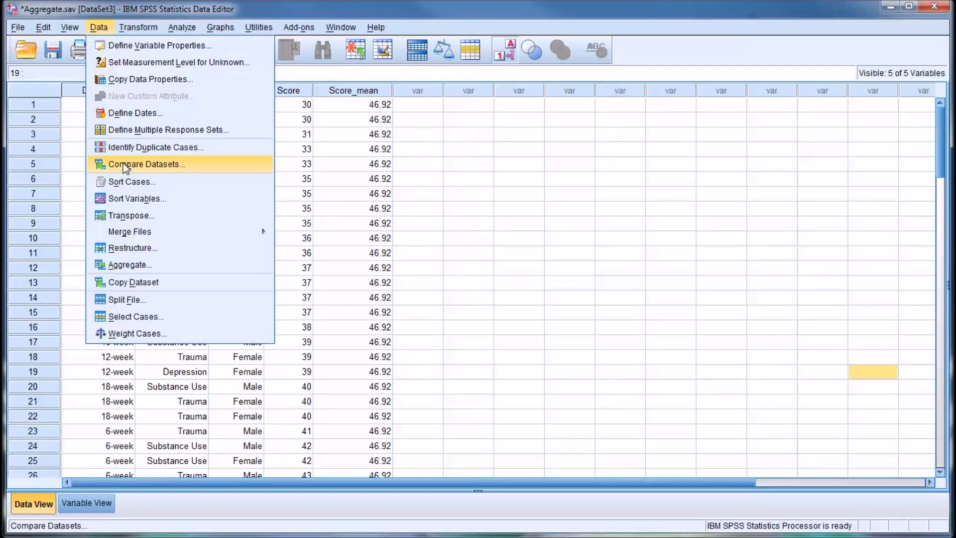
{"action": "left_click", "coordinate": [130, 264]}
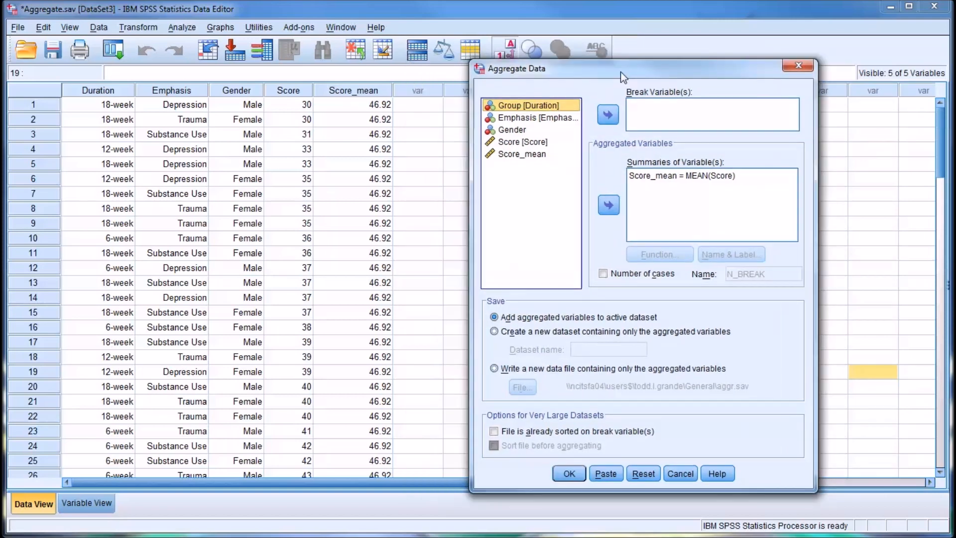
{"action": "left_click", "coordinate": [512, 129]}
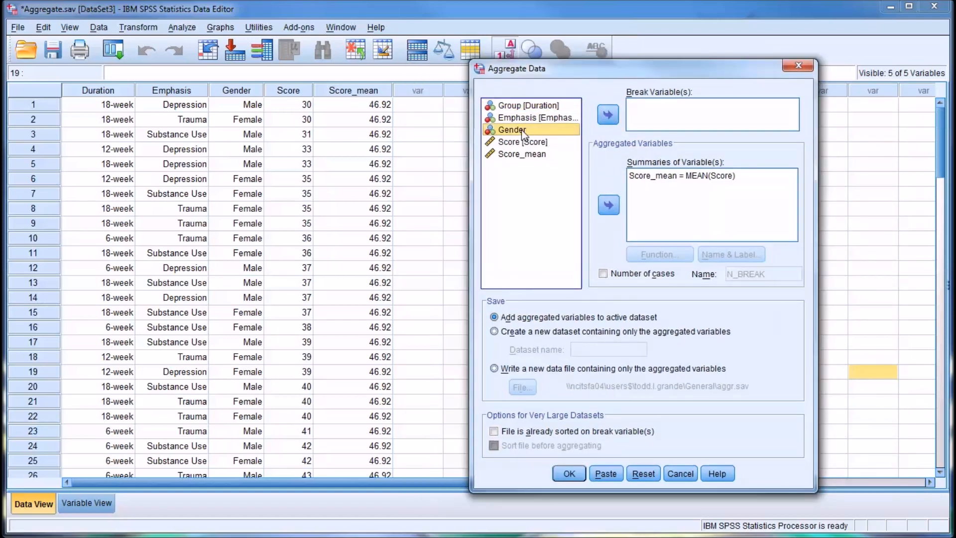
{"action": "left_click", "coordinate": [607, 115]}
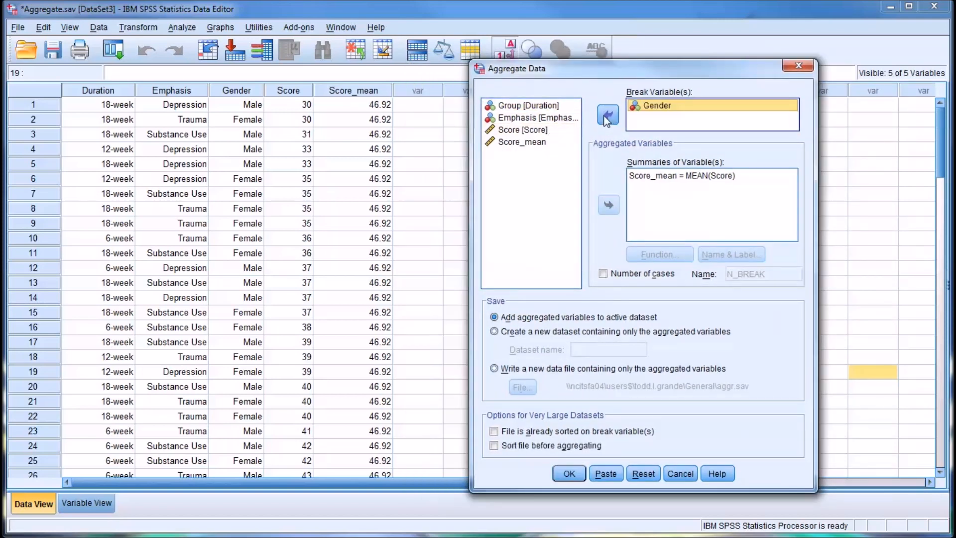
{"action": "mouse_move", "coordinate": [640, 299]}
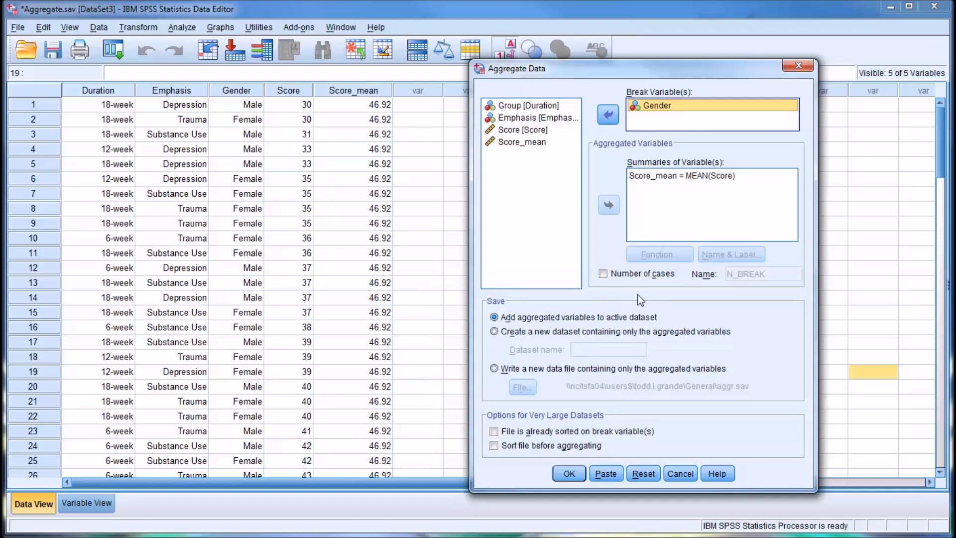
{"action": "mouse_move", "coordinate": [631, 425]}
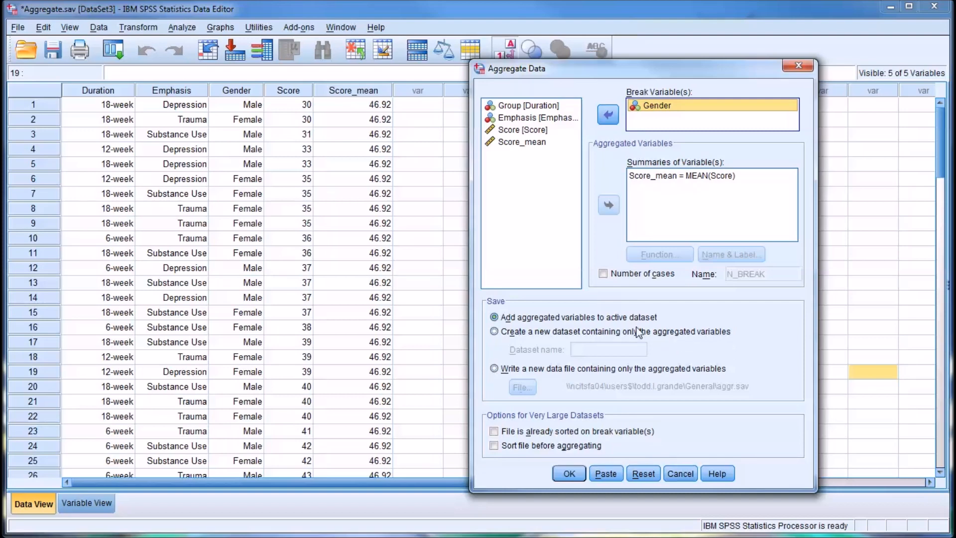
{"action": "left_click", "coordinate": [568, 473]}
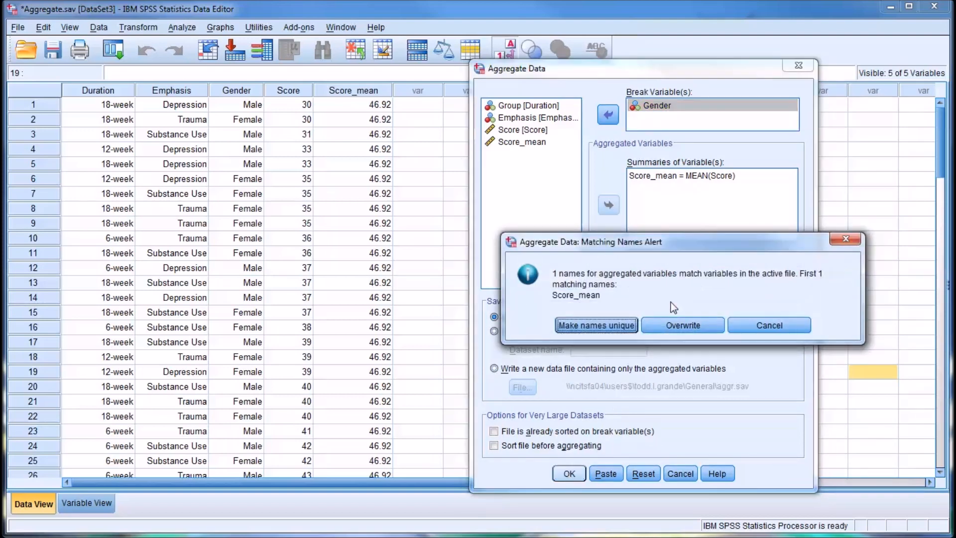
{"action": "mouse_move", "coordinate": [643, 294]}
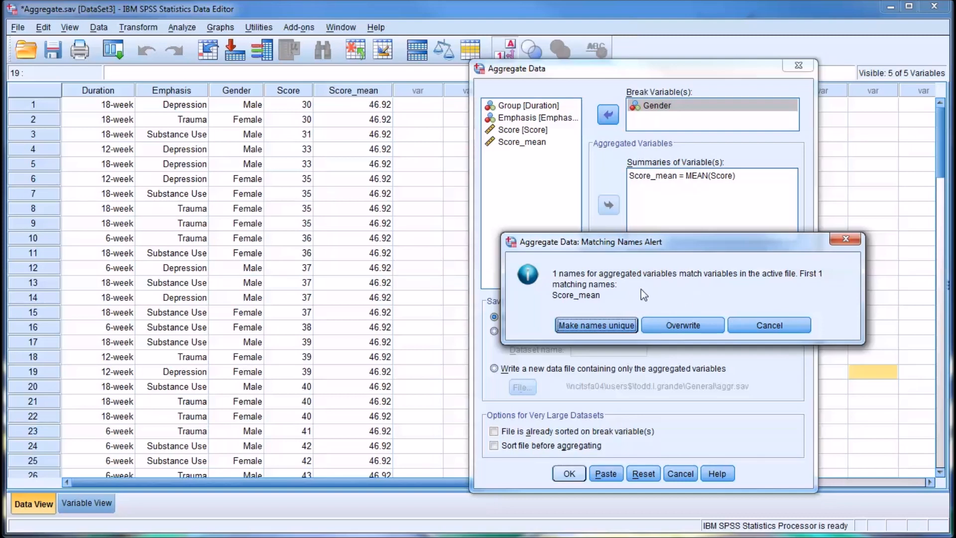
{"action": "mouse_move", "coordinate": [429, 183]}
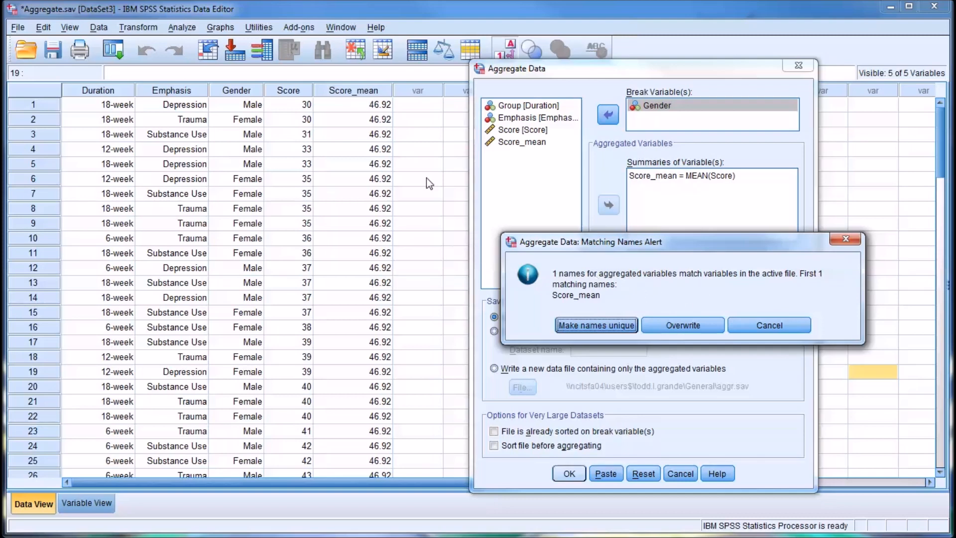
{"action": "mouse_move", "coordinate": [556, 278]}
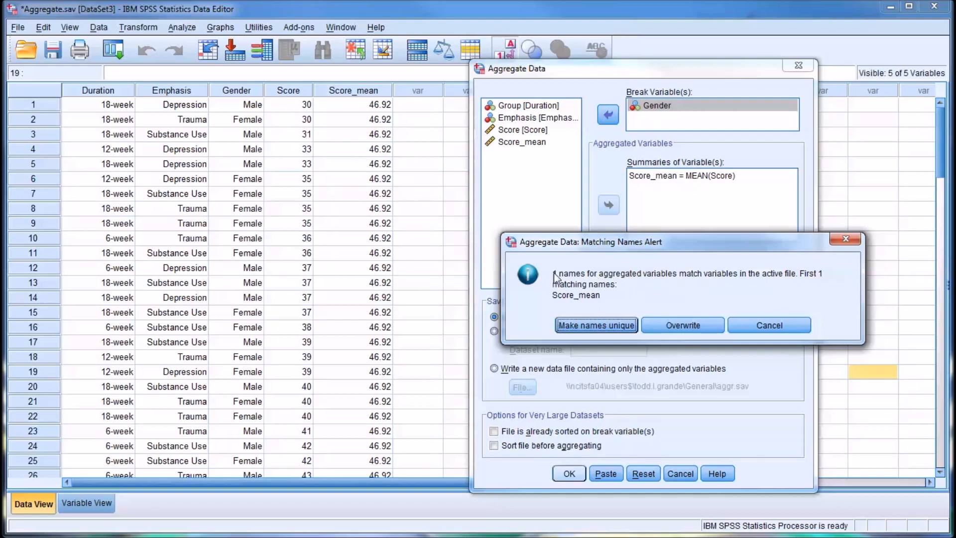
{"action": "left_click", "coordinate": [682, 325]}
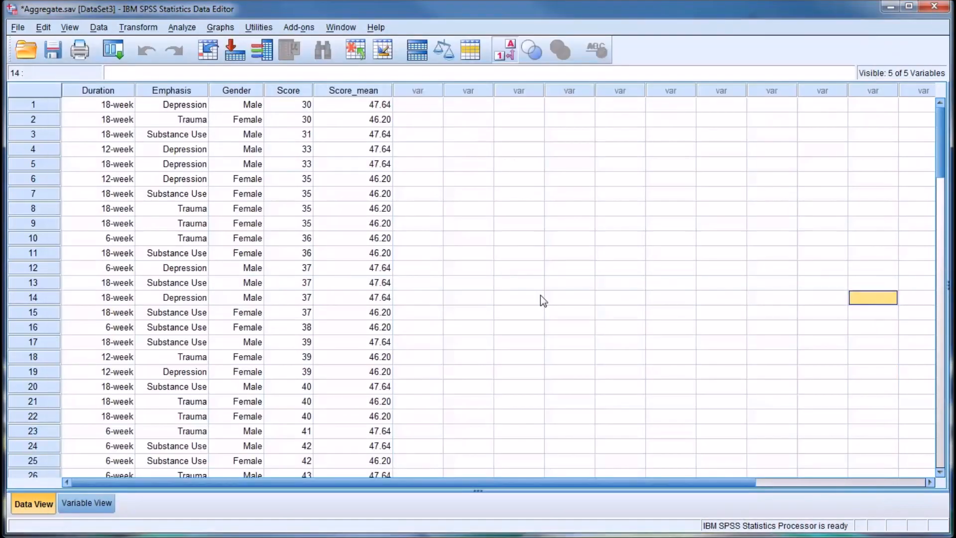
{"action": "mouse_move", "coordinate": [335, 128]}
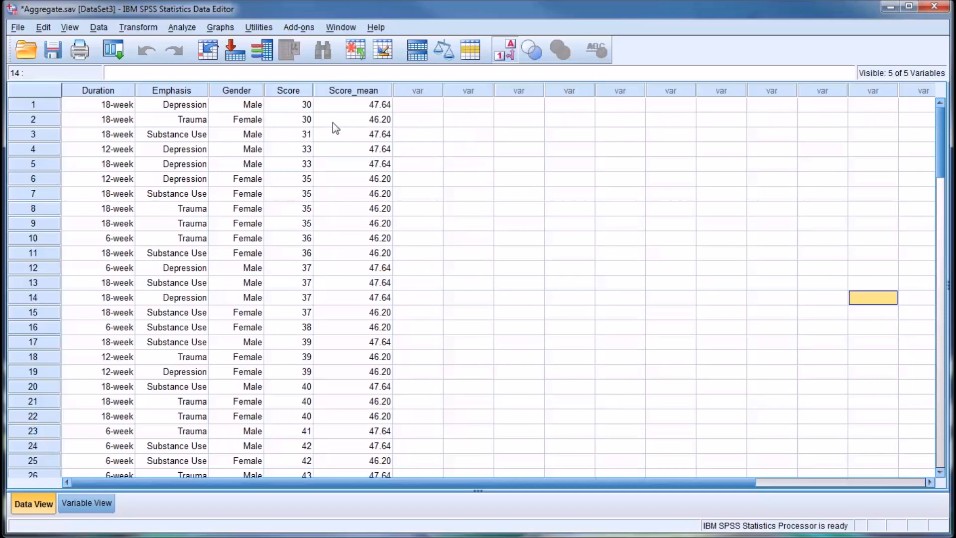
{"action": "mouse_move", "coordinate": [250, 106]}
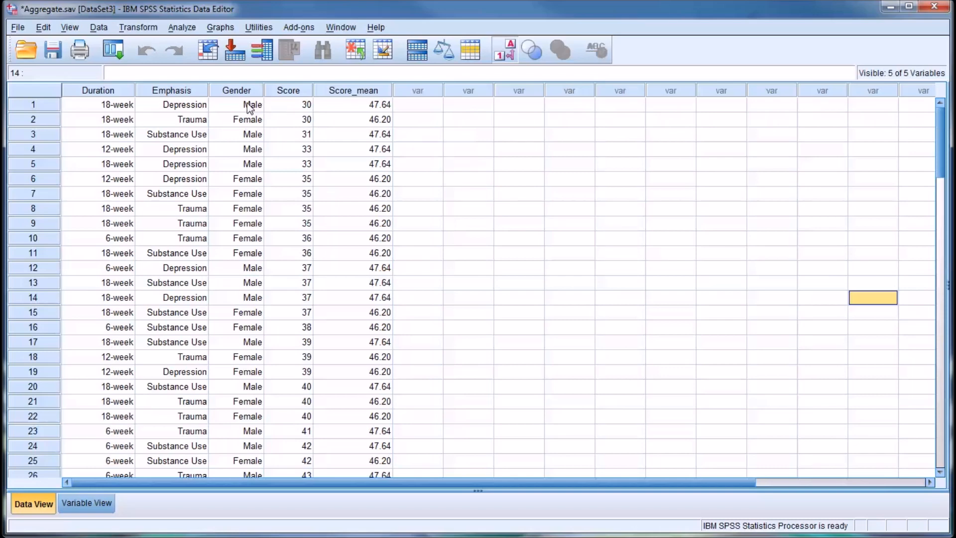
{"action": "left_click", "coordinate": [250, 104]}
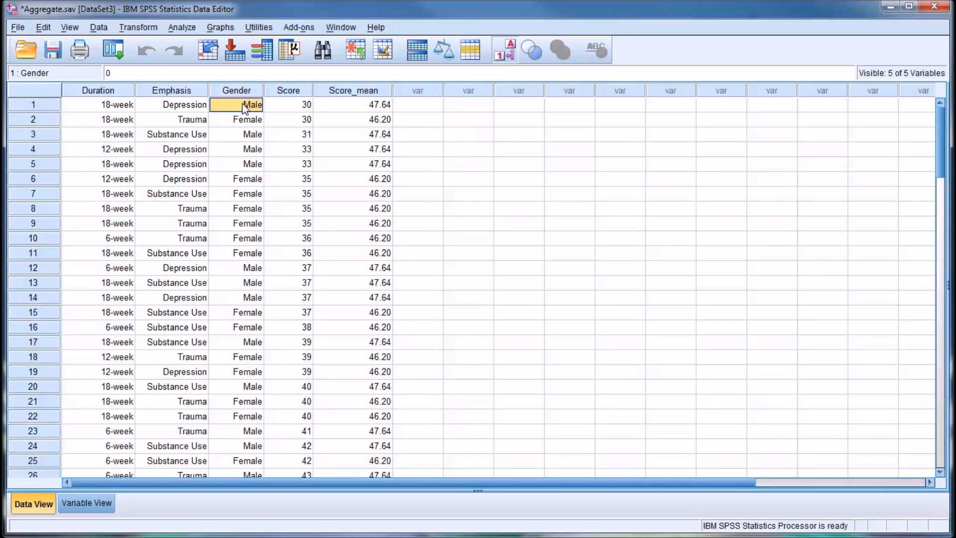
{"action": "left_click", "coordinate": [247, 119]}
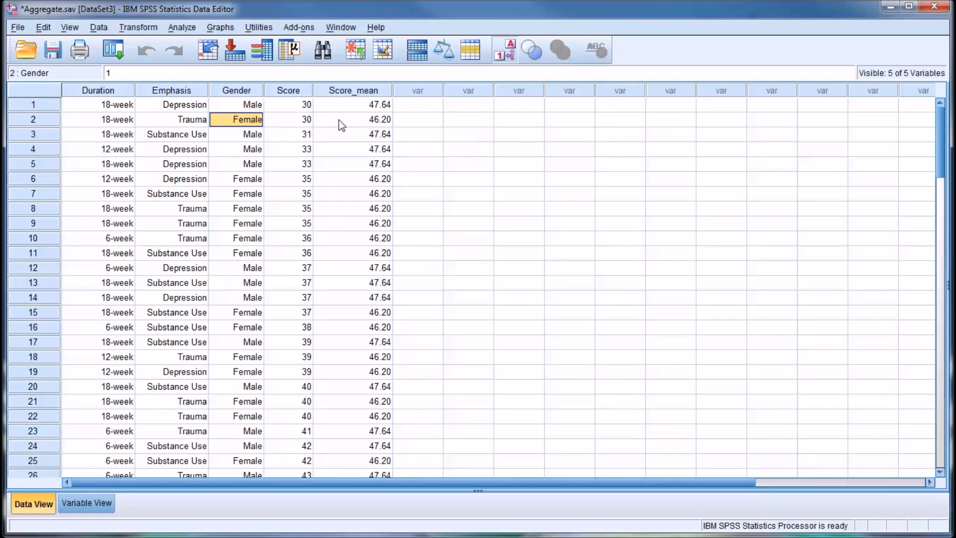
{"action": "left_click", "coordinate": [352, 119]}
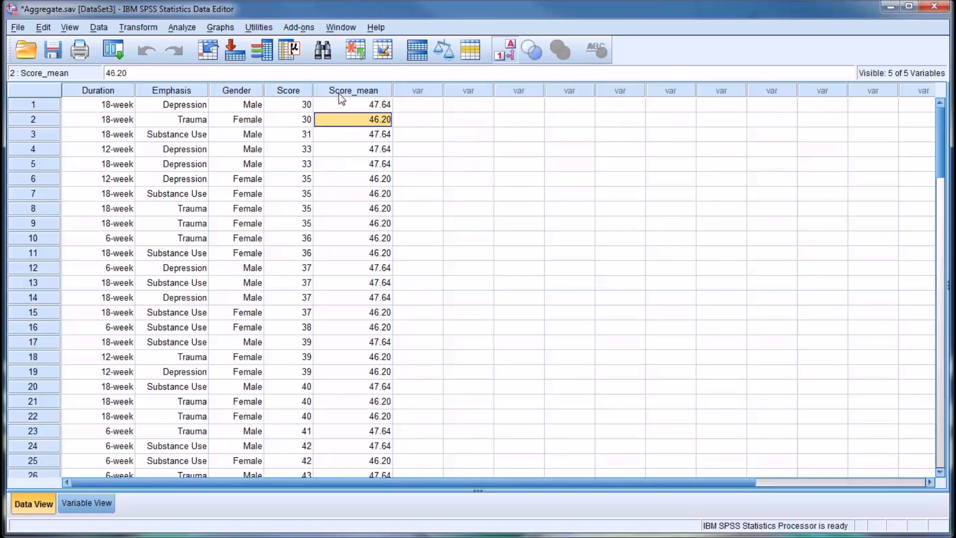
{"action": "left_click", "coordinate": [352, 104]}
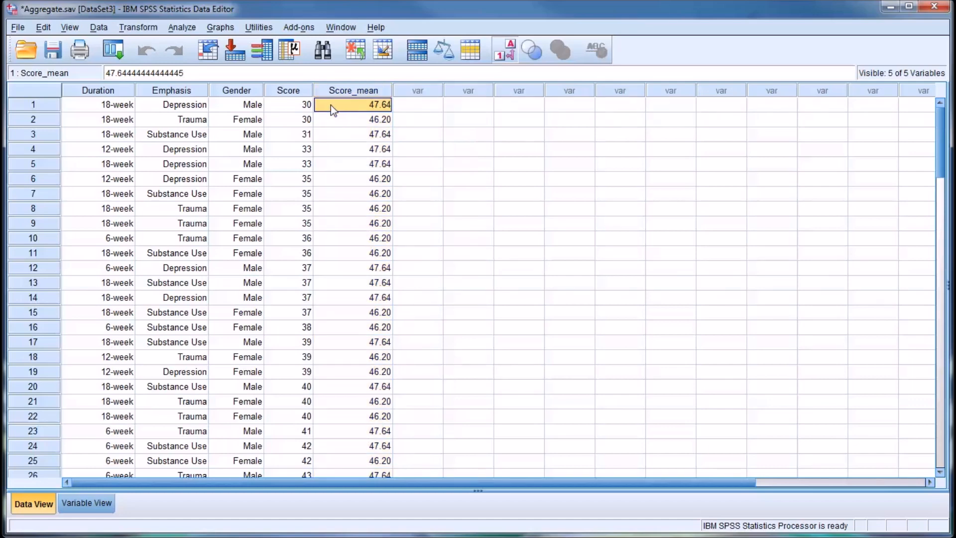
{"action": "mouse_move", "coordinate": [739, 526]}
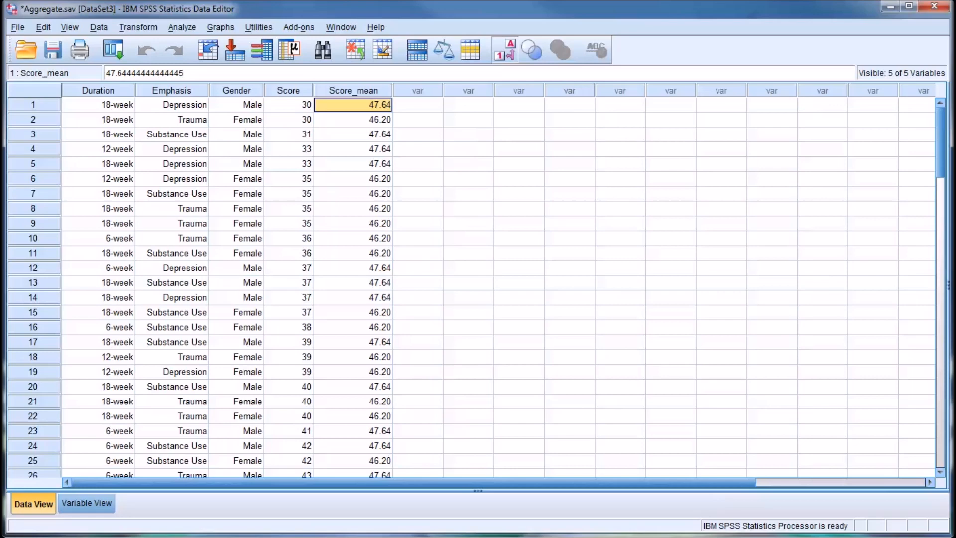
{"action": "mouse_move", "coordinate": [577, 210]}
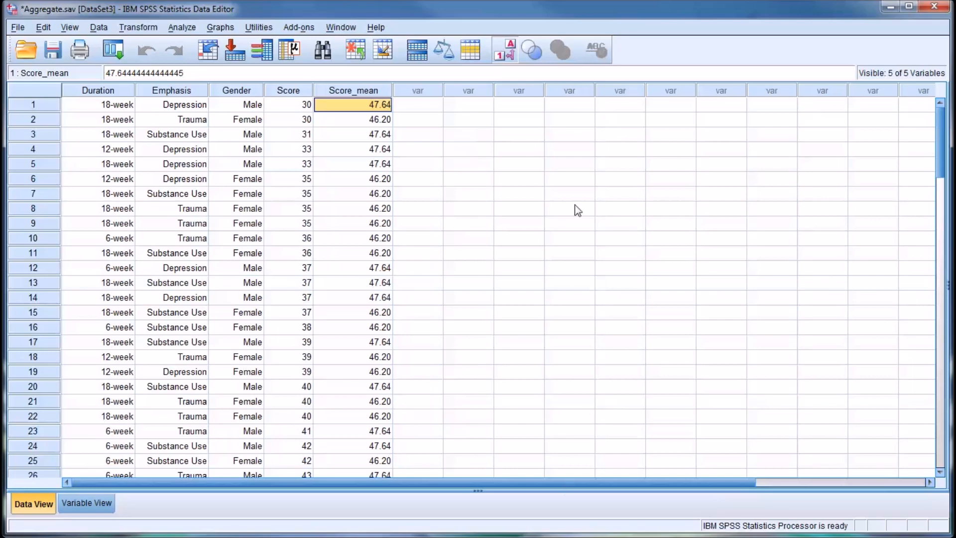
Rerun the aggregation with Gender and Emphasis as break variables, raising the Score_mean alert.
{"action": "left_click", "coordinate": [98, 27]}
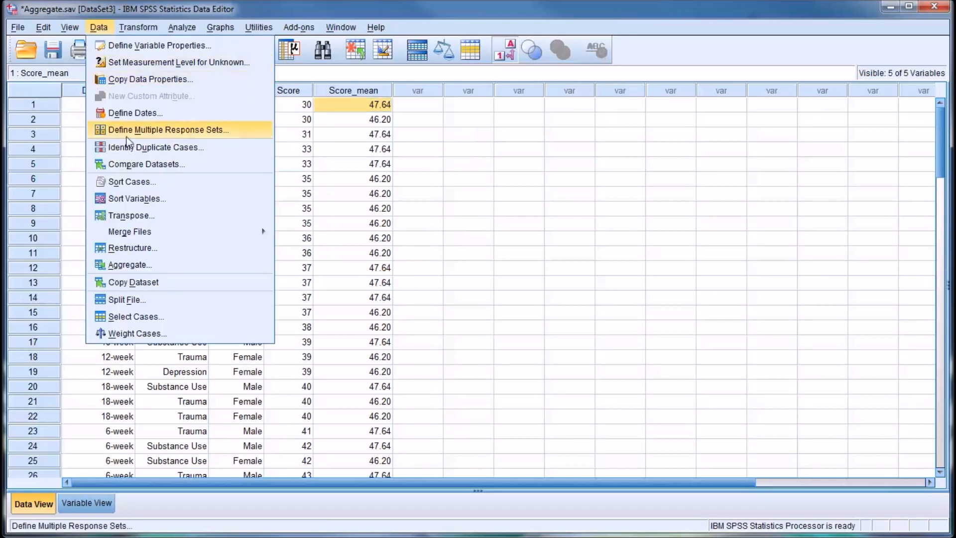
{"action": "left_click", "coordinate": [129, 263]}
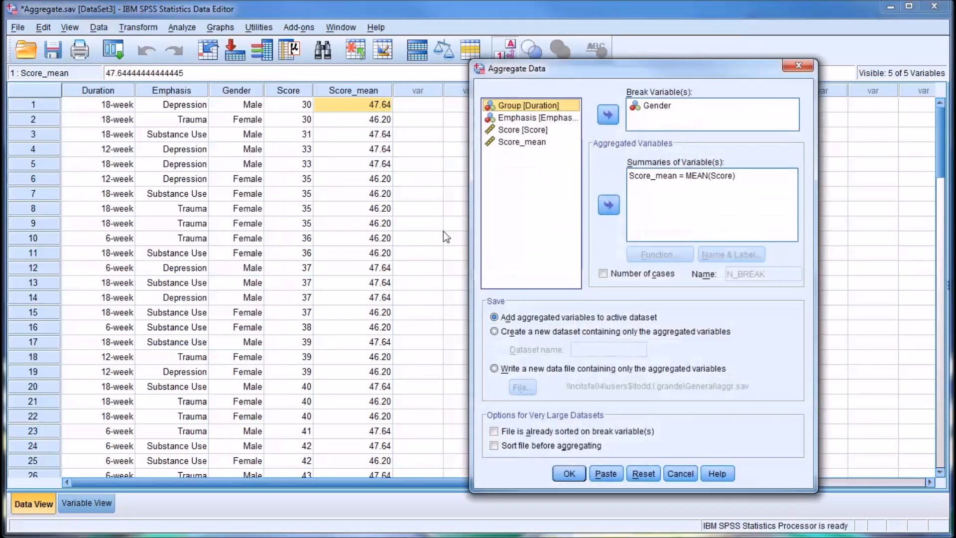
{"action": "mouse_move", "coordinate": [585, 125]}
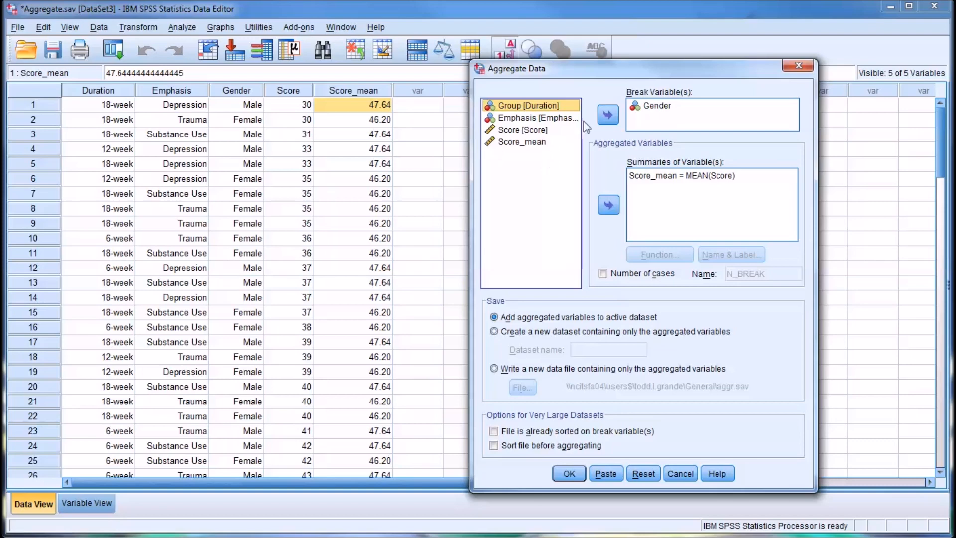
{"action": "left_click", "coordinate": [608, 114]}
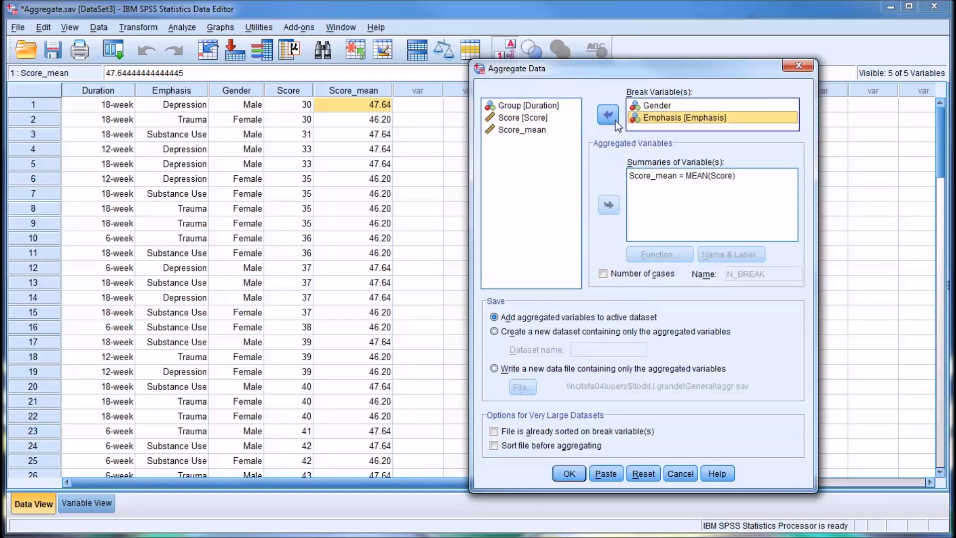
{"action": "mouse_move", "coordinate": [667, 120]}
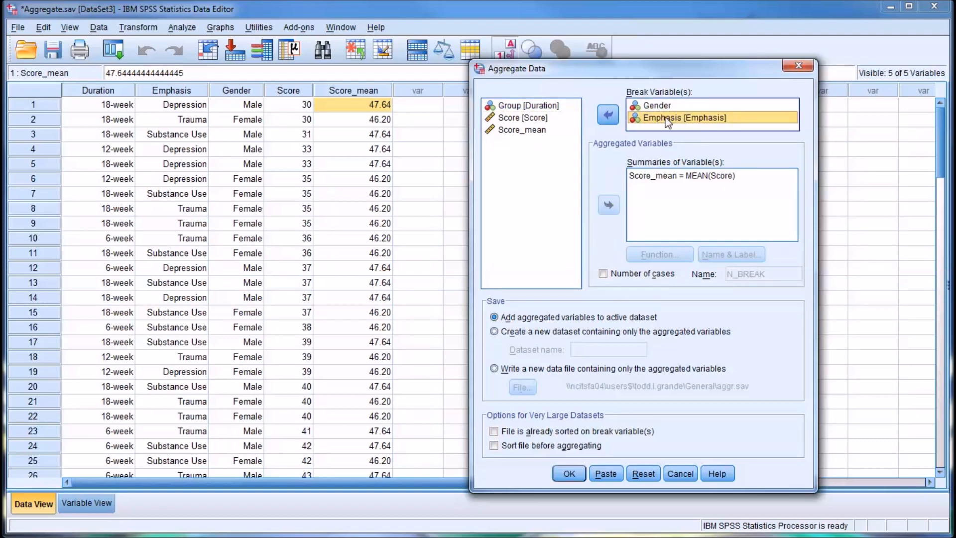
{"action": "mouse_move", "coordinate": [653, 191]}
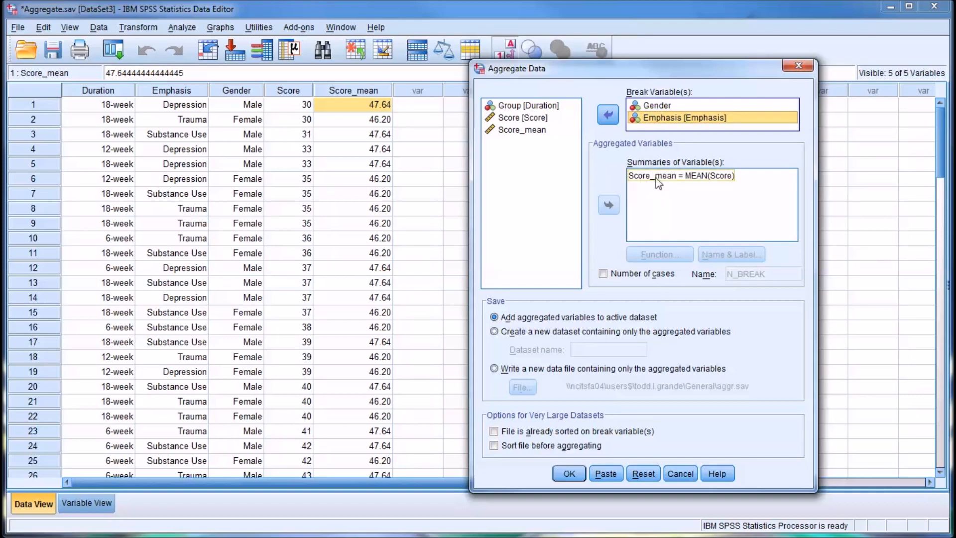
{"action": "left_click", "coordinate": [568, 473]}
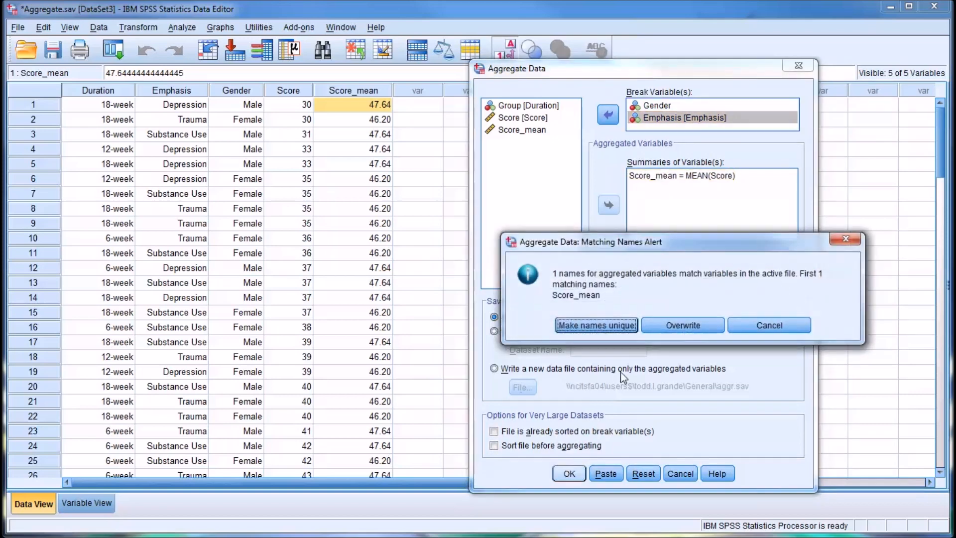
{"action": "mouse_move", "coordinate": [679, 271]}
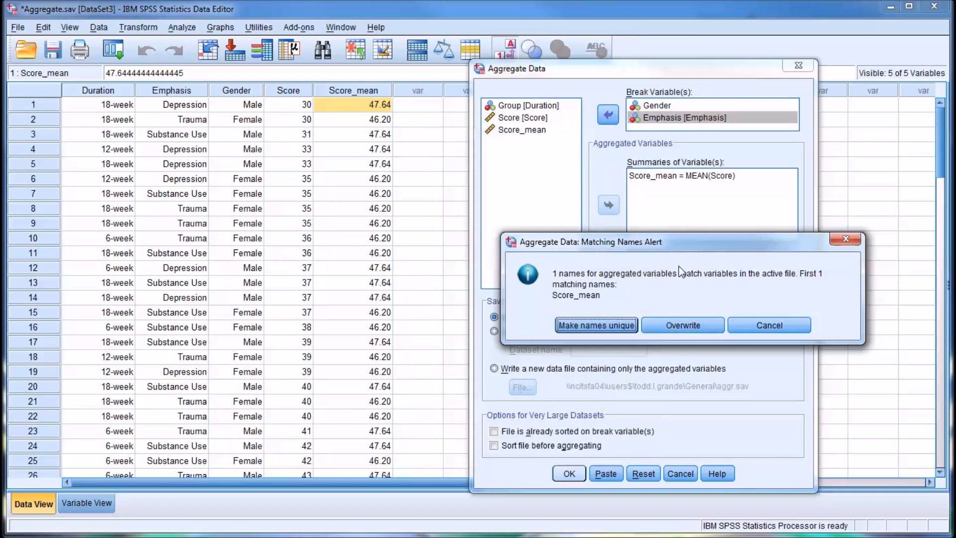
Overwrite Score_mean with Gender-by-Emphasis means (45.81, 45.24, 46.68) and review the columns.
{"action": "left_click", "coordinate": [682, 324]}
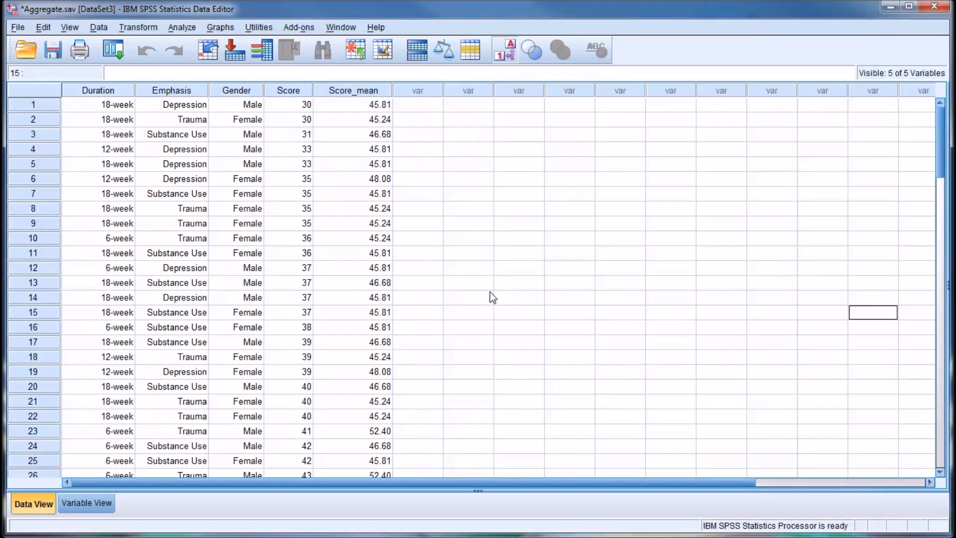
{"action": "mouse_move", "coordinate": [392, 114]}
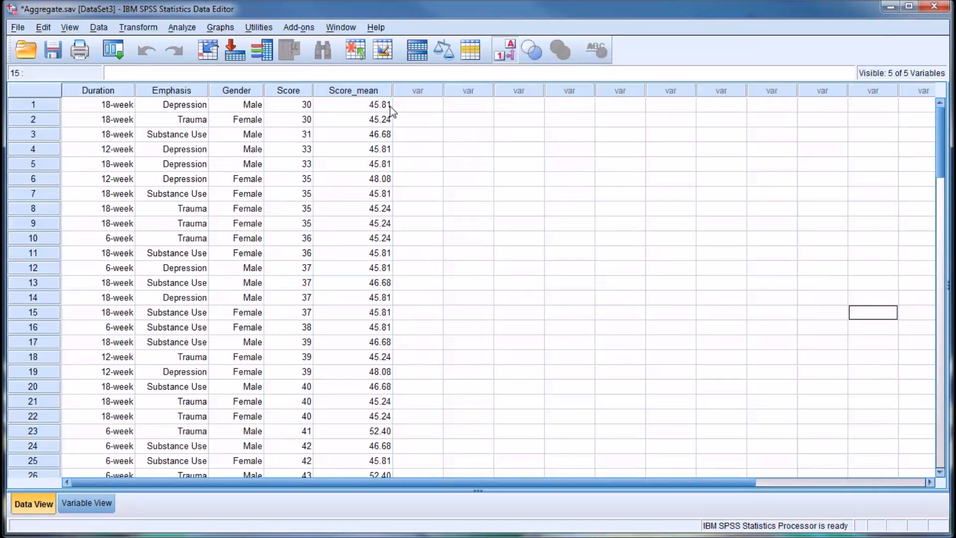
{"action": "mouse_move", "coordinate": [397, 156]}
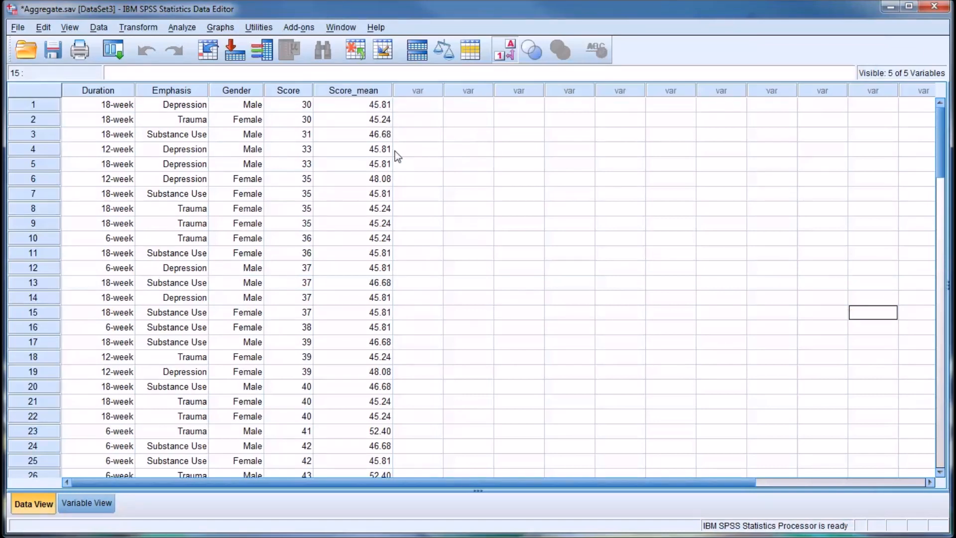
{"action": "mouse_move", "coordinate": [695, 499]}
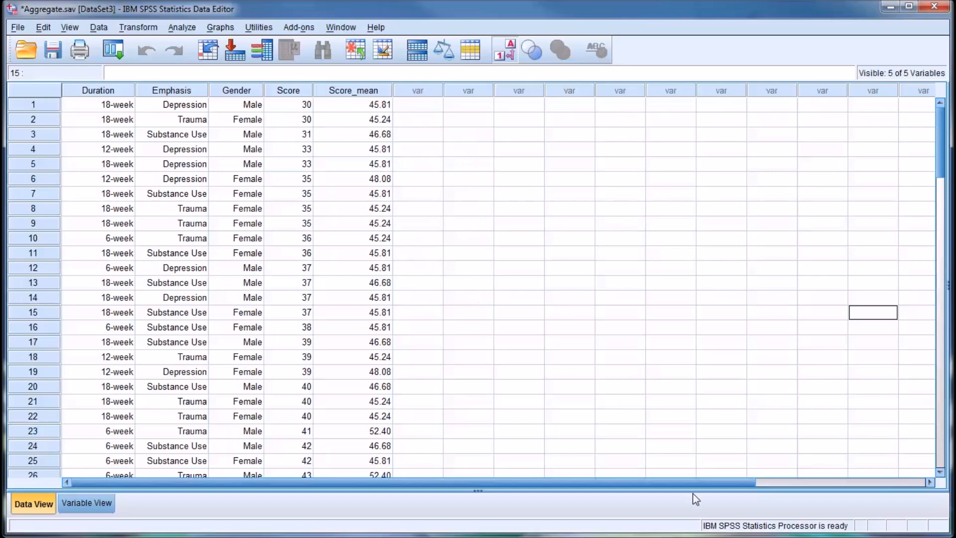
{"action": "mouse_move", "coordinate": [582, 285]}
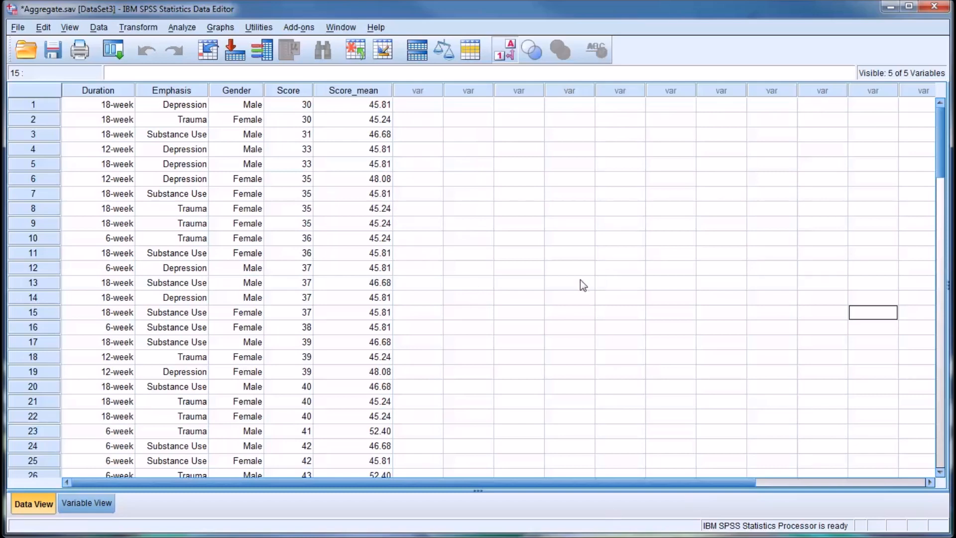
{"action": "mouse_move", "coordinate": [513, 219]}
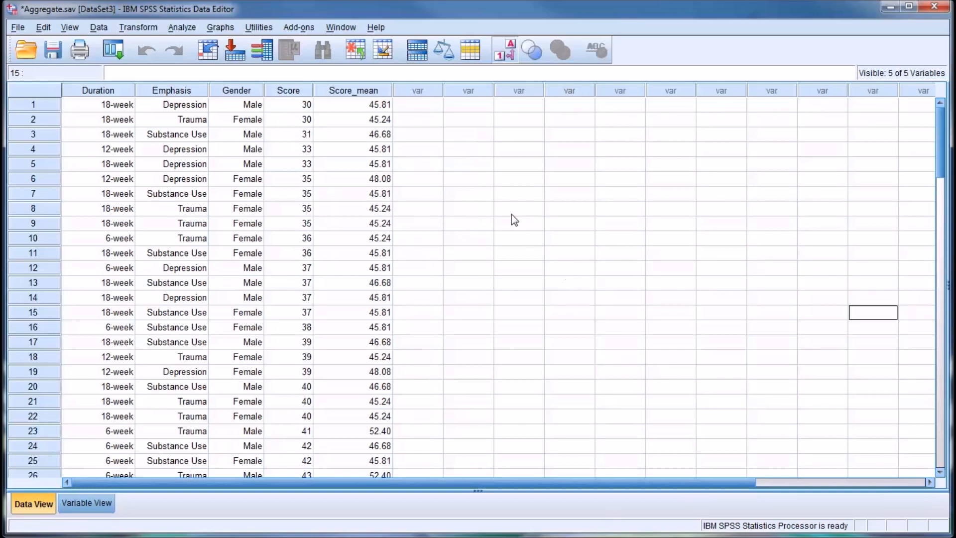
{"action": "mouse_move", "coordinate": [350, 115]}
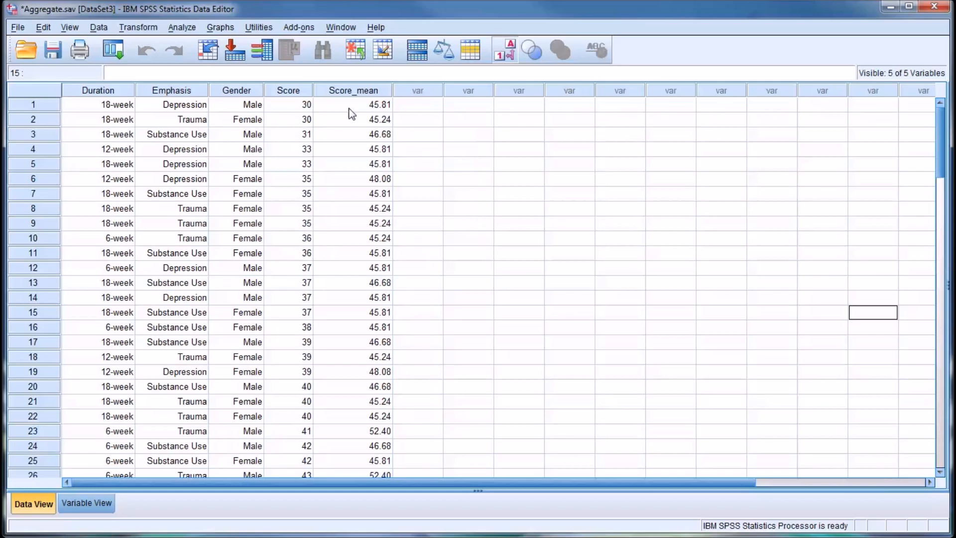
{"action": "mouse_move", "coordinate": [224, 117]}
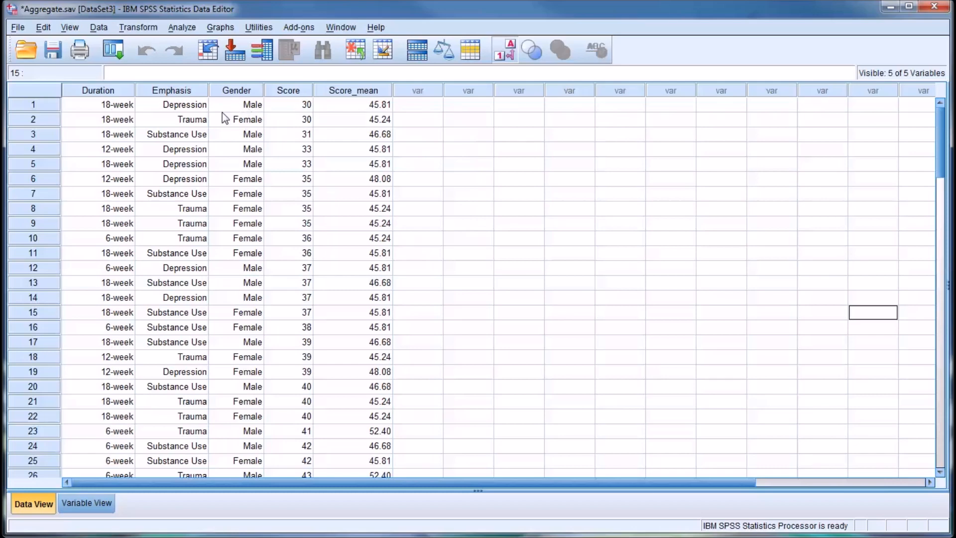
{"action": "left_click", "coordinate": [171, 90]}
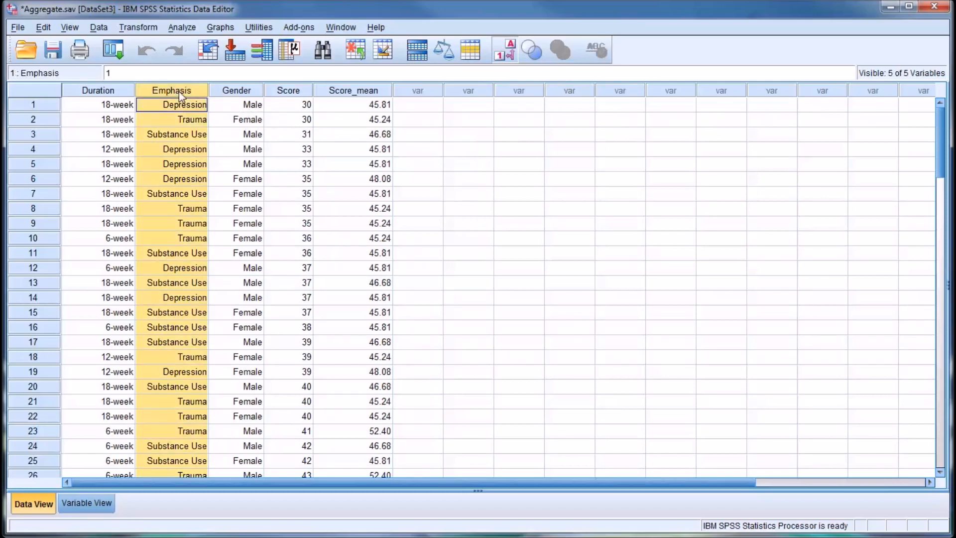
{"action": "left_click", "coordinate": [236, 104]}
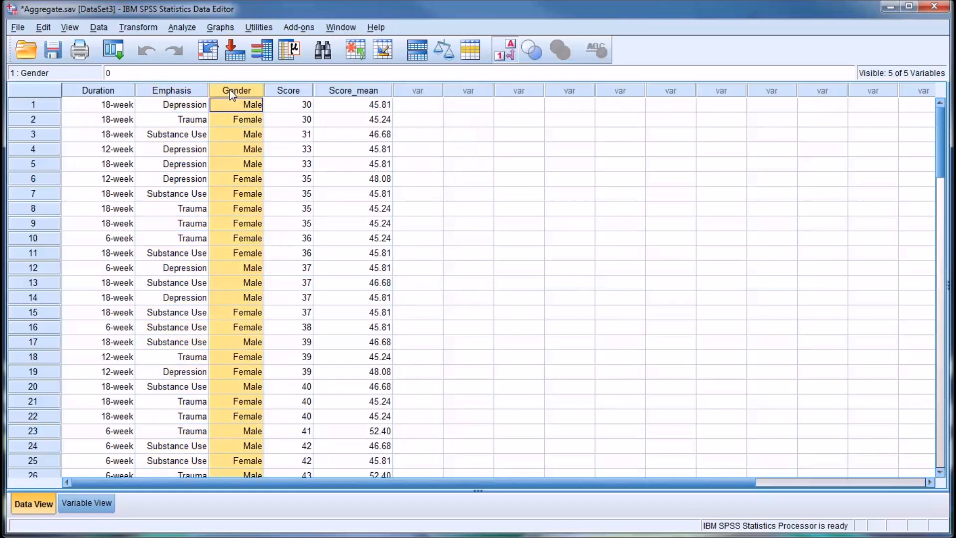
{"action": "mouse_move", "coordinate": [342, 109]}
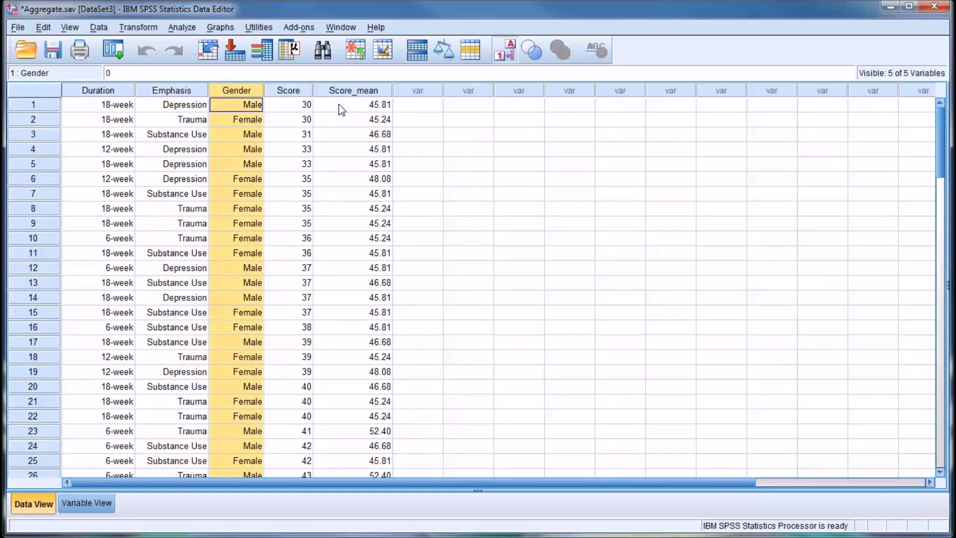
{"action": "left_click", "coordinate": [353, 104]}
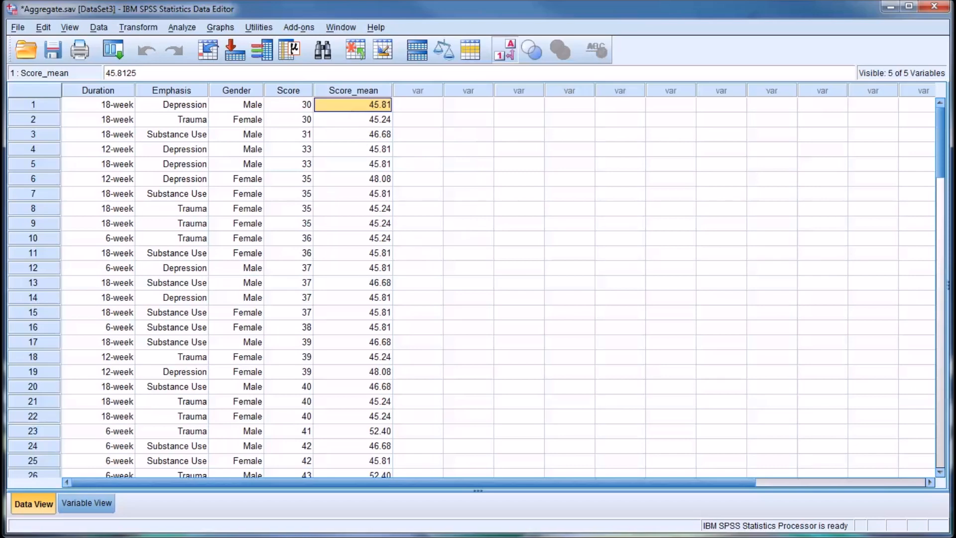
{"action": "mouse_move", "coordinate": [237, 117]}
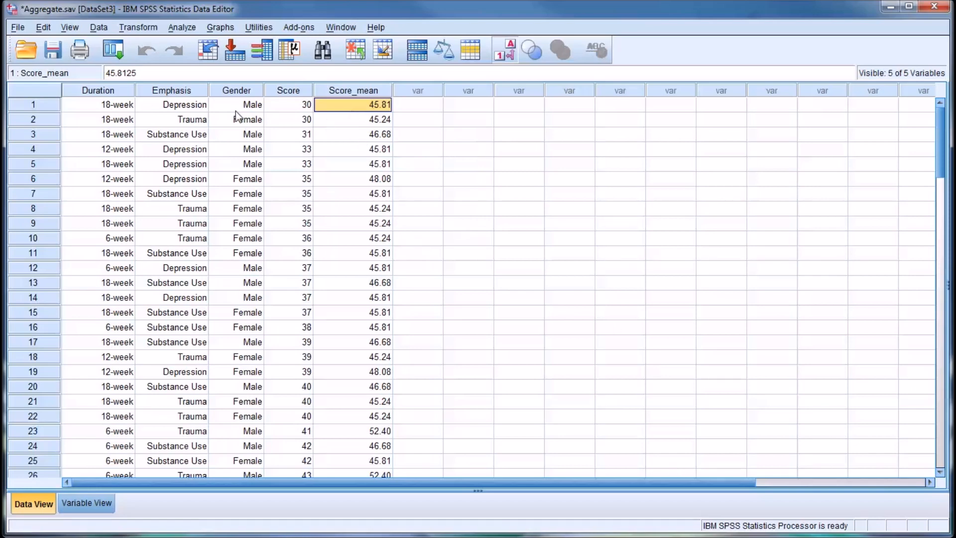
Sort cases ascending by Score_mean so the 45.24 female Trauma group comes first.
{"action": "left_click", "coordinate": [98, 27]}
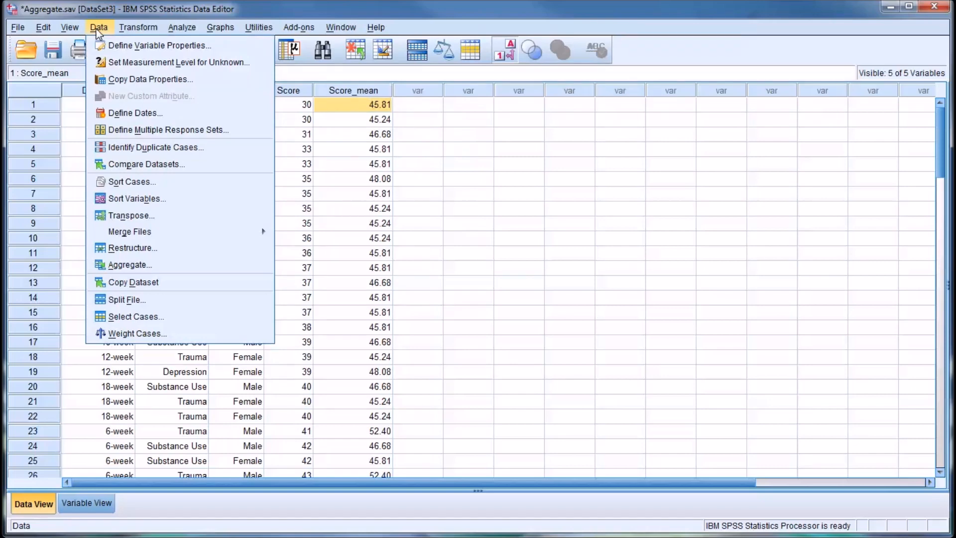
{"action": "mouse_move", "coordinate": [131, 181]}
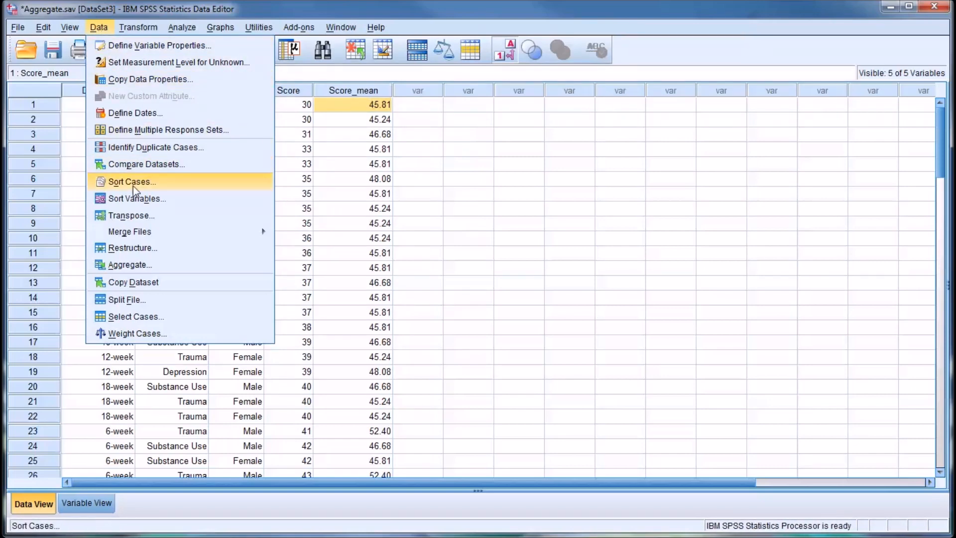
{"action": "left_click", "coordinate": [131, 182]}
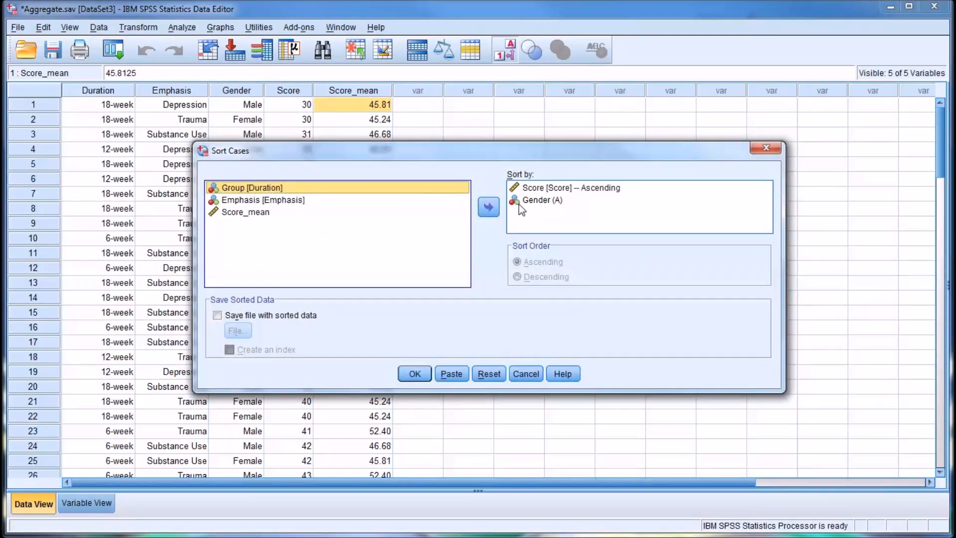
{"action": "left_click", "coordinate": [488, 373]}
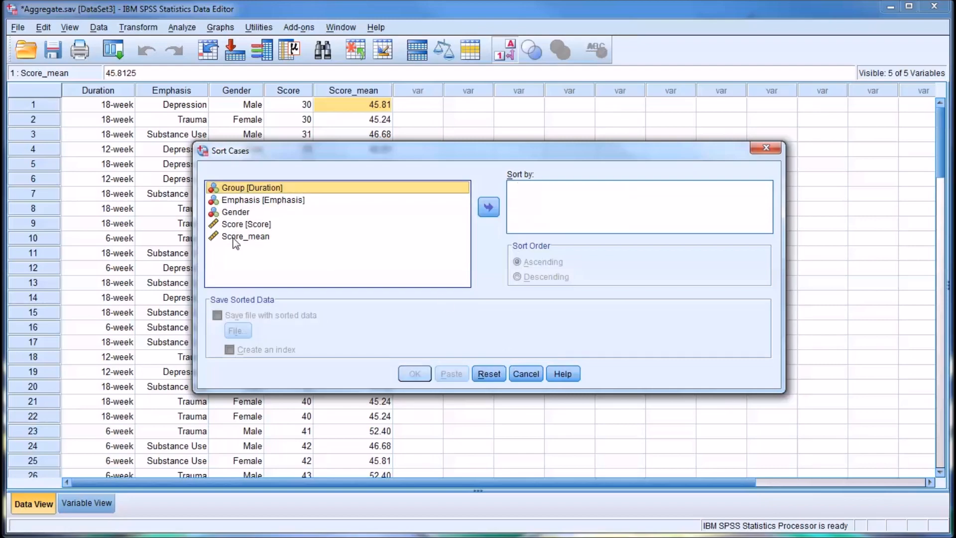
{"action": "left_click", "coordinate": [488, 207]}
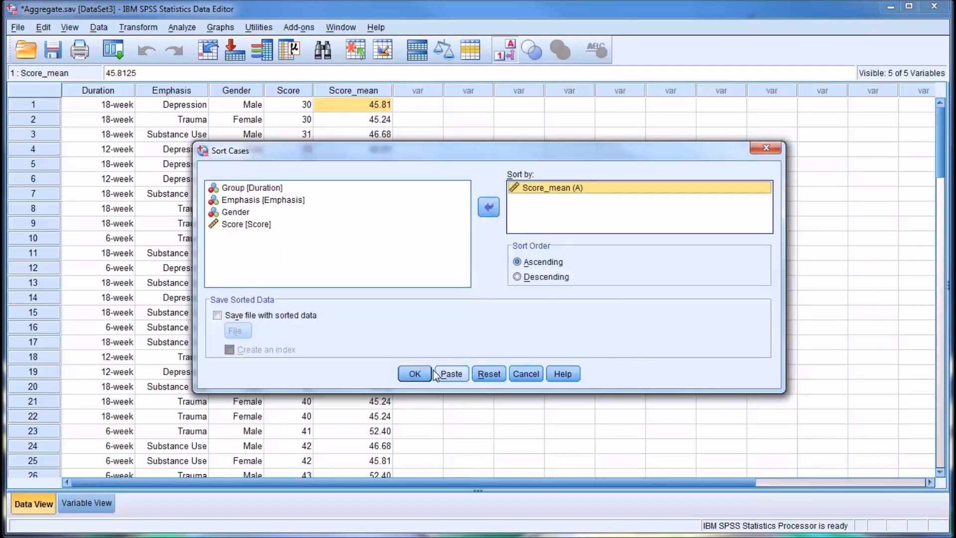
{"action": "left_click", "coordinate": [413, 373]}
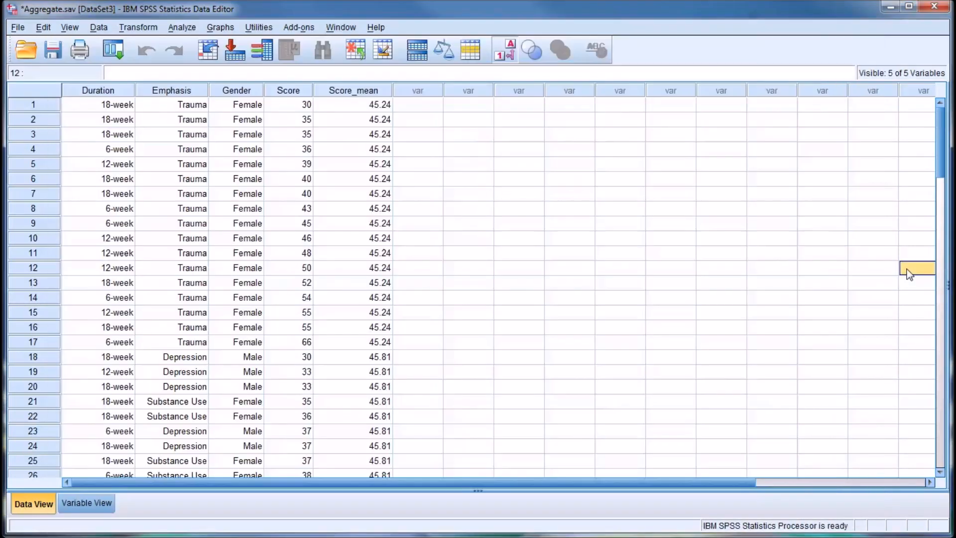
{"action": "left_click", "coordinate": [352, 104]}
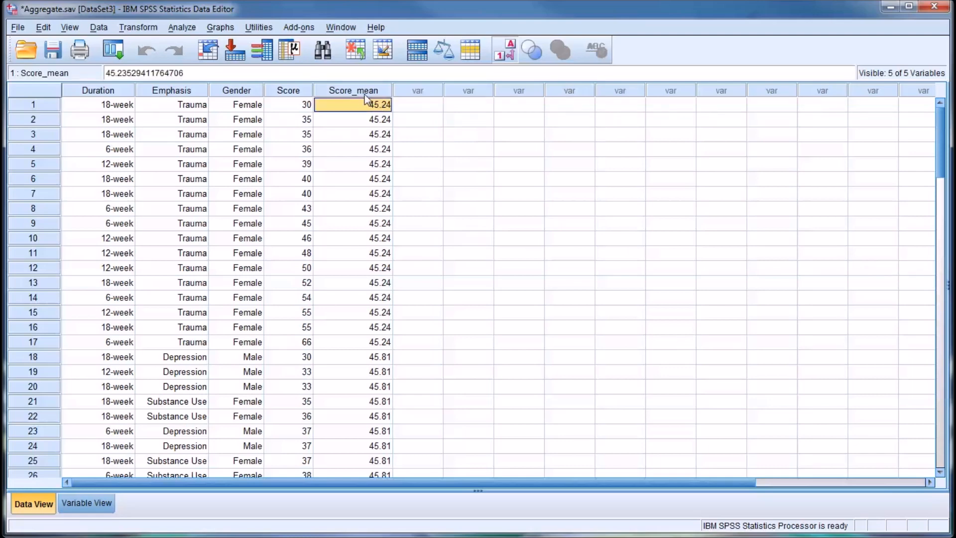
{"action": "mouse_move", "coordinate": [923, 154]}
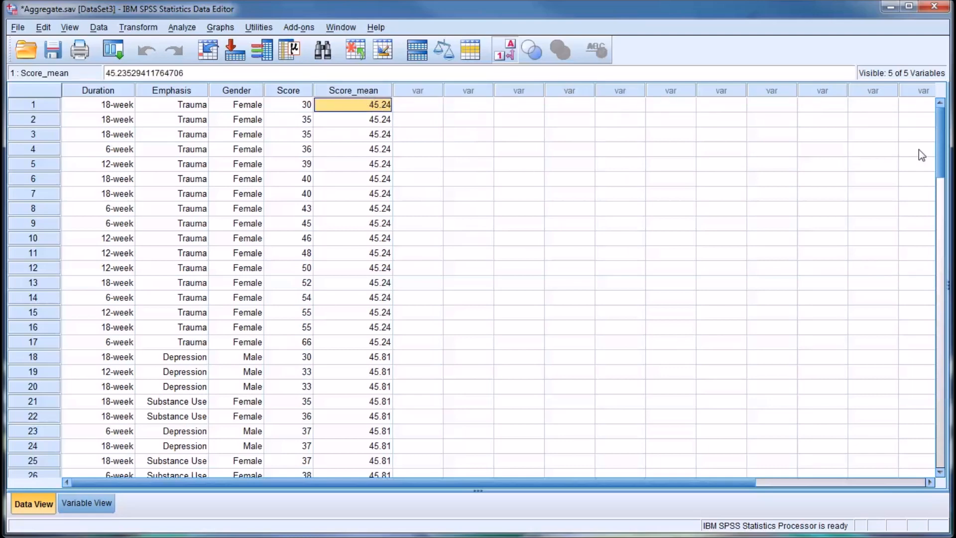
{"action": "scroll", "scroll_direction": "down", "scroll_amount": 3}
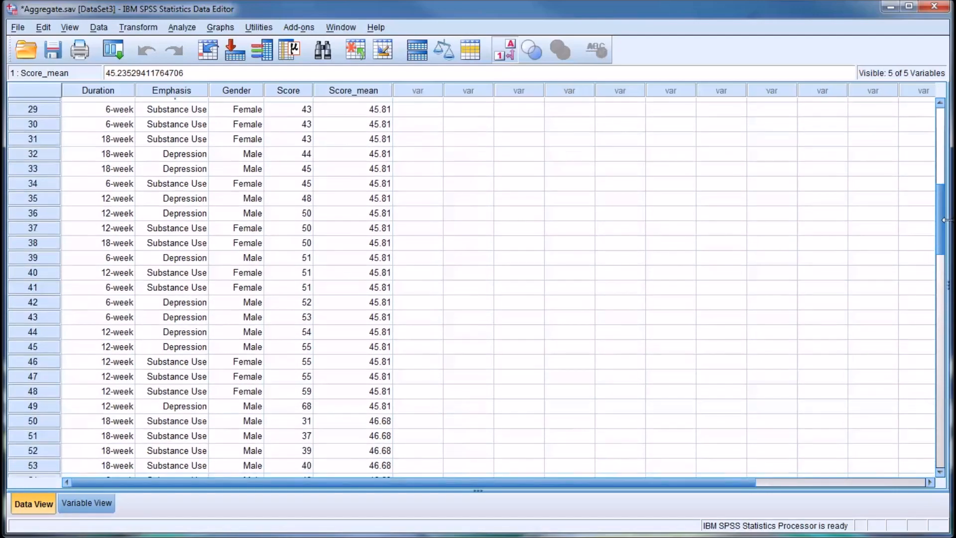
{"action": "scroll", "scroll_direction": "down", "scroll_amount": 3}
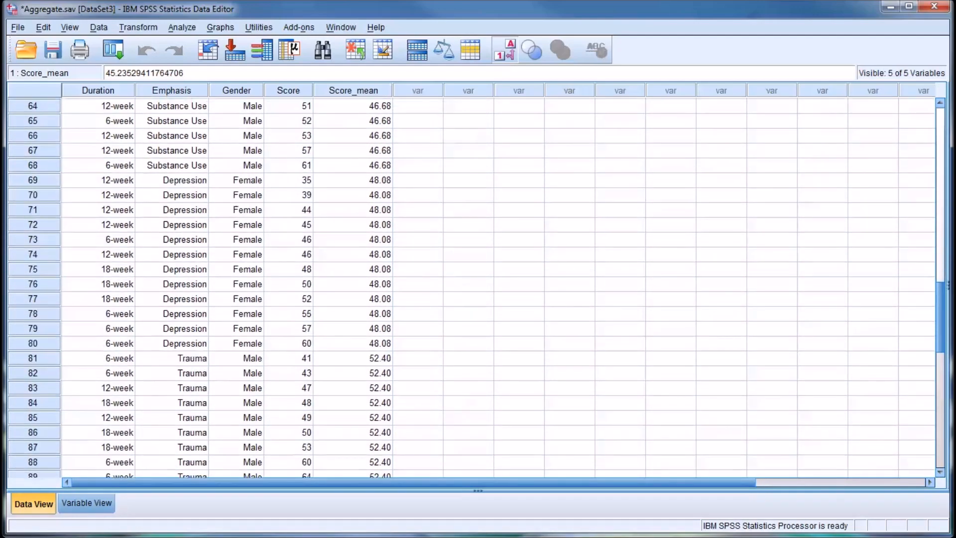
{"action": "scroll", "scroll_direction": "up", "scroll_amount": 3}
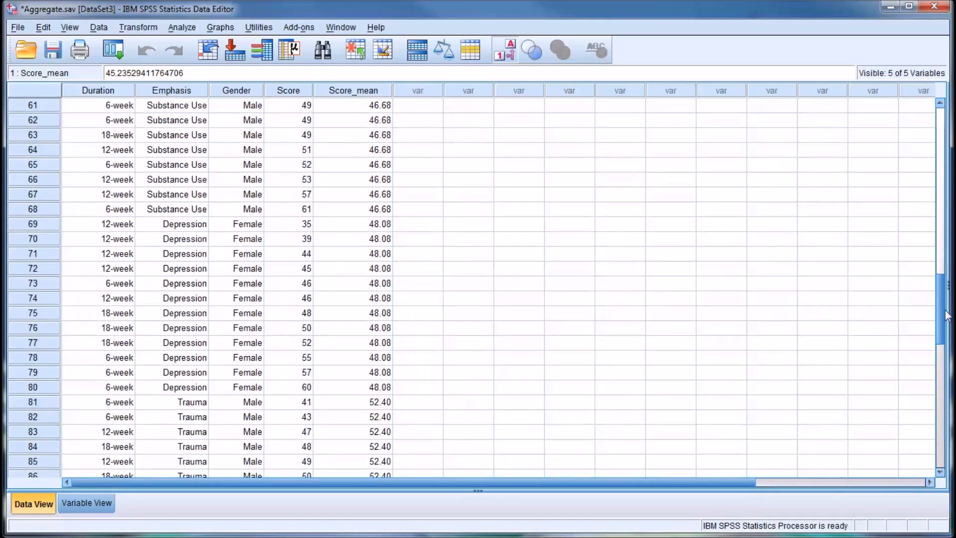
{"action": "scroll", "scroll_direction": "up", "scroll_amount": 3}
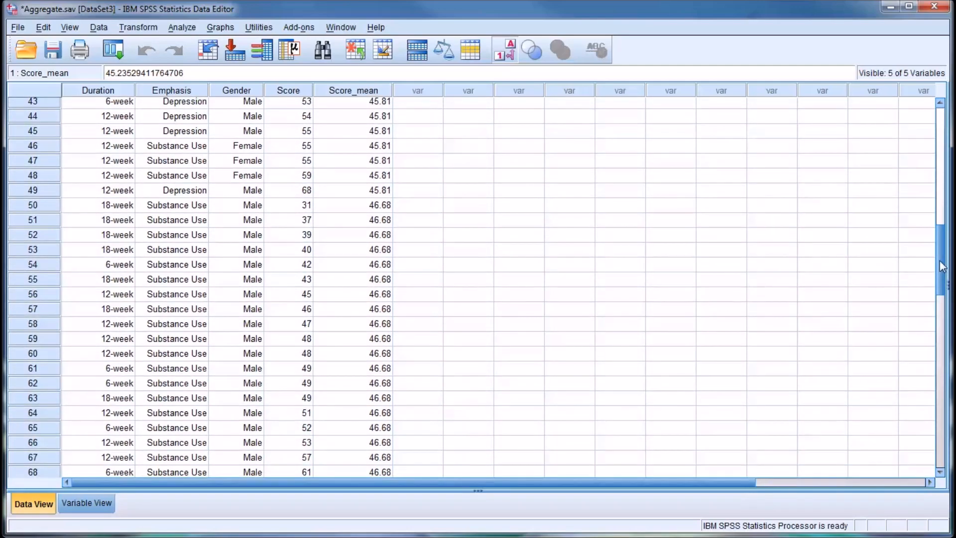
{"action": "scroll", "scroll_direction": "up", "scroll_amount": 3}
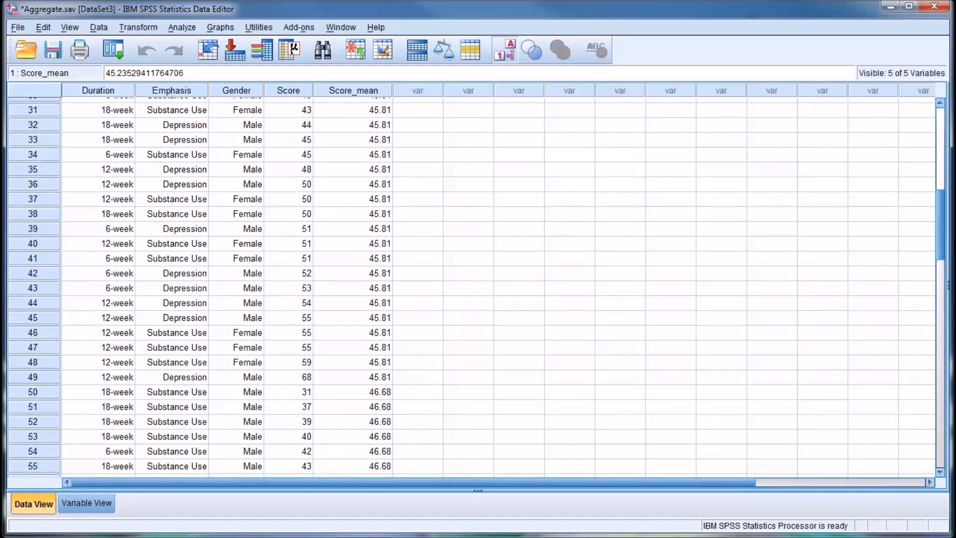
{"action": "scroll", "scroll_direction": "down", "scroll_amount": 3}
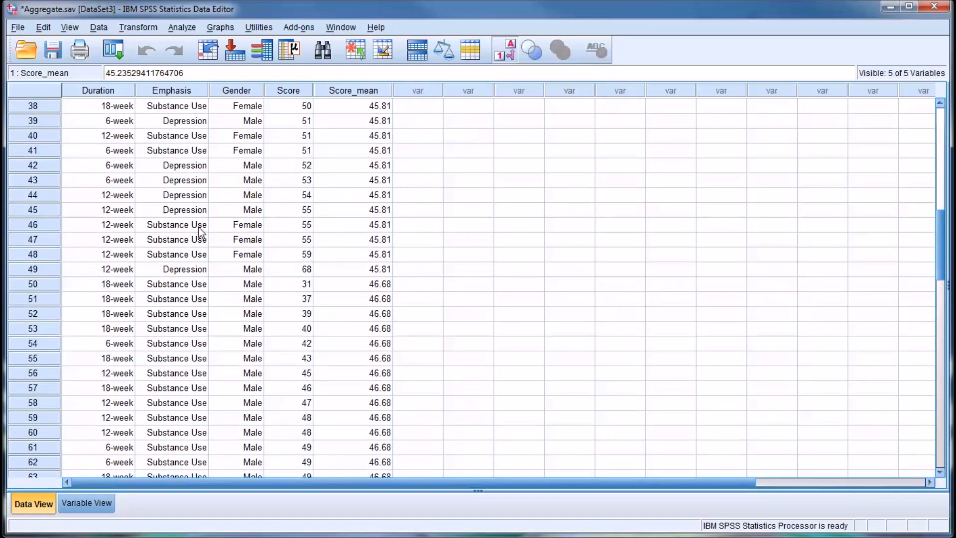
{"action": "left_click", "coordinate": [246, 224]}
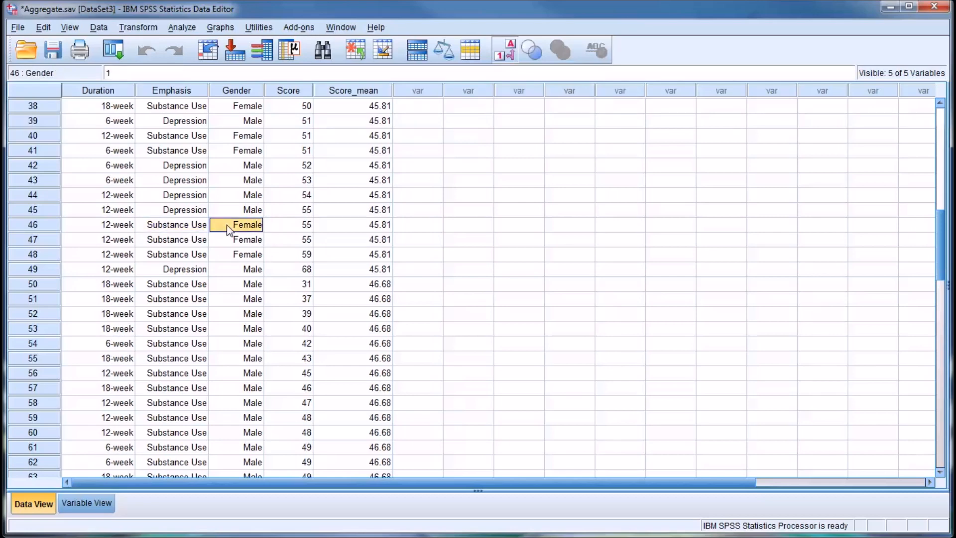
{"action": "mouse_move", "coordinate": [183, 209]}
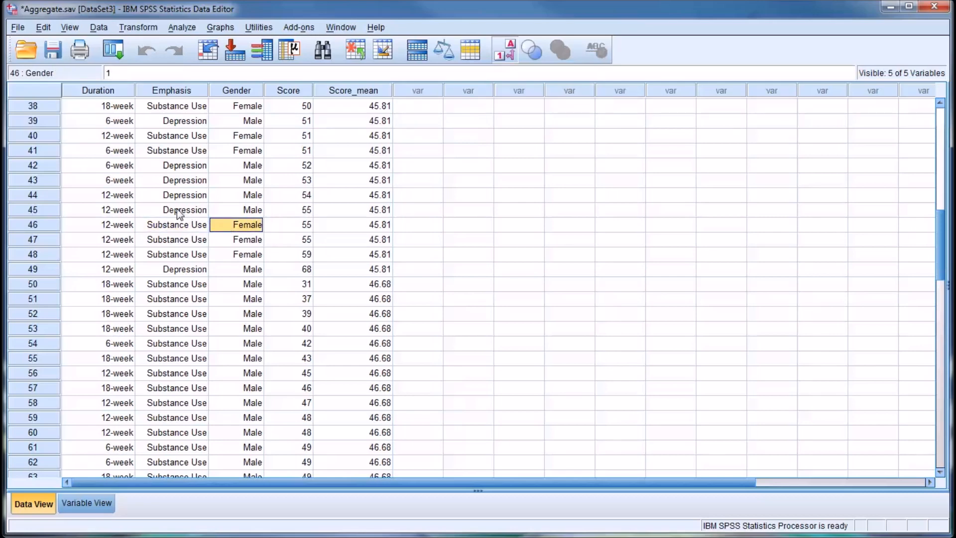
{"action": "left_click", "coordinate": [171, 209]}
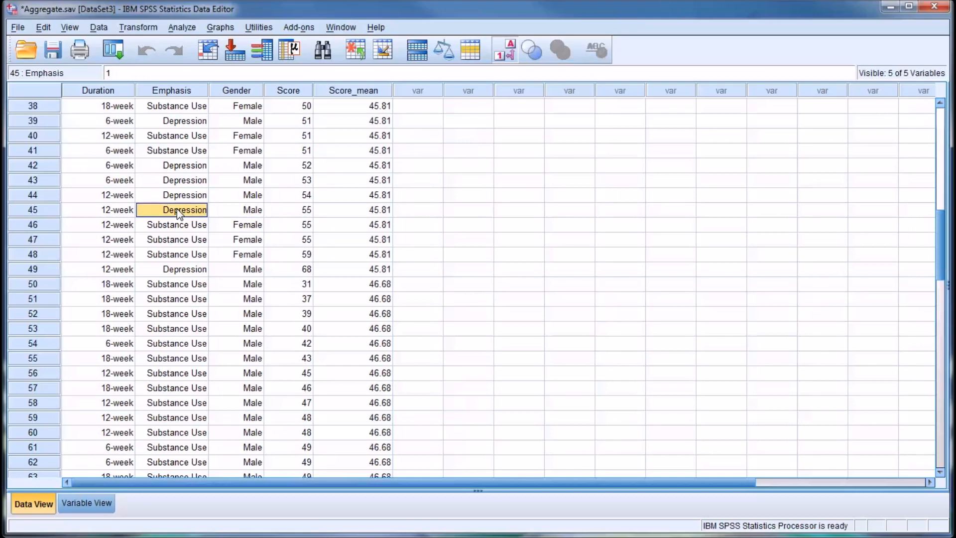
{"action": "left_click", "coordinate": [353, 210]}
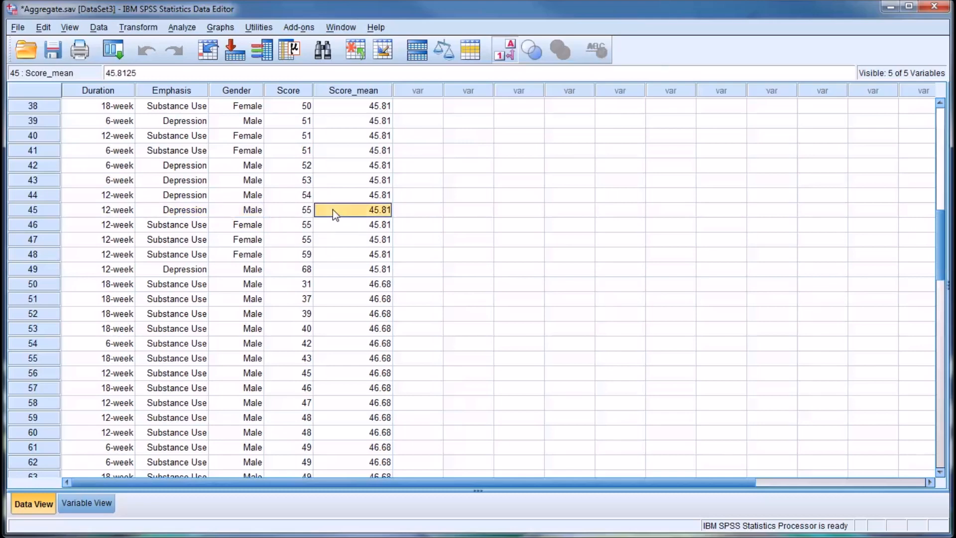
{"action": "left_click", "coordinate": [353, 225]}
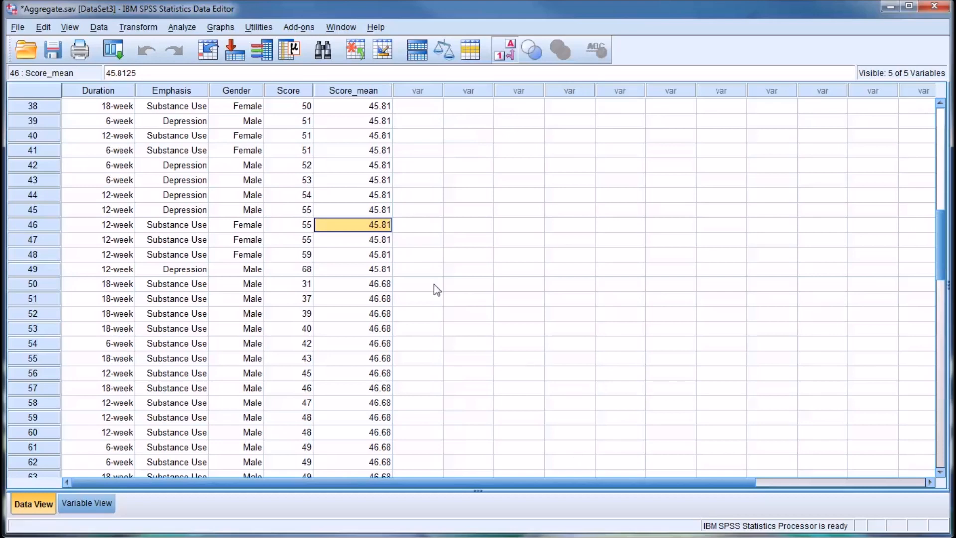
{"action": "mouse_move", "coordinate": [346, 227]}
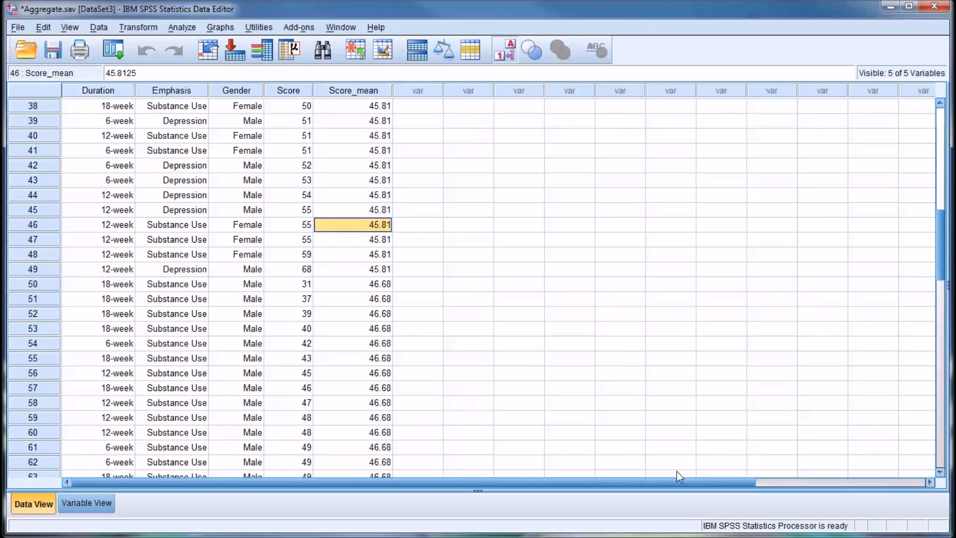
{"action": "scroll", "scroll_direction": "up", "scroll_amount": 3}
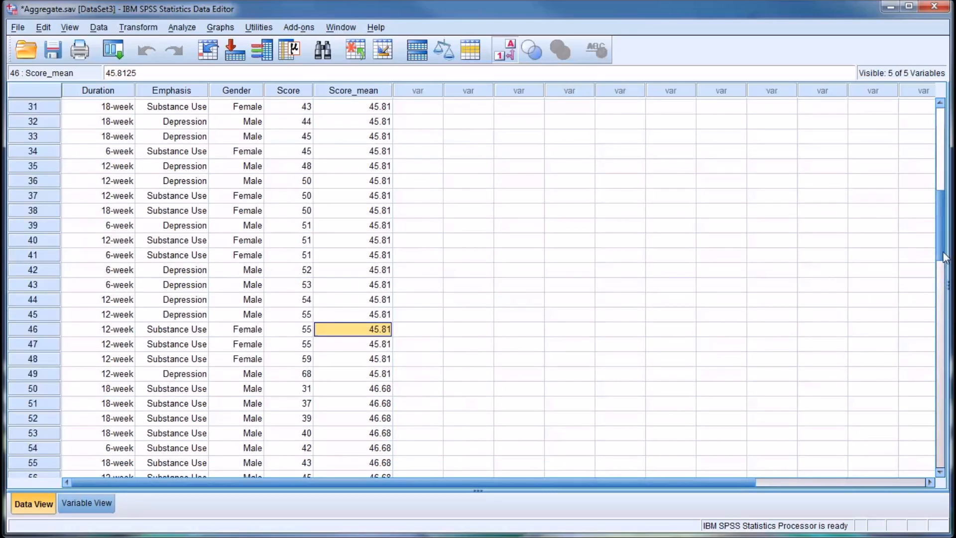
{"action": "scroll", "scroll_direction": "up", "scroll_amount": 3}
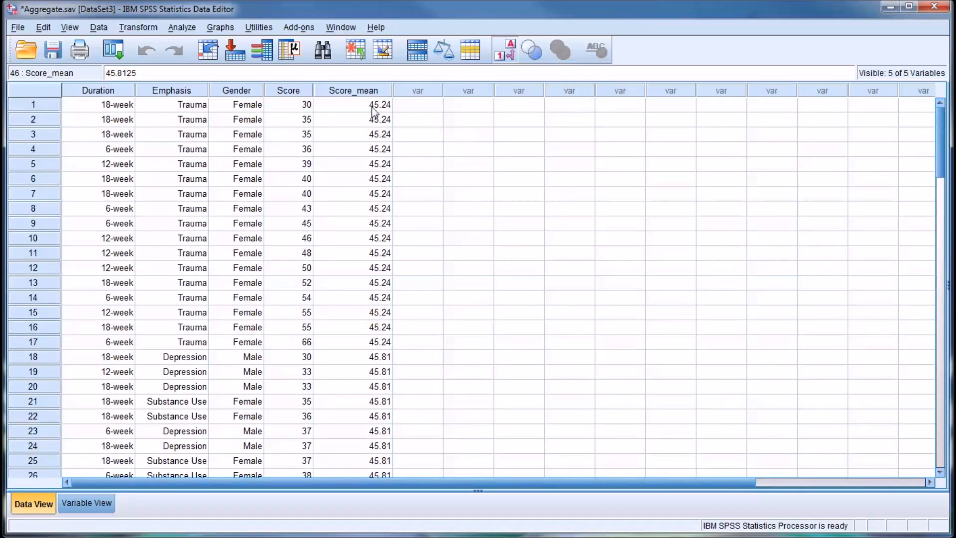
Aggregate Score by Emphasis only with case counts, overwriting Score_mean (47.89, 46.79, 46.29) and adding N_BREAK.
{"action": "left_click", "coordinate": [98, 27]}
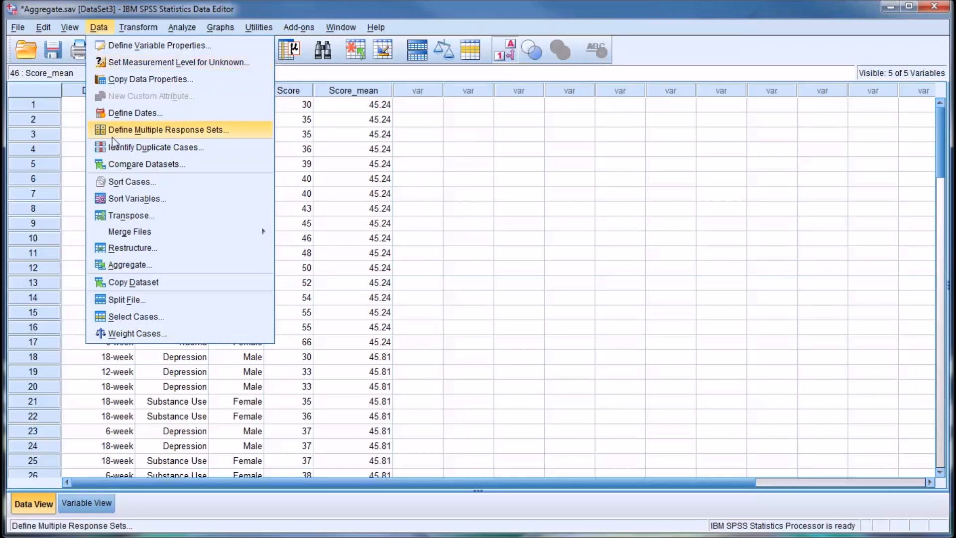
{"action": "left_click", "coordinate": [129, 264]}
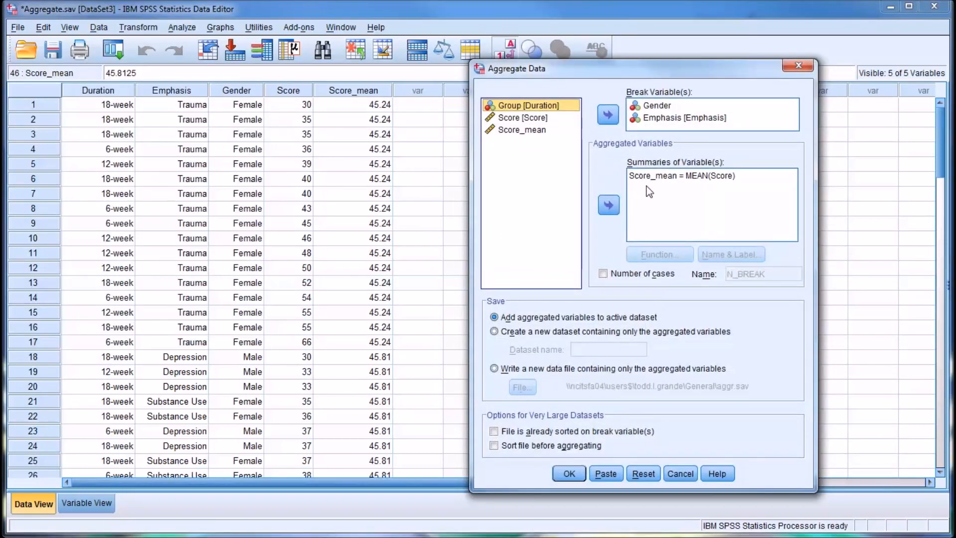
{"action": "mouse_move", "coordinate": [649, 192]}
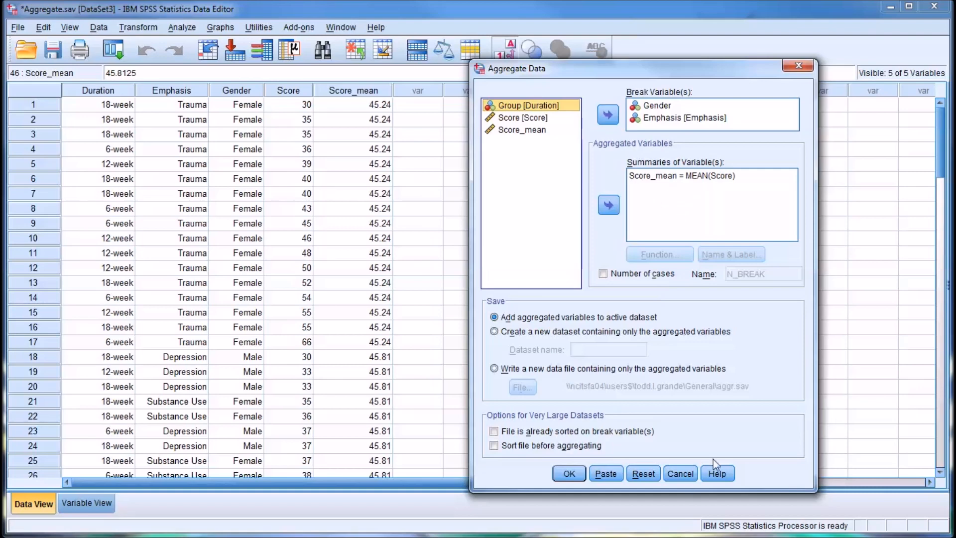
{"action": "mouse_move", "coordinate": [660, 124]}
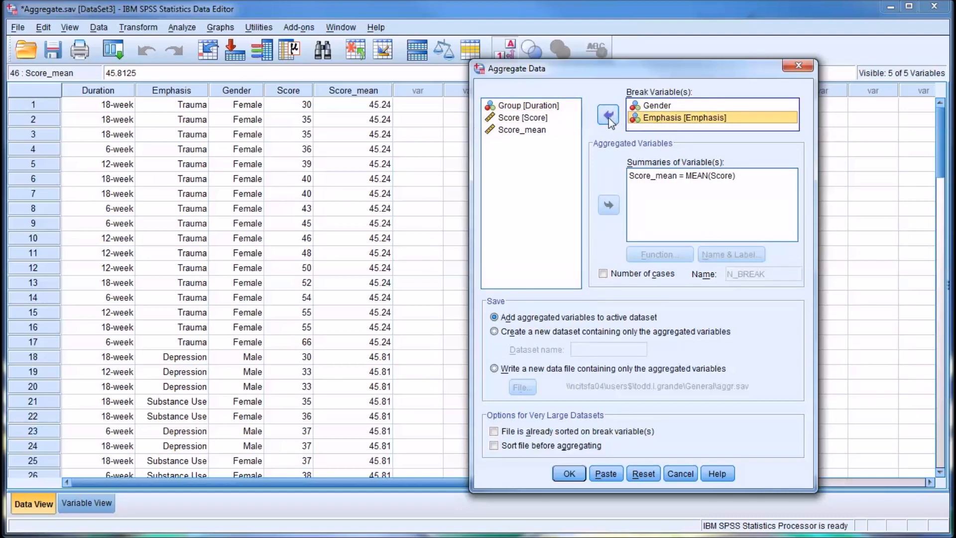
{"action": "left_click", "coordinate": [657, 105]}
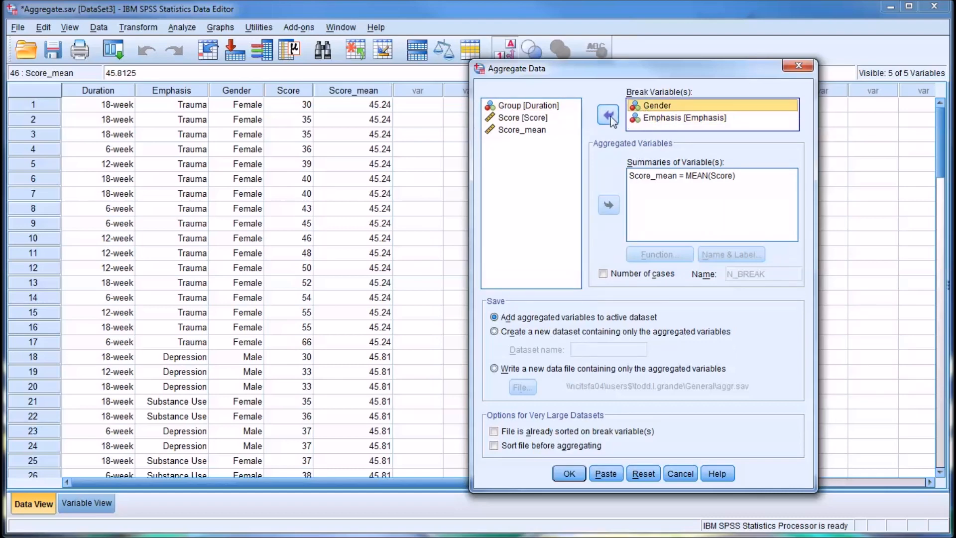
{"action": "left_click", "coordinate": [607, 115]}
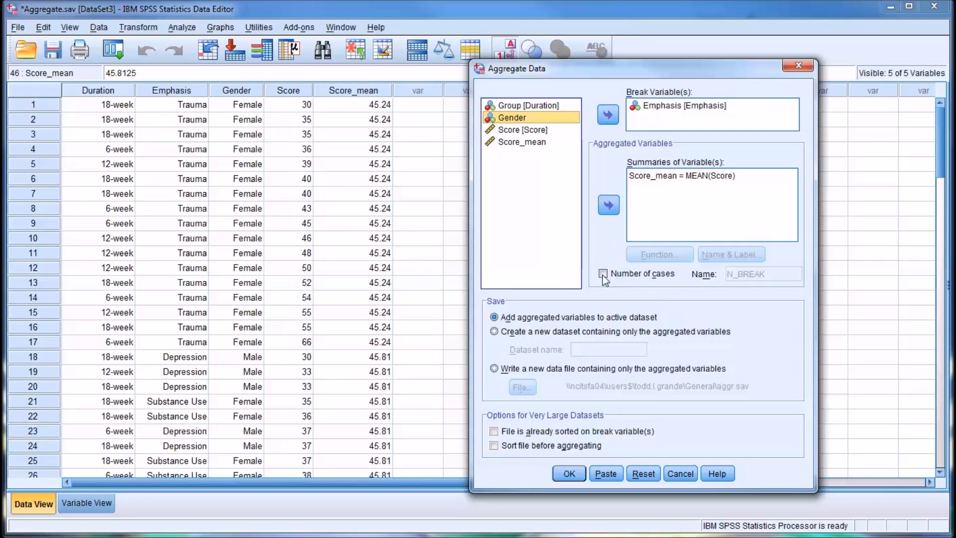
{"action": "left_click", "coordinate": [603, 274]}
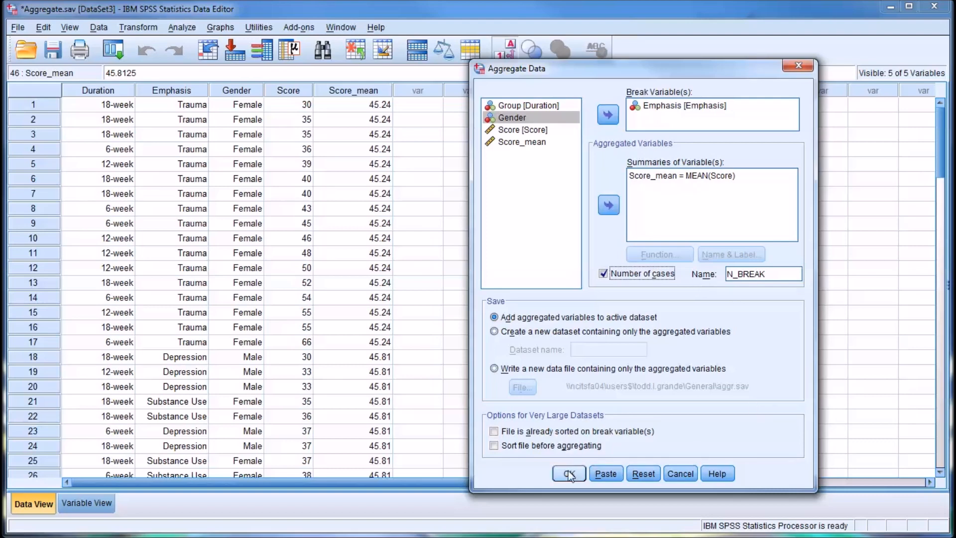
{"action": "left_click", "coordinate": [567, 473]}
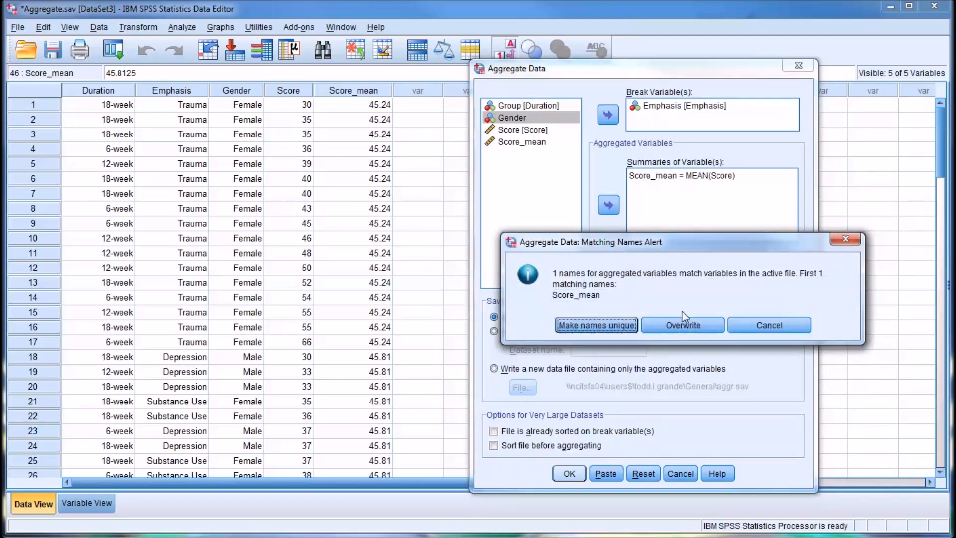
{"action": "left_click", "coordinate": [682, 324]}
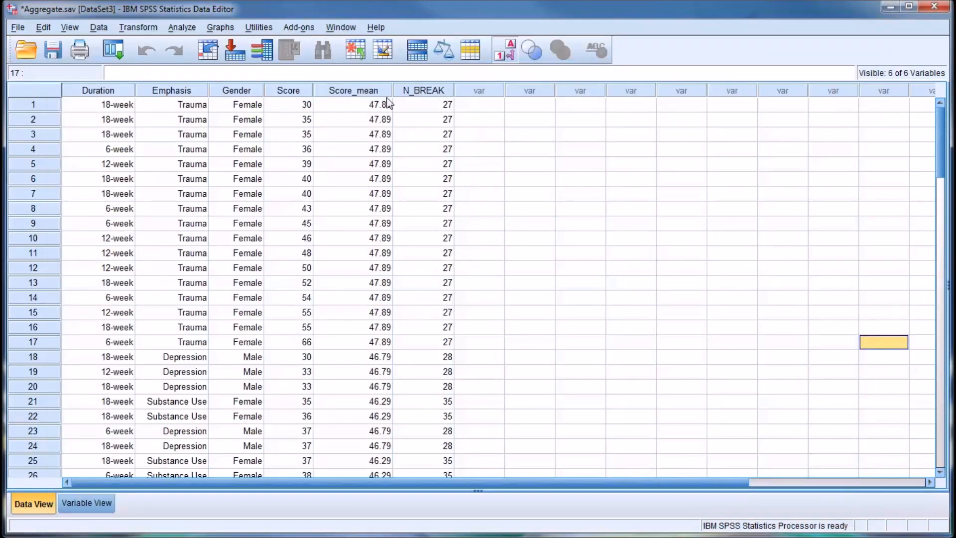
{"action": "mouse_move", "coordinate": [352, 111]}
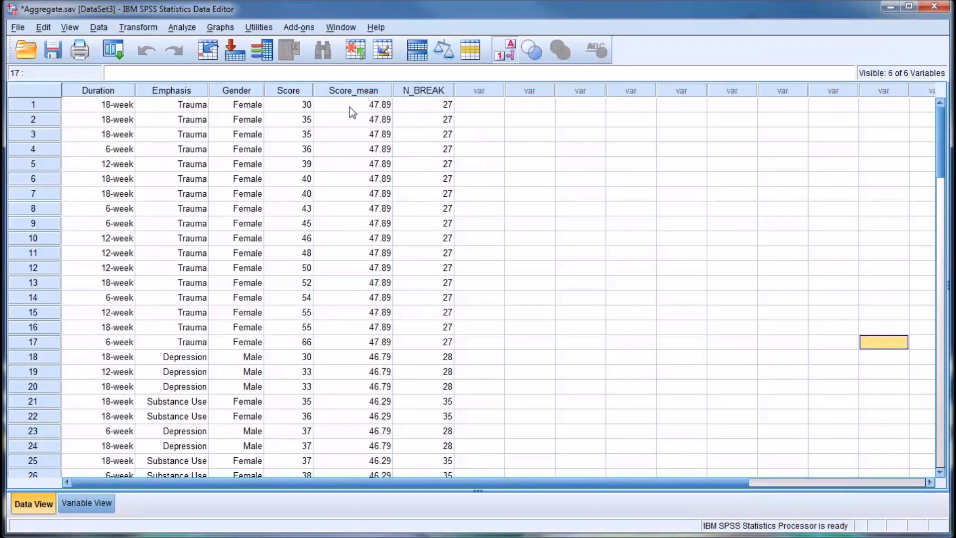
{"action": "left_click", "coordinate": [353, 104]}
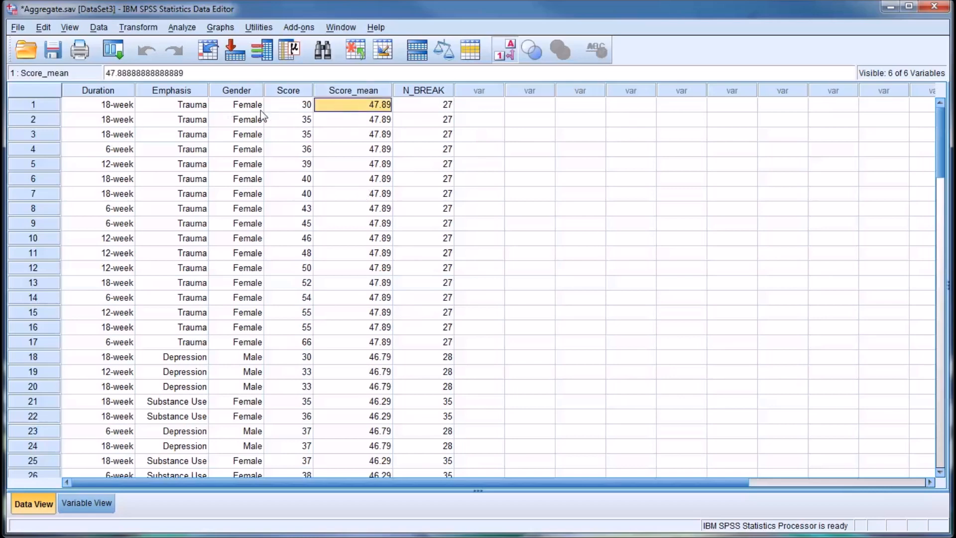
{"action": "left_click", "coordinate": [423, 104]}
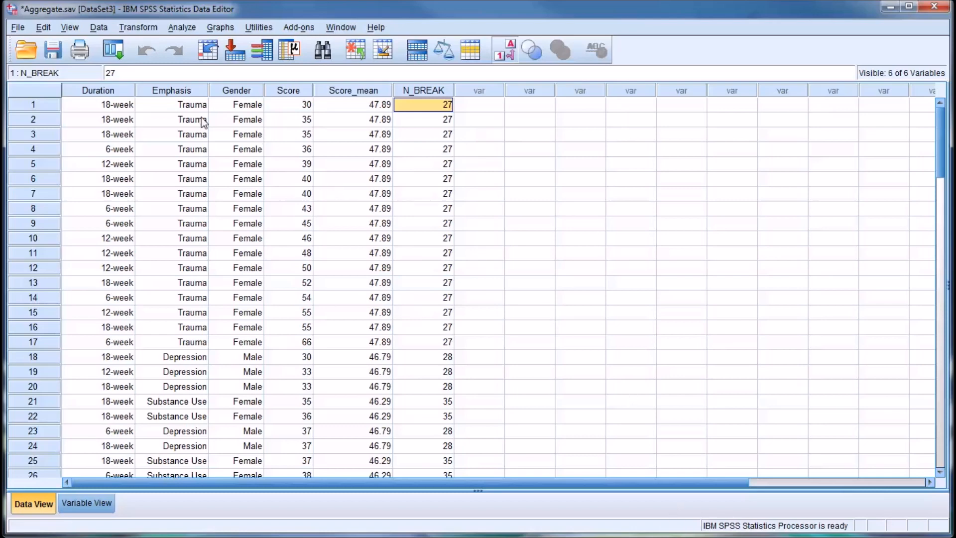
{"action": "mouse_move", "coordinate": [421, 169]}
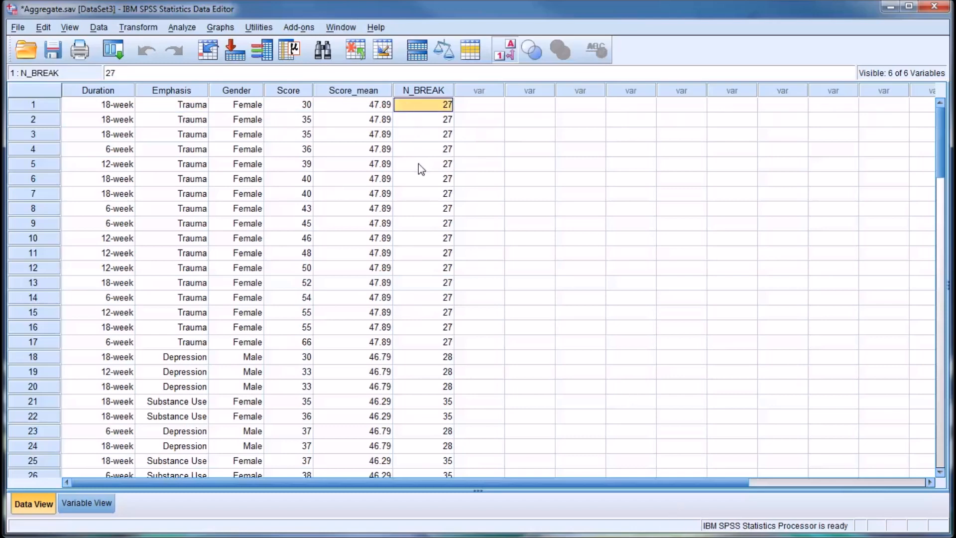
{"action": "left_click", "coordinate": [184, 356]}
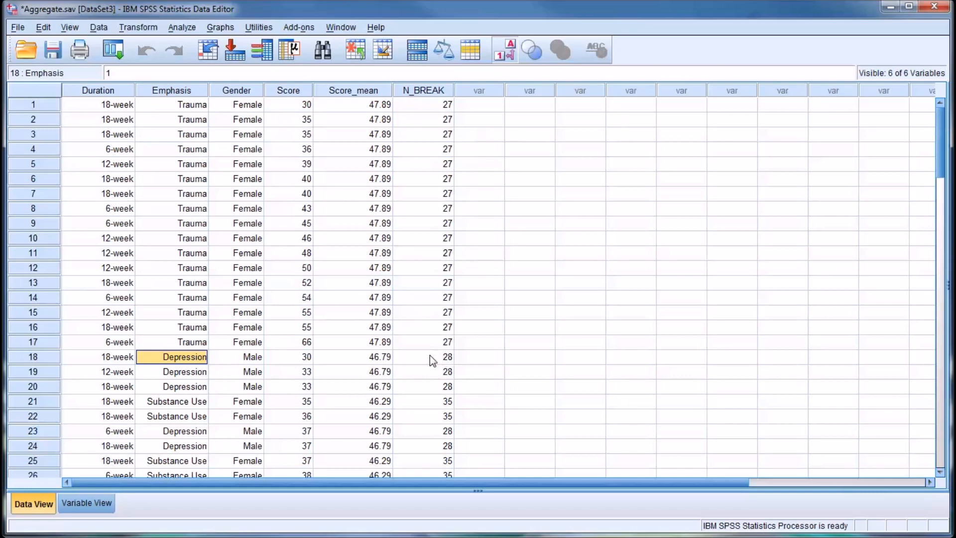
{"action": "left_click", "coordinate": [176, 401]}
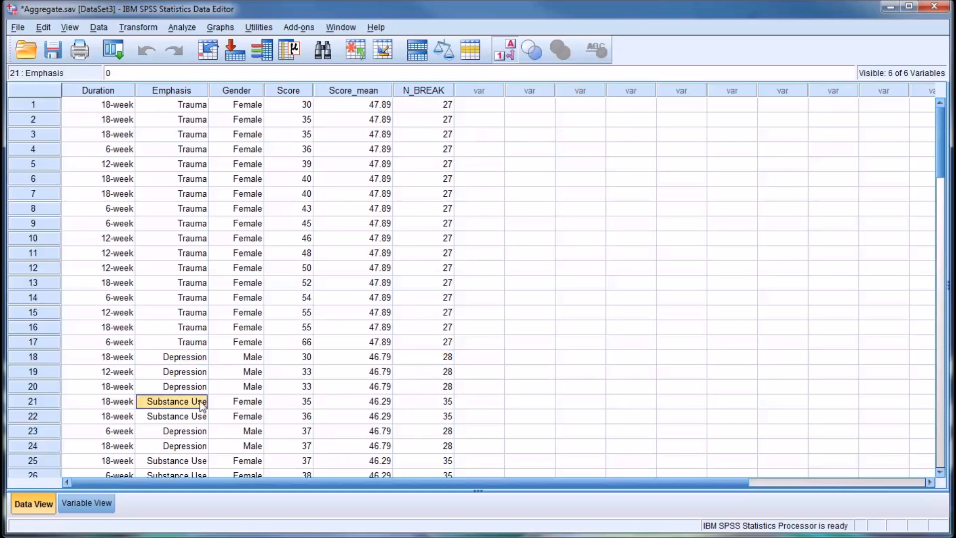
{"action": "left_click", "coordinate": [423, 401]}
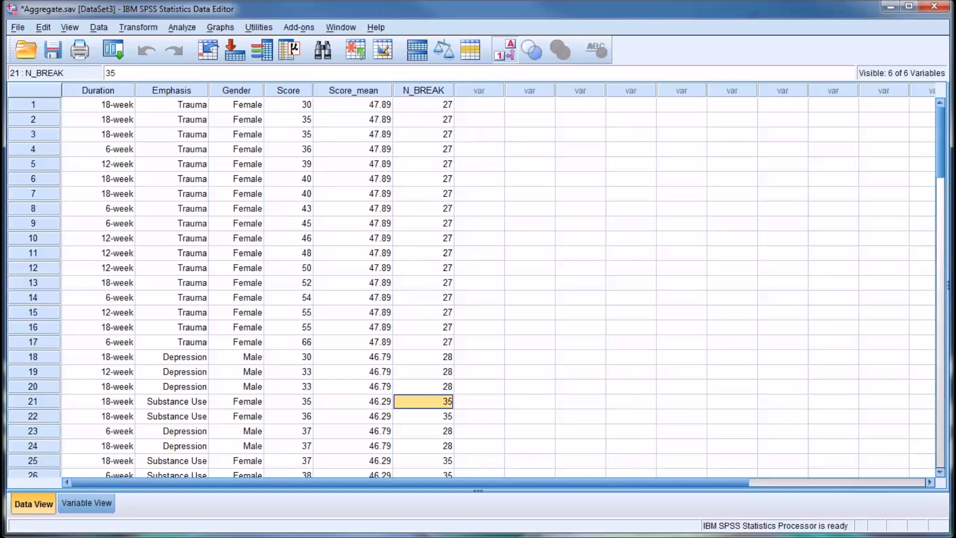
{"action": "mouse_move", "coordinate": [239, 161]}
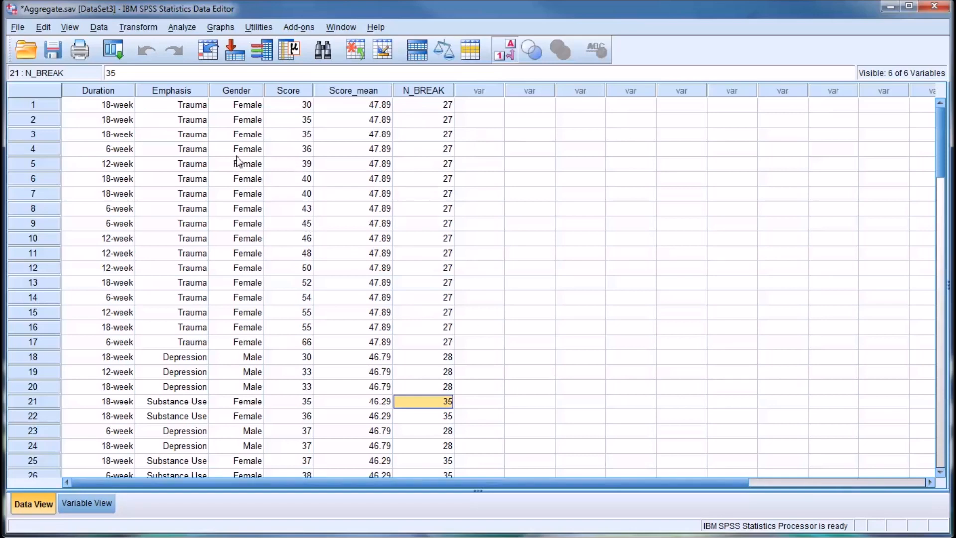
{"action": "mouse_move", "coordinate": [347, 113]}
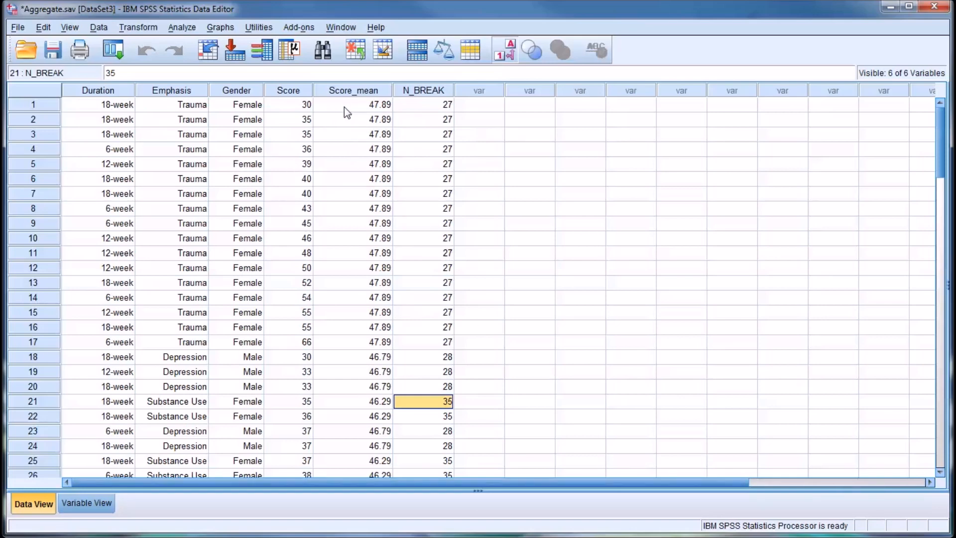
{"action": "left_click", "coordinate": [352, 103]}
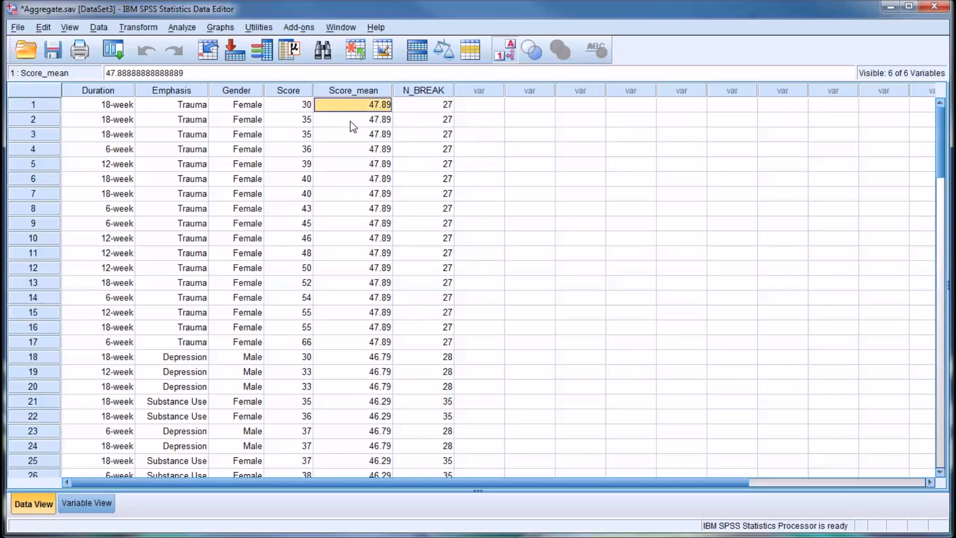
{"action": "left_click", "coordinate": [353, 356]}
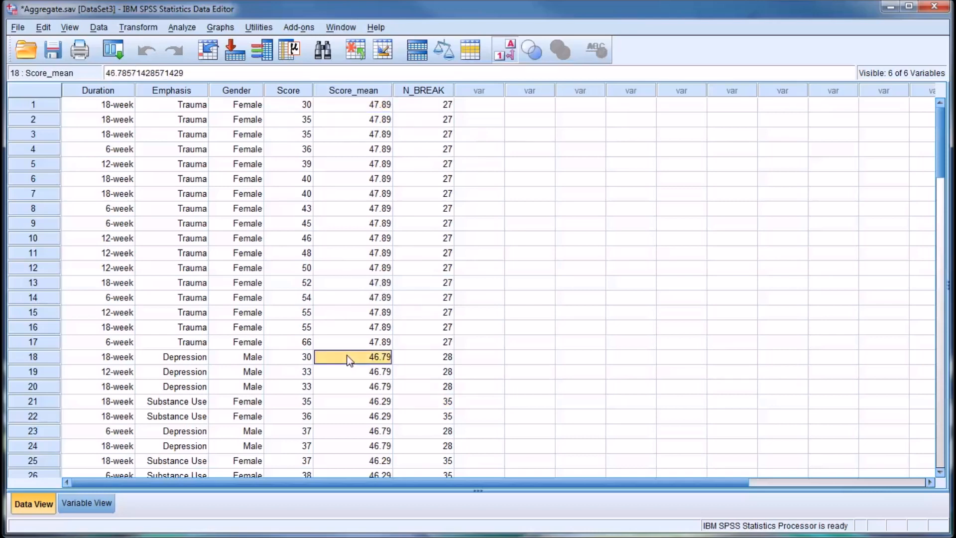
{"action": "mouse_move", "coordinate": [341, 406]}
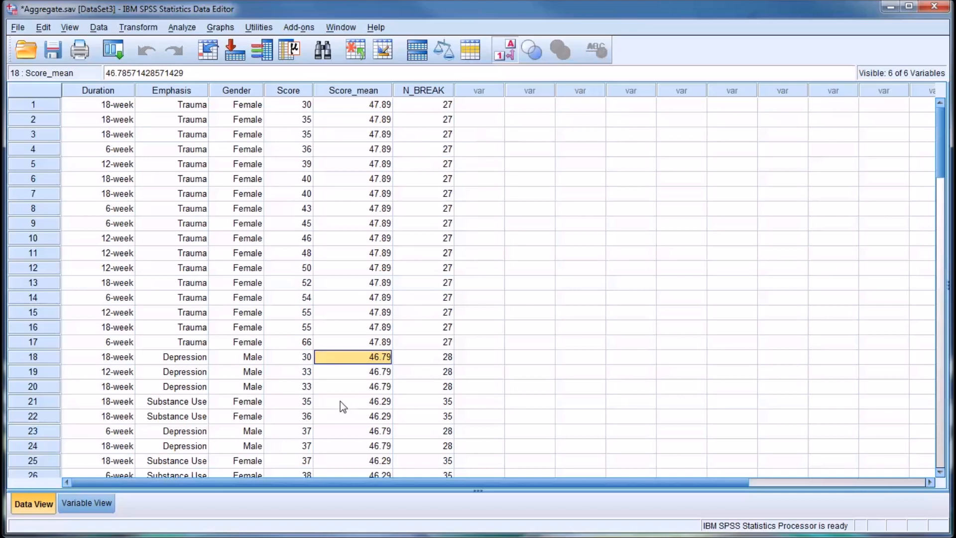
{"action": "left_click", "coordinate": [352, 401]}
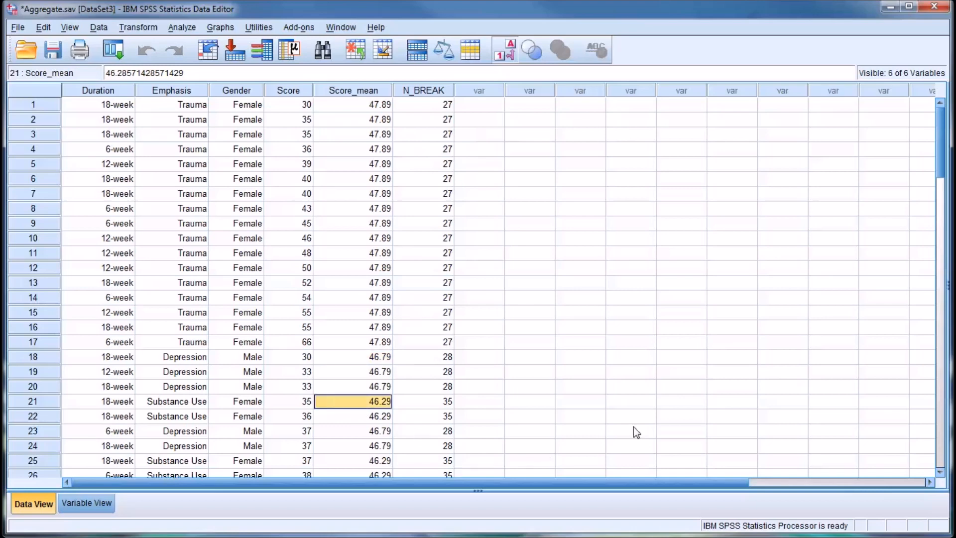
{"action": "left_click", "coordinate": [923, 268]}
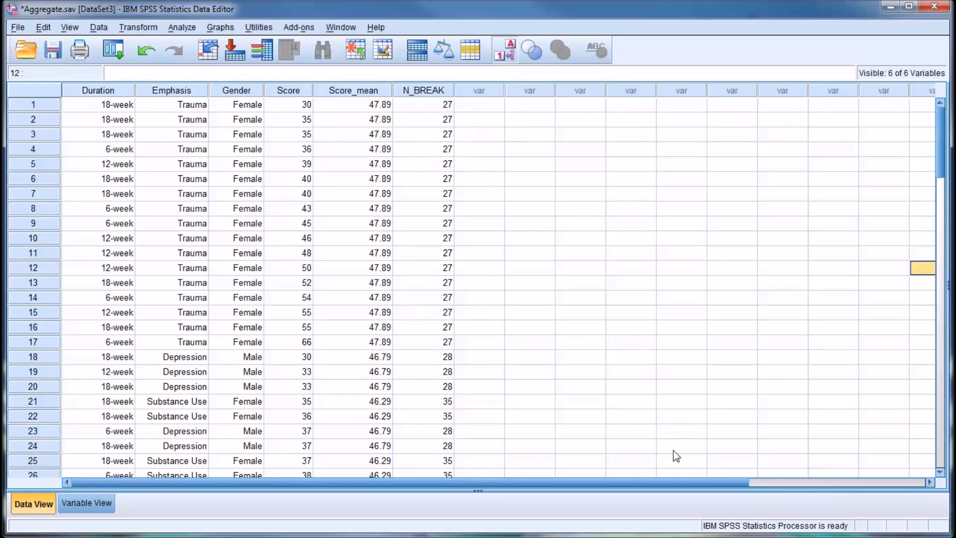
Clear the N_BREAK column and untick Number of cases in the Aggregate setup.
{"action": "right_click", "coordinate": [421, 90]}
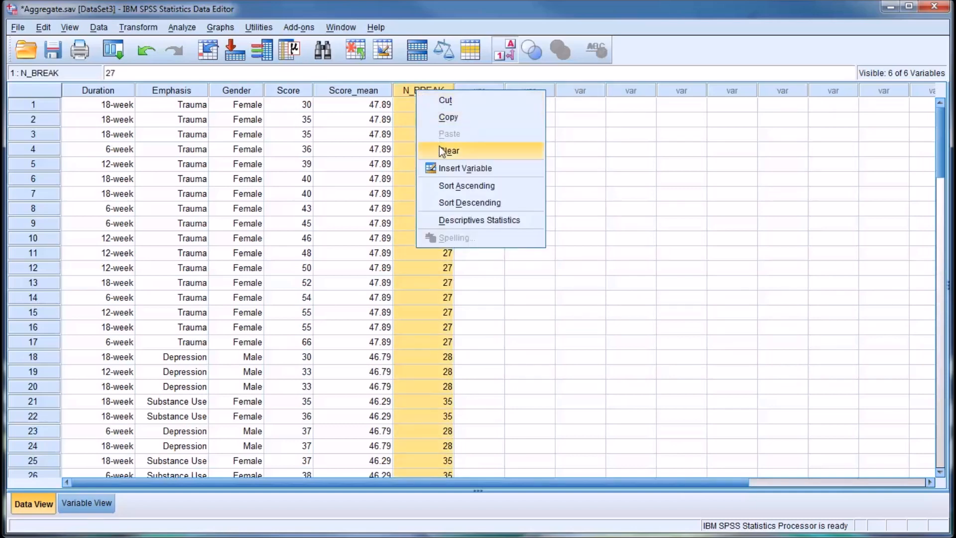
{"action": "left_click", "coordinate": [449, 150]}
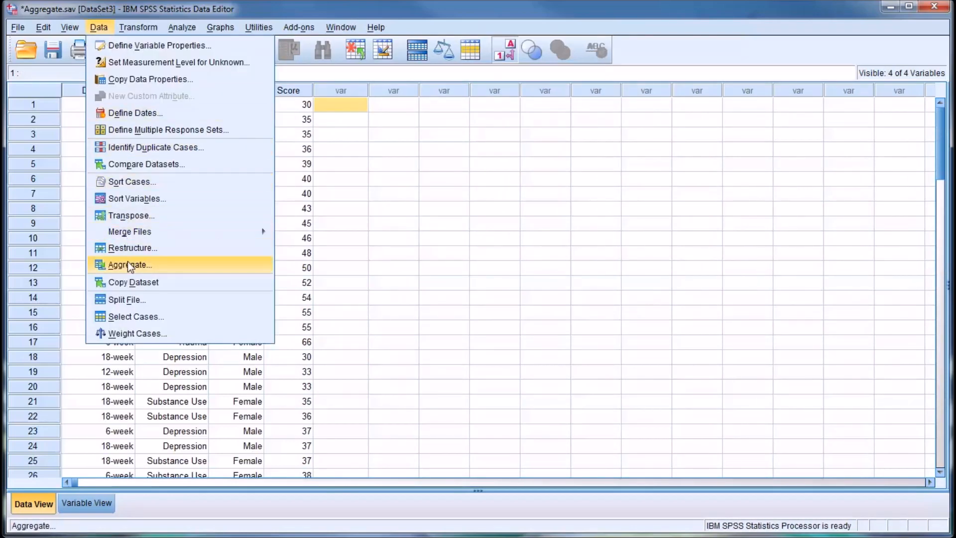
{"action": "left_click", "coordinate": [128, 264]}
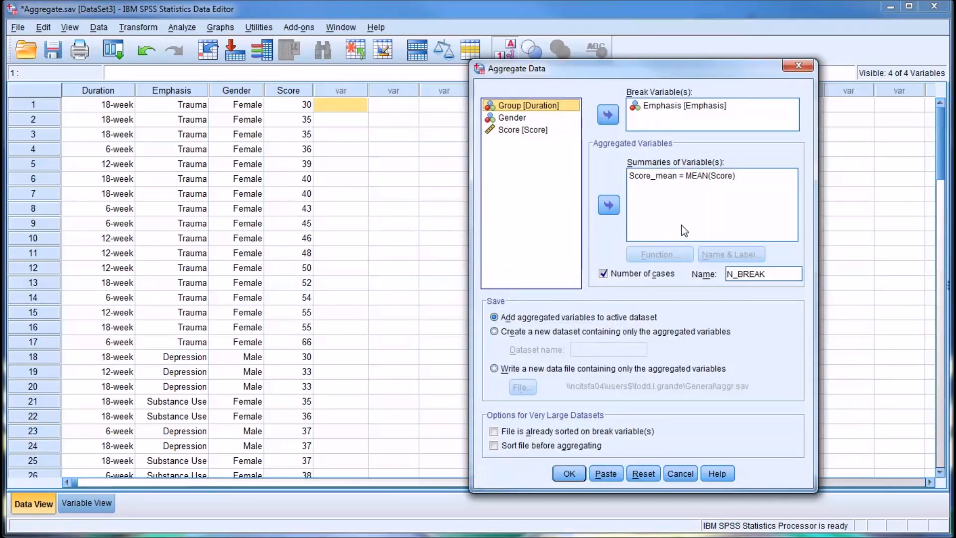
{"action": "left_click", "coordinate": [603, 273]}
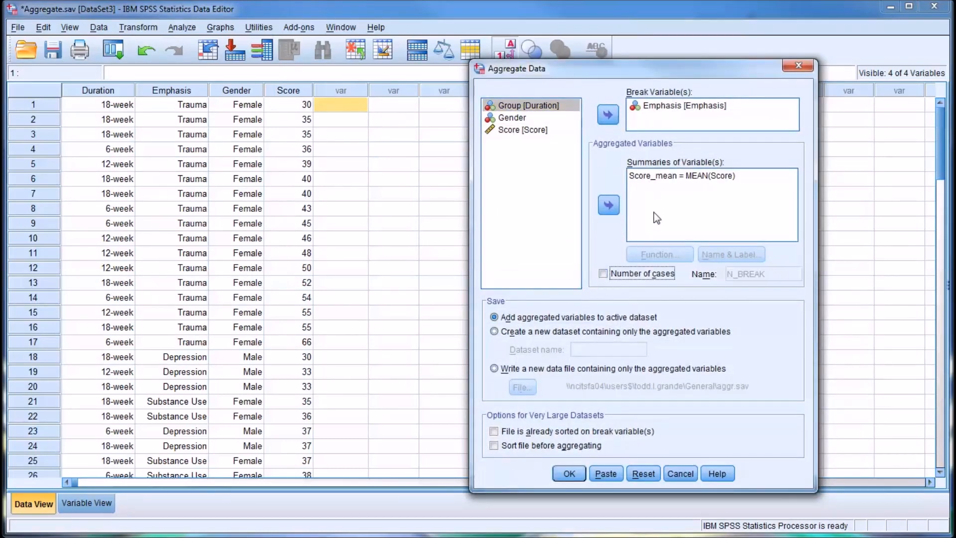
{"action": "mouse_move", "coordinate": [671, 116]}
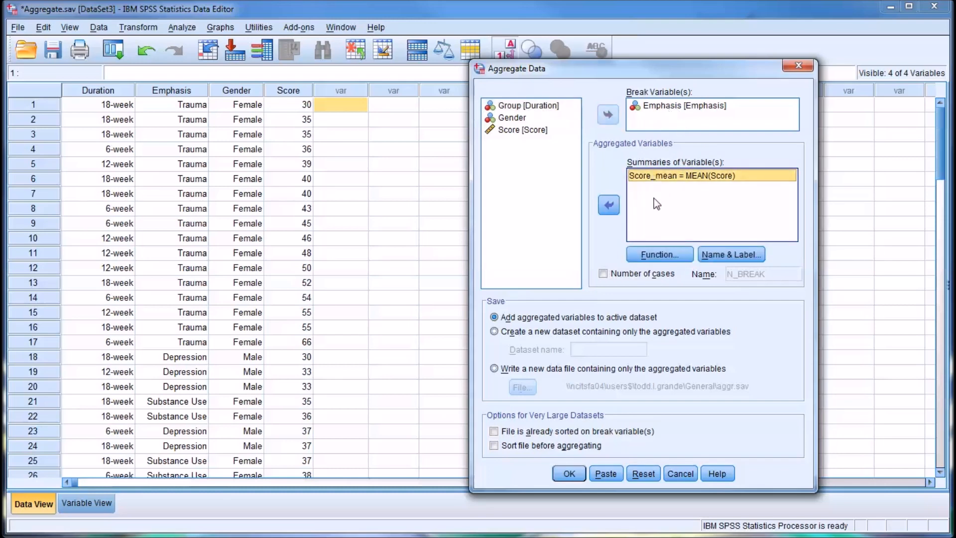
{"action": "mouse_move", "coordinate": [658, 212]}
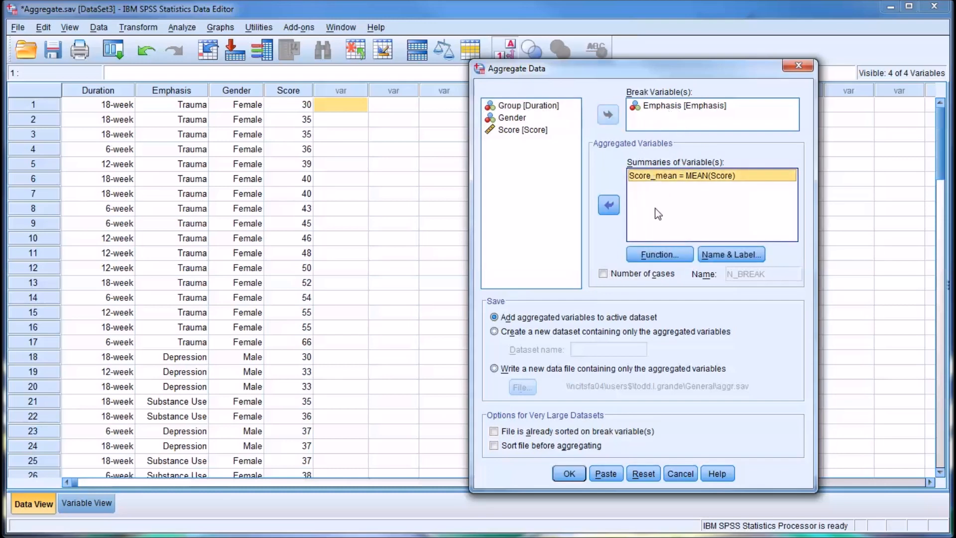
{"action": "mouse_move", "coordinate": [684, 188]}
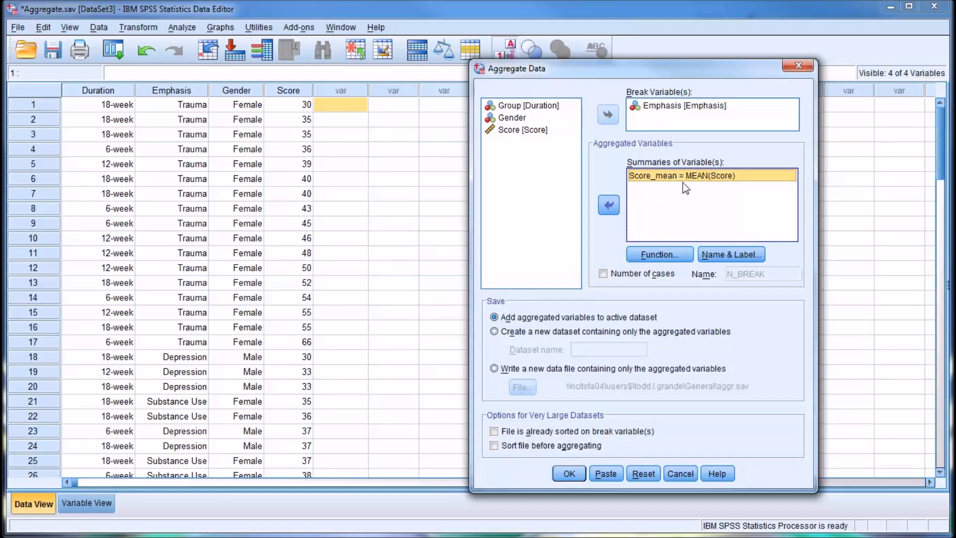
{"action": "mouse_move", "coordinate": [659, 255]}
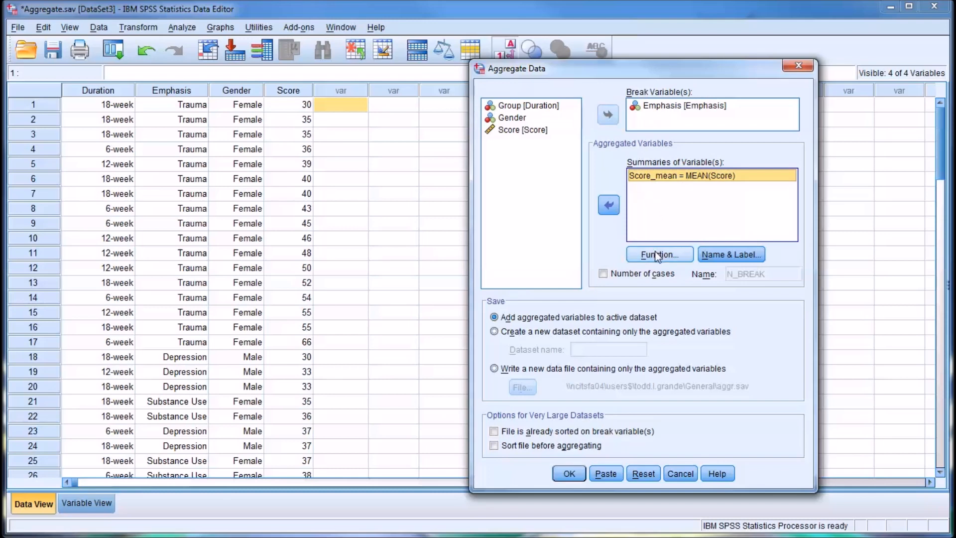
Change the Score summary function to Standard Deviation, giving Score_sd = SD(Score).
{"action": "left_click", "coordinate": [658, 254]}
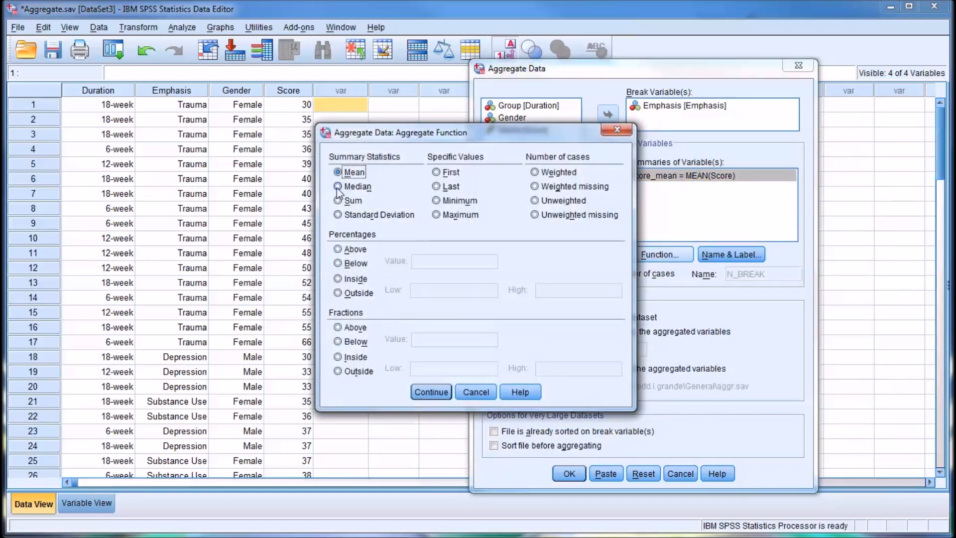
{"action": "left_click", "coordinate": [337, 186]}
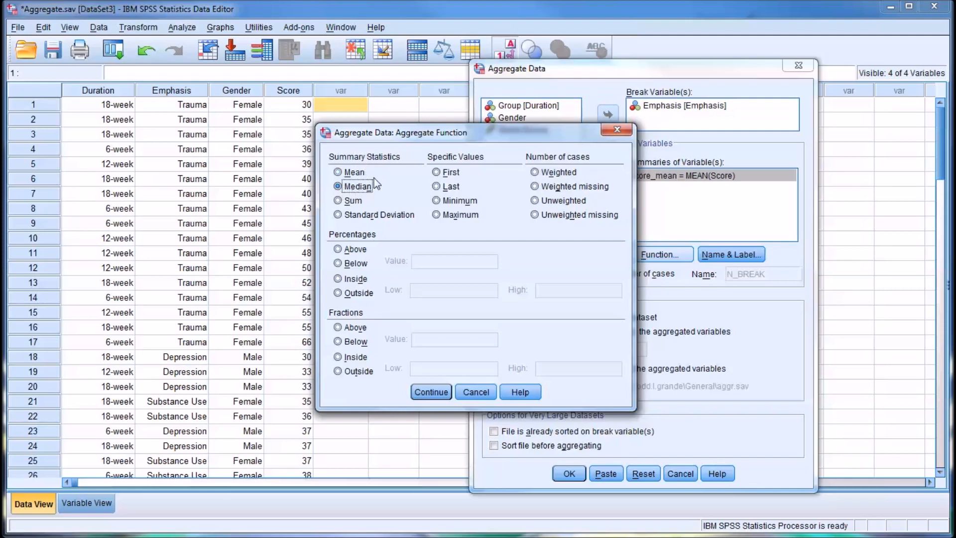
{"action": "left_click", "coordinate": [338, 200]}
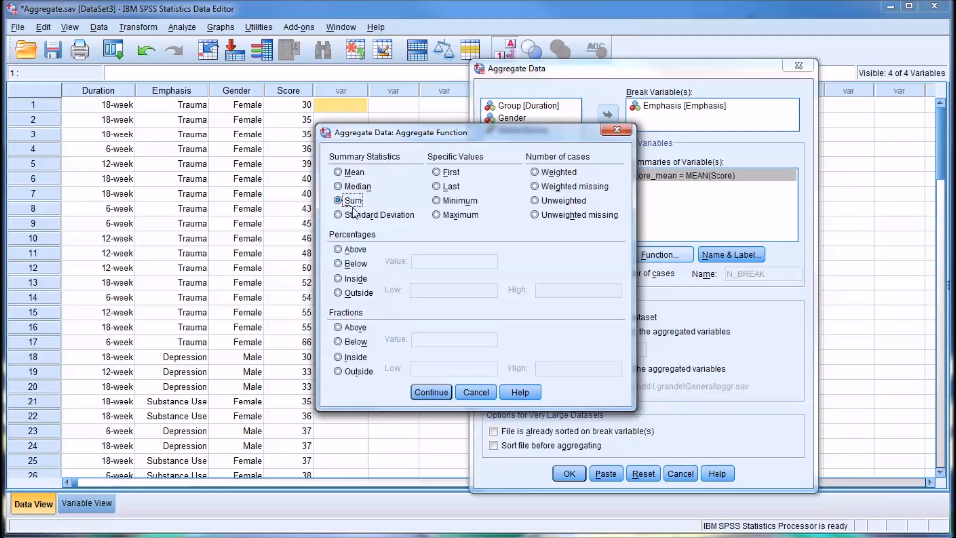
{"action": "left_click", "coordinate": [338, 215]}
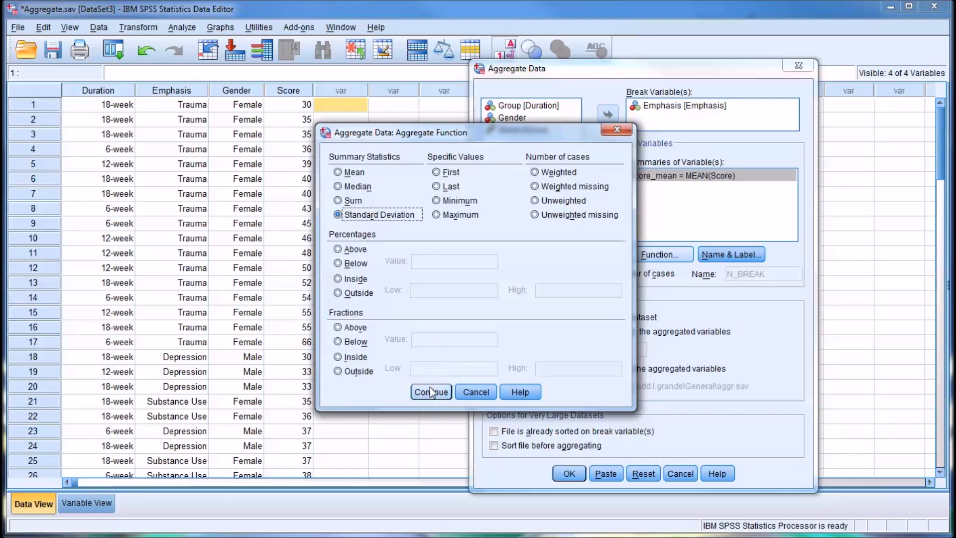
{"action": "left_click", "coordinate": [430, 391]}
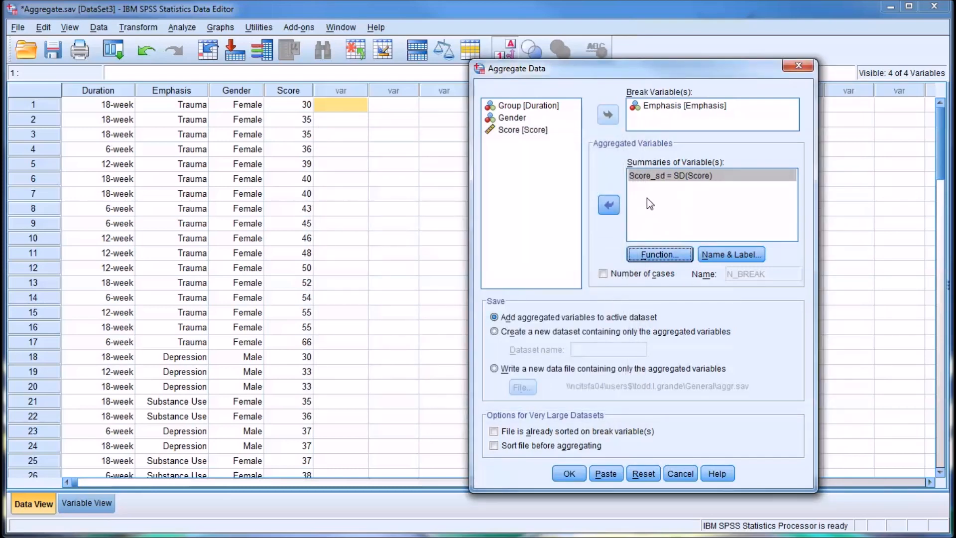
{"action": "mouse_move", "coordinate": [567, 475]}
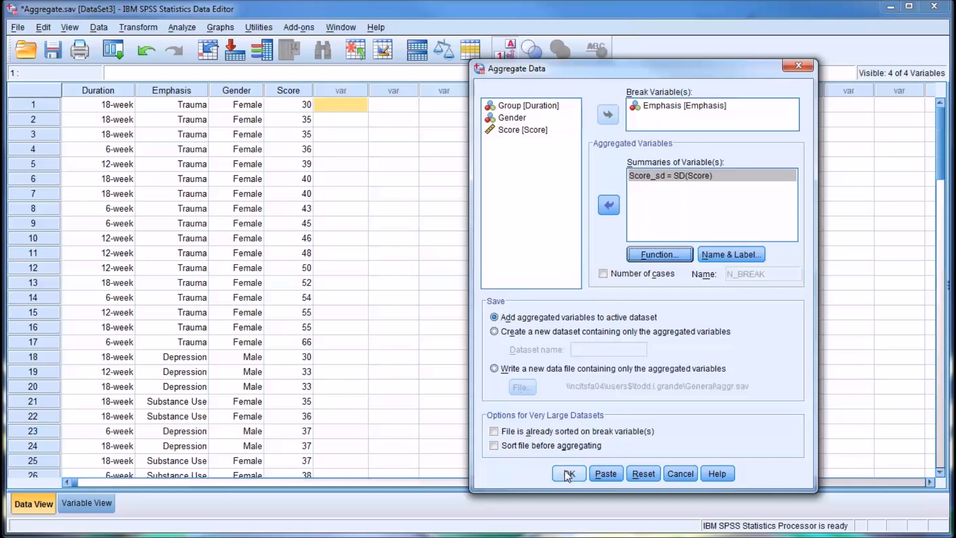
Run the aggregation to add Score_sd (9.76 Trauma, 8.90 Depression, 7.13 Substance Use).
{"action": "left_click", "coordinate": [567, 474]}
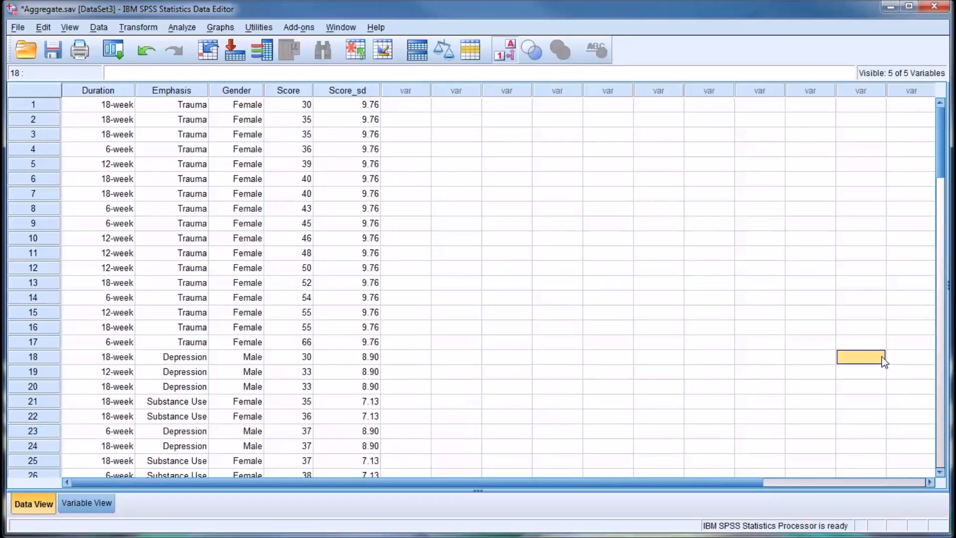
{"action": "mouse_move", "coordinate": [663, 424]}
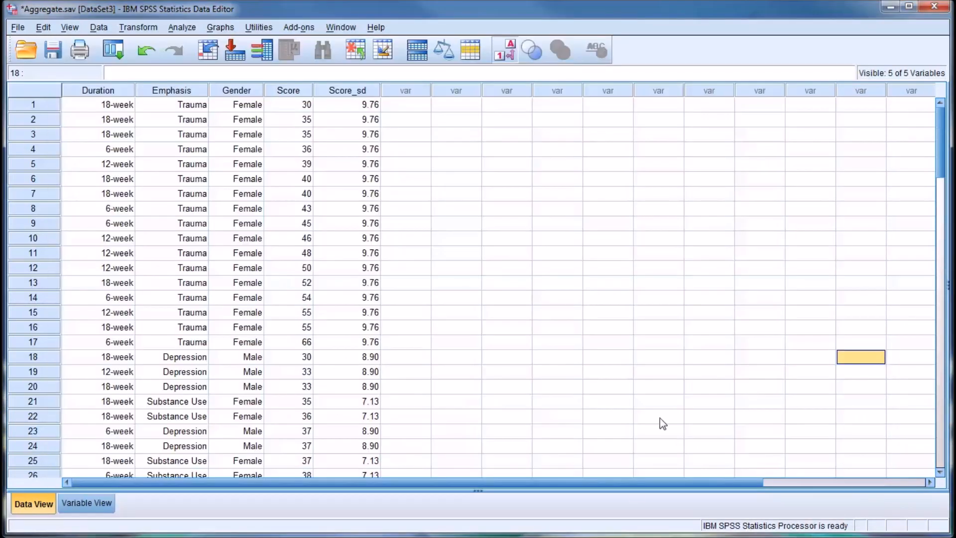
{"action": "mouse_move", "coordinate": [220, 150]}
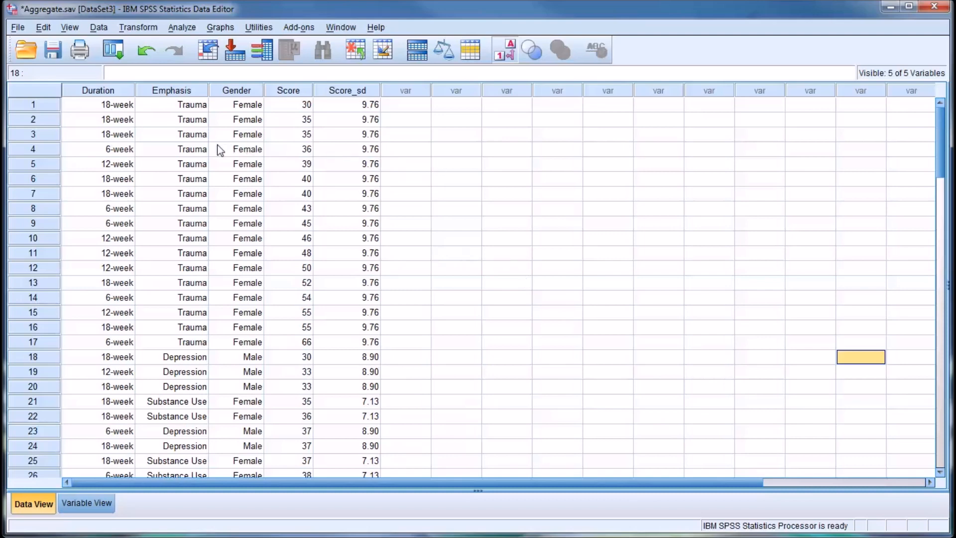
{"action": "mouse_move", "coordinate": [342, 354]}
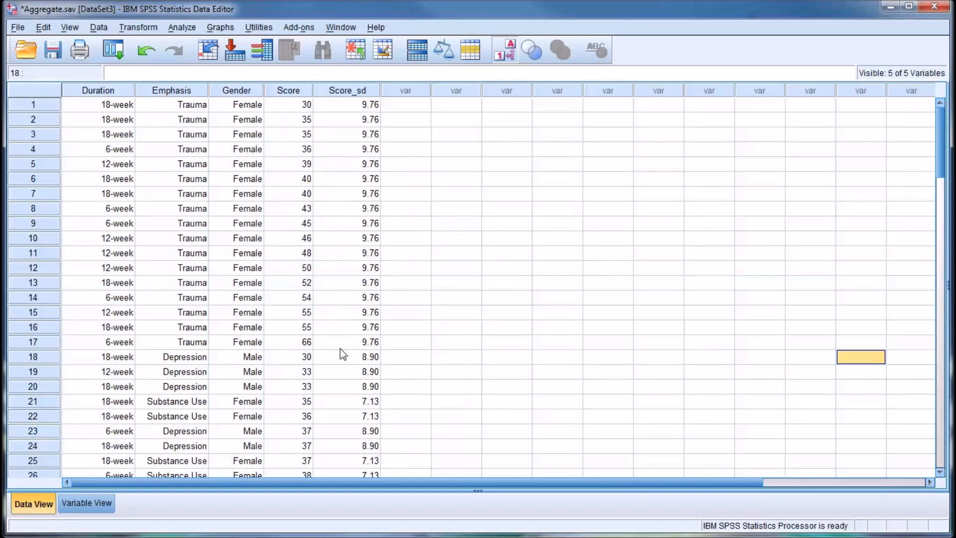
{"action": "mouse_move", "coordinate": [409, 370]}
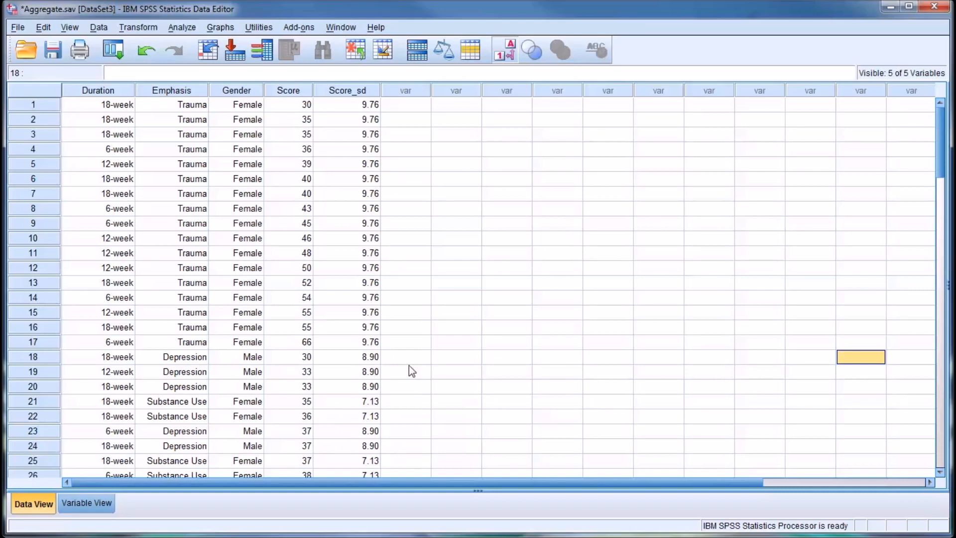
{"action": "mouse_move", "coordinate": [442, 304]}
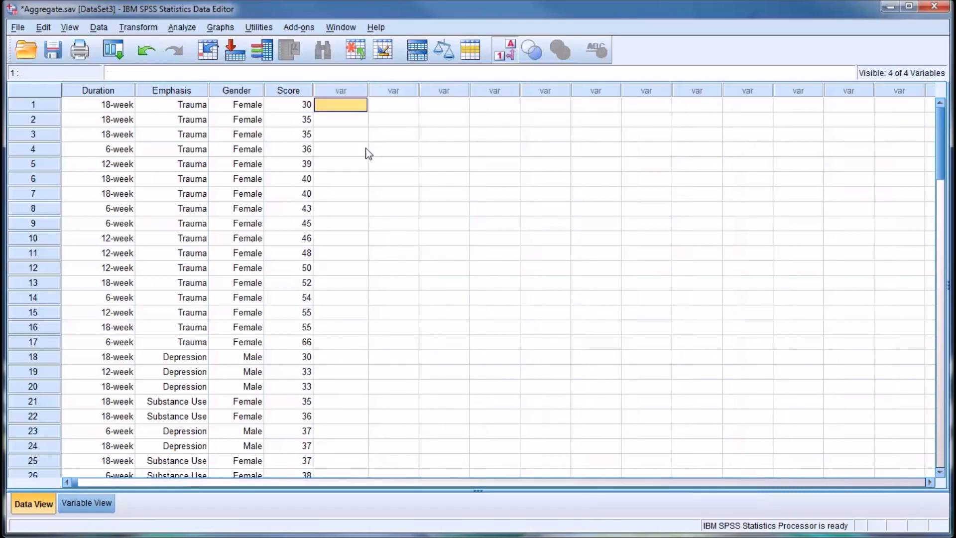
Change the Score_sd summary function to Minimum in the Emphasis aggregation.
{"action": "left_click", "coordinate": [98, 27]}
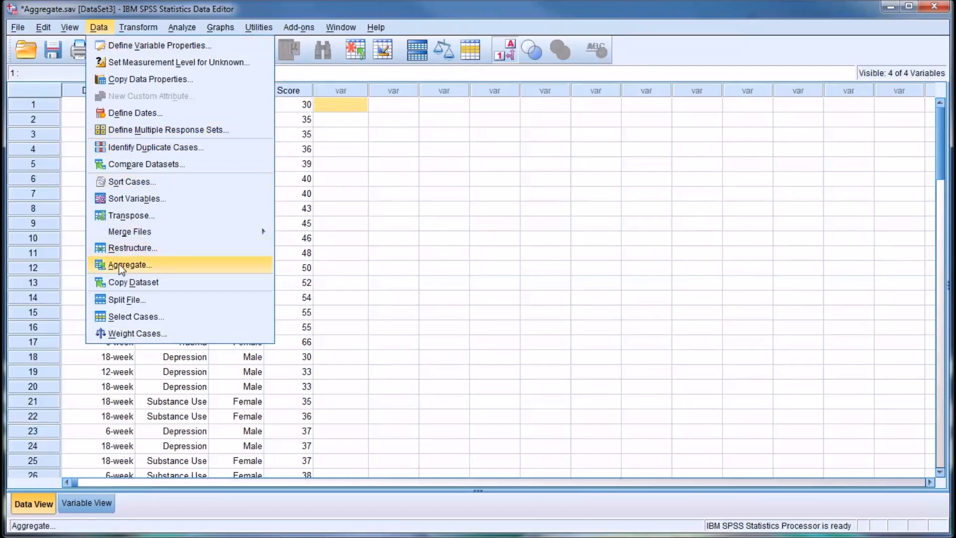
{"action": "left_click", "coordinate": [129, 264]}
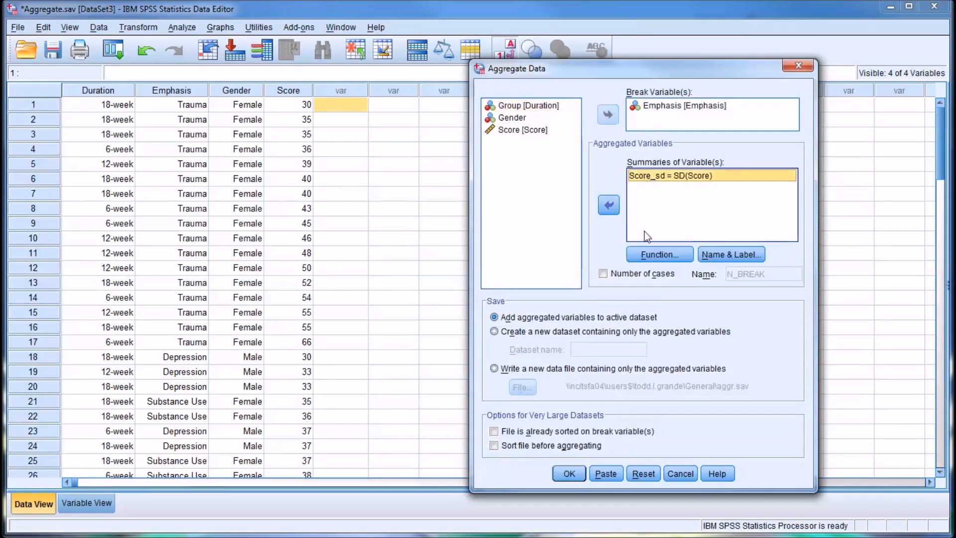
{"action": "left_click", "coordinate": [658, 255]}
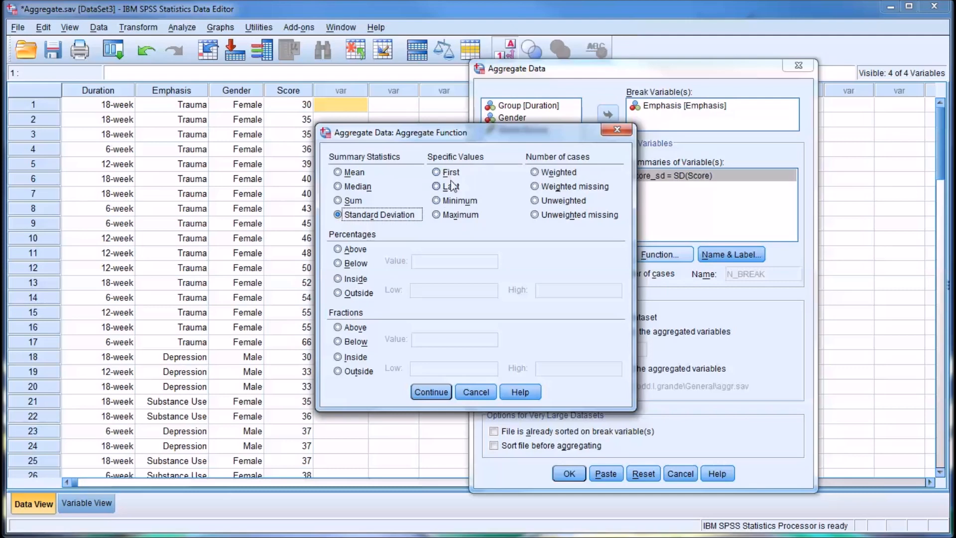
{"action": "mouse_move", "coordinate": [462, 219]}
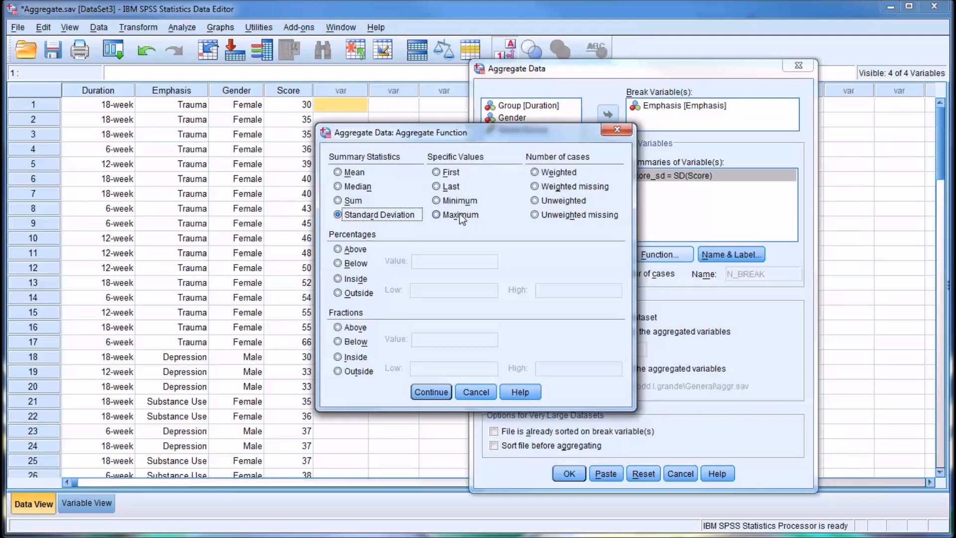
{"action": "left_click", "coordinate": [436, 200]}
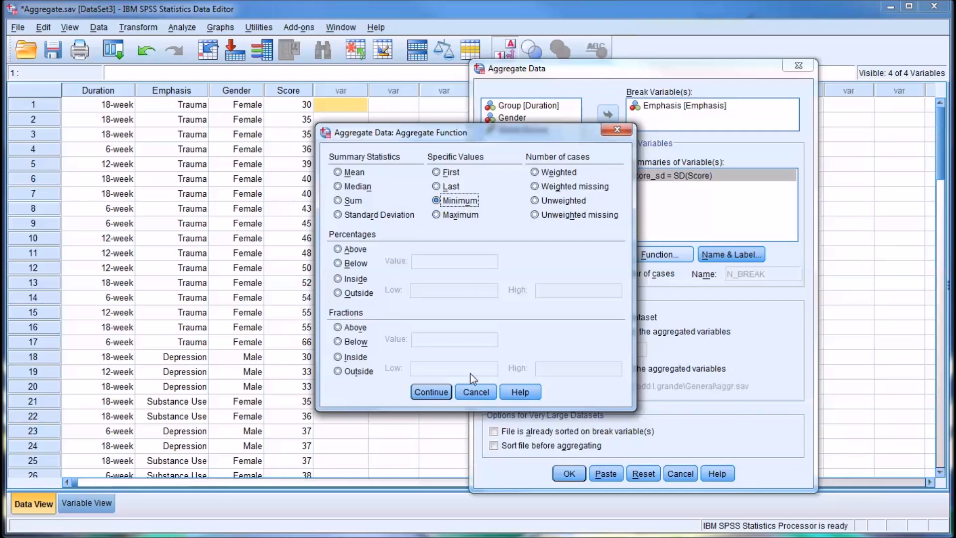
{"action": "left_click", "coordinate": [431, 392]}
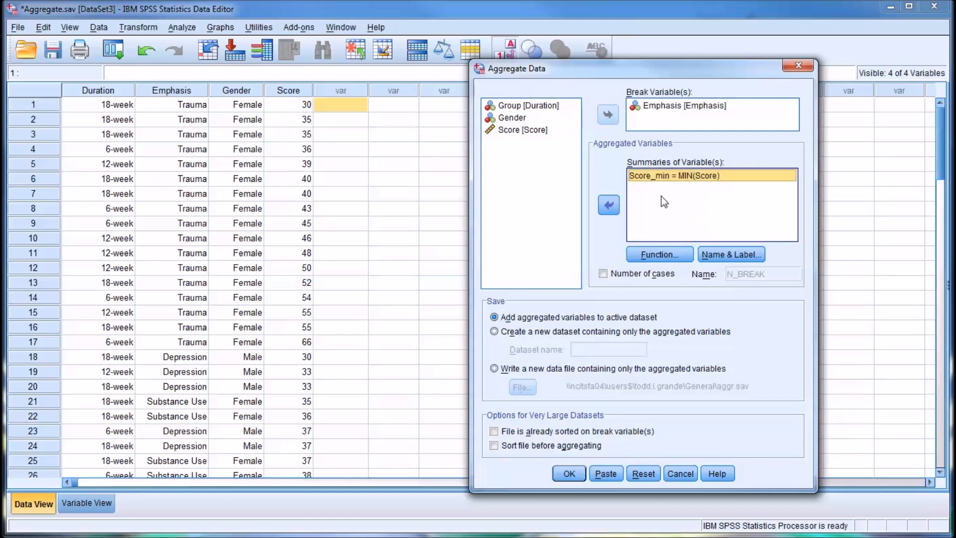
Add a second Score summary with Maximum function and run the Score_min/Score_max aggregation.
{"action": "left_click", "coordinate": [521, 130]}
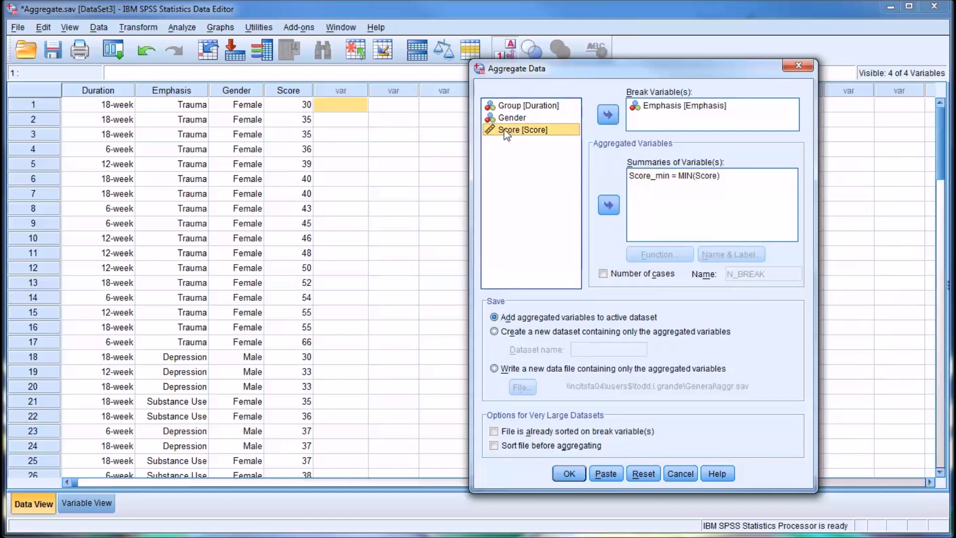
{"action": "left_click", "coordinate": [607, 204]}
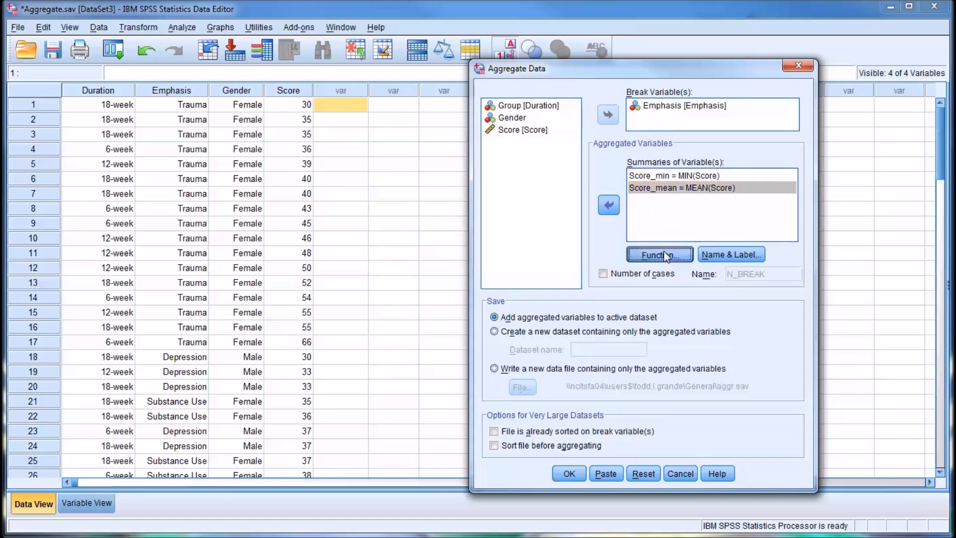
{"action": "left_click", "coordinate": [659, 255]}
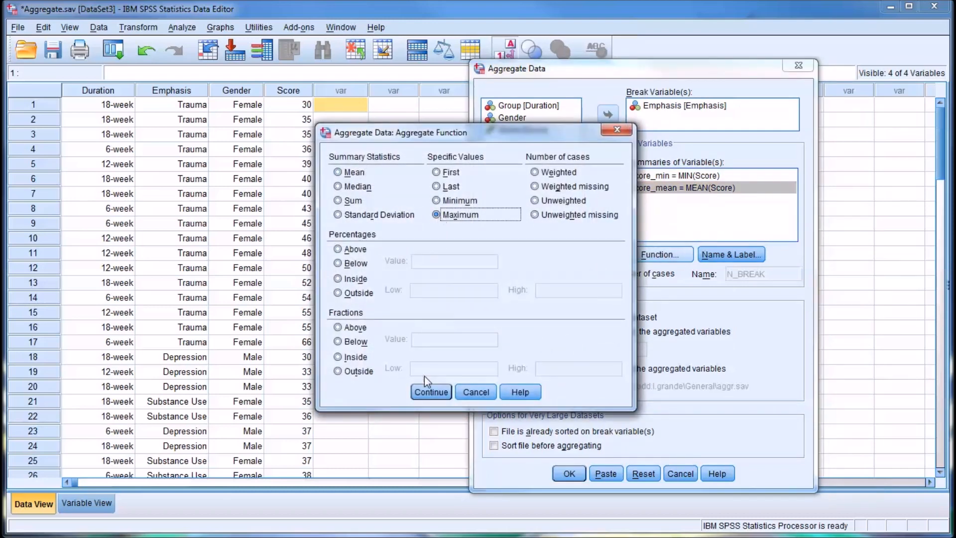
{"action": "left_click", "coordinate": [431, 391]}
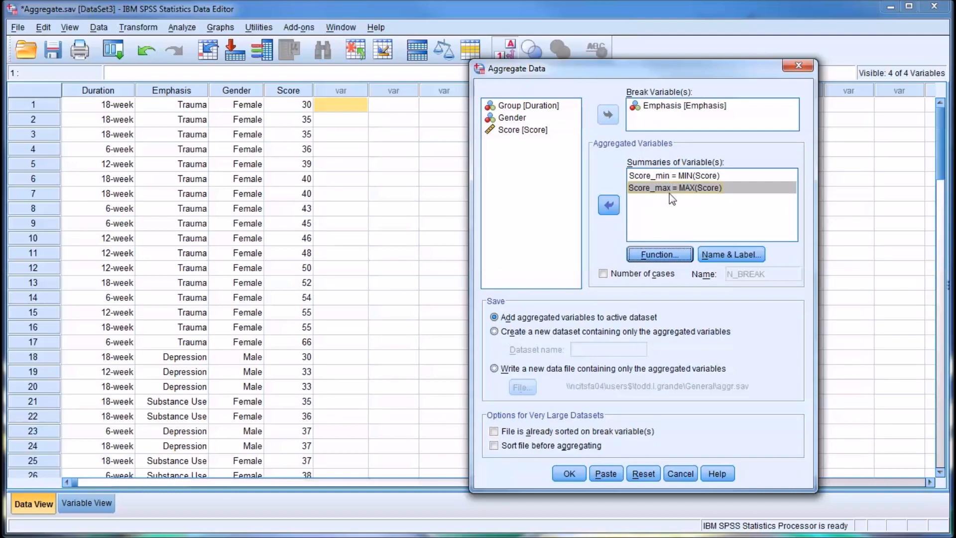
{"action": "left_click", "coordinate": [568, 471]}
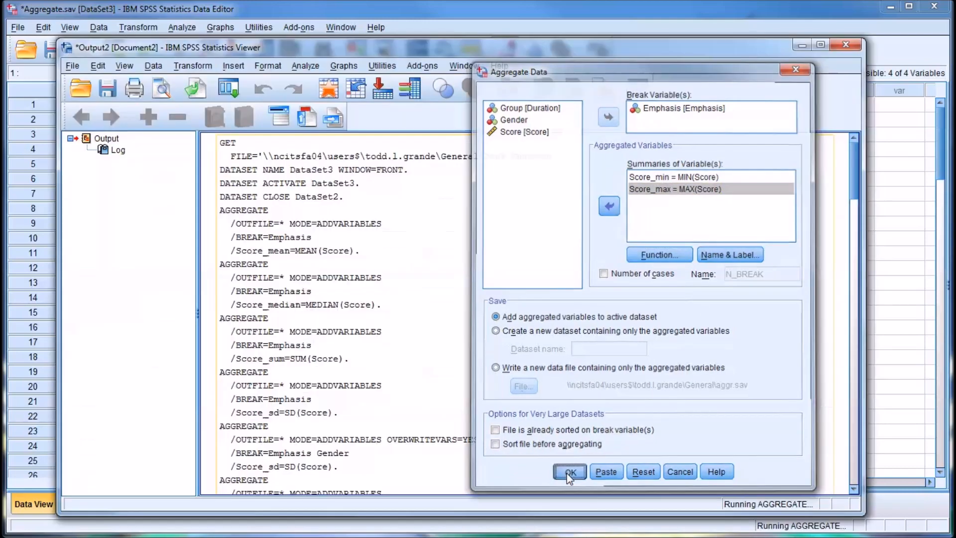
Review the new Score_min and Score_max columns, then remove Score_max leaving Score_min.
{"action": "left_click", "coordinate": [568, 471]}
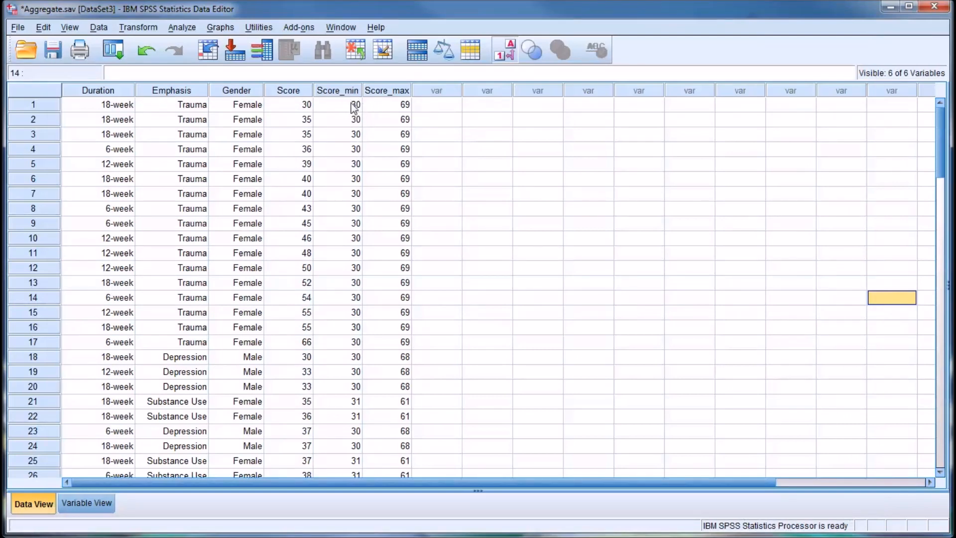
{"action": "mouse_move", "coordinate": [379, 119]}
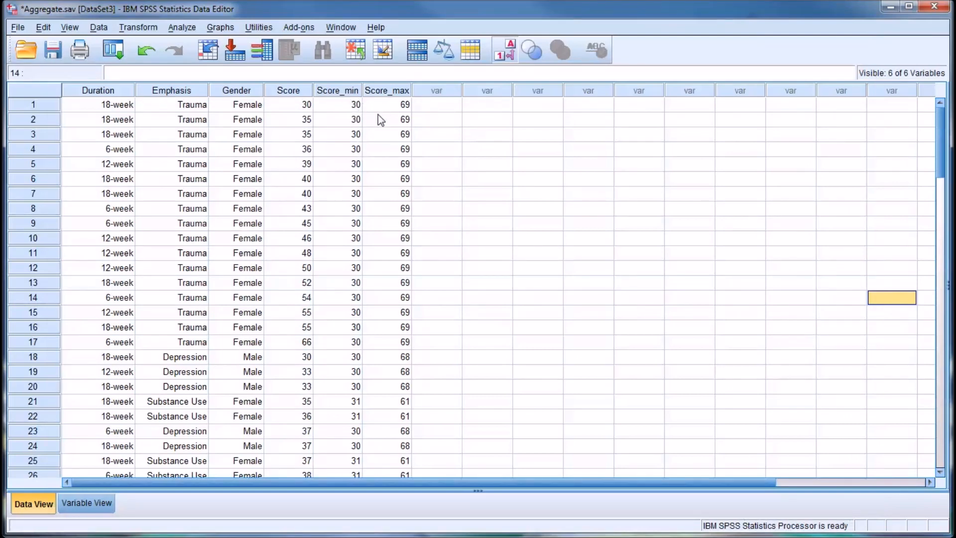
{"action": "mouse_move", "coordinate": [235, 116]}
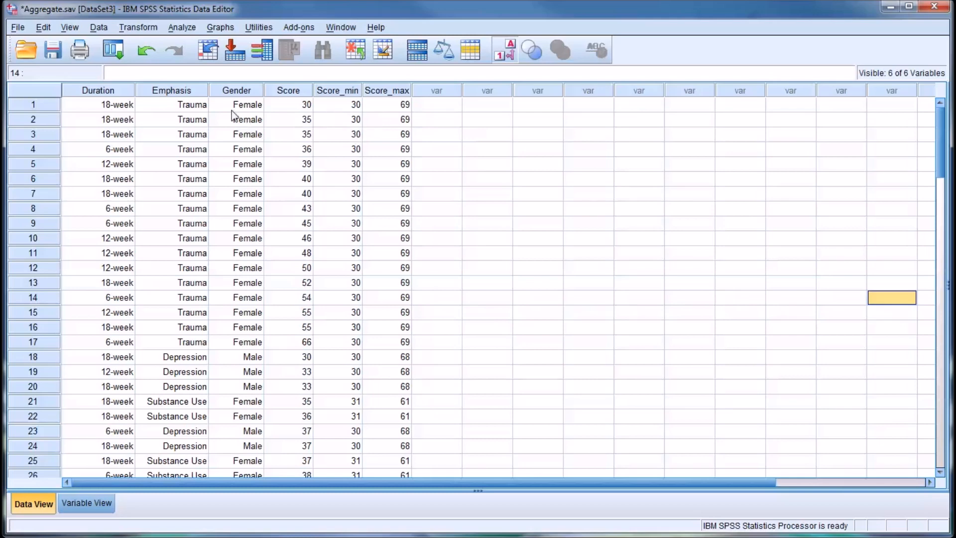
{"action": "mouse_move", "coordinate": [342, 193]}
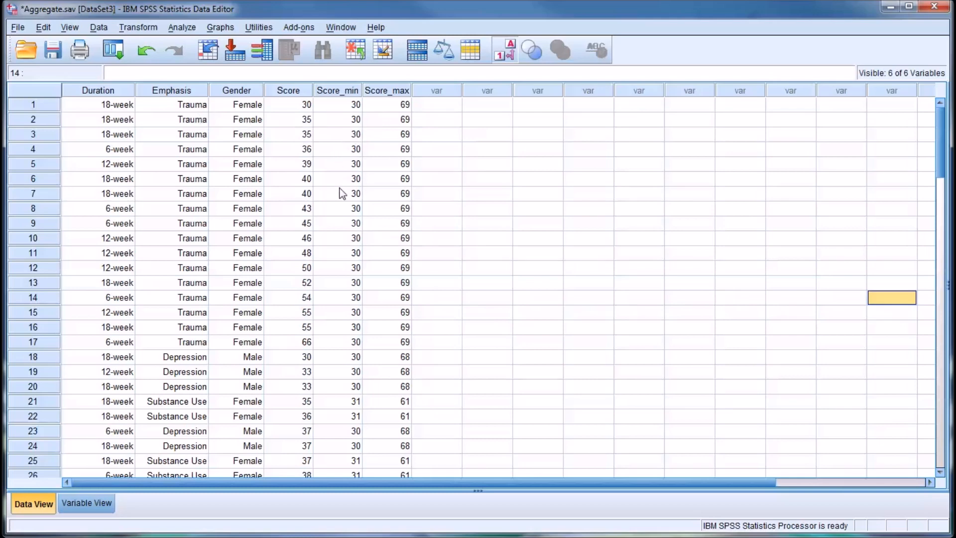
{"action": "mouse_move", "coordinate": [343, 108]}
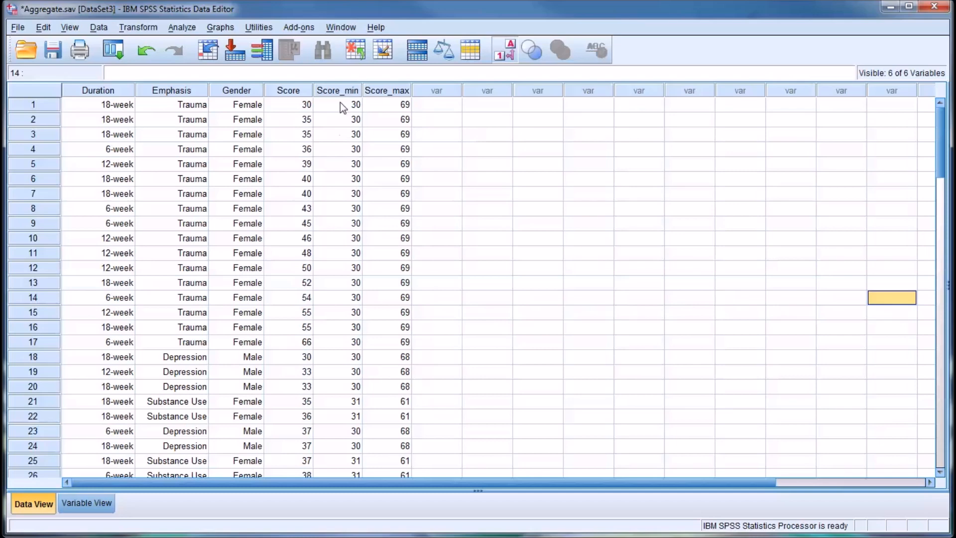
{"action": "left_click", "coordinate": [337, 104]}
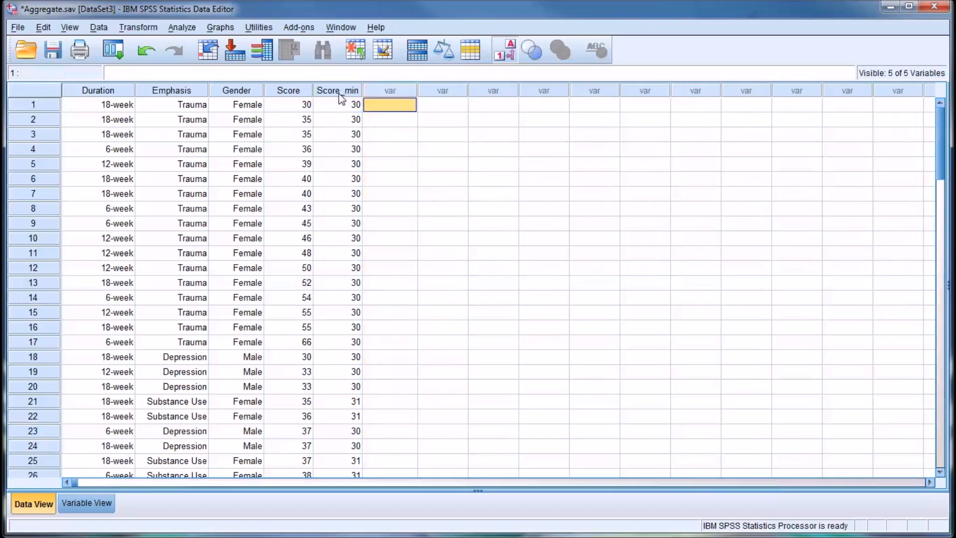
Reopen Aggregate Data and drop the Score_max summary from the list.
{"action": "left_click", "coordinate": [98, 27]}
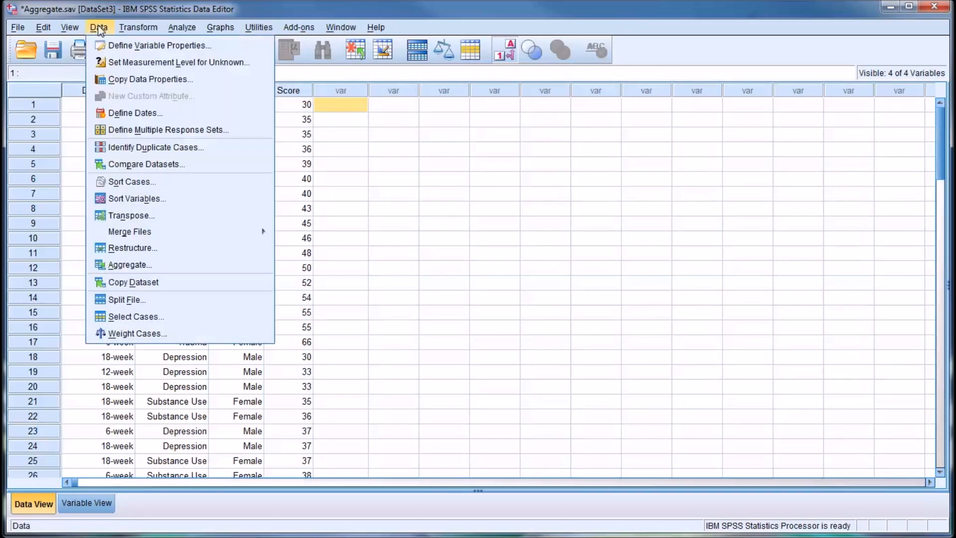
{"action": "left_click", "coordinate": [129, 263]}
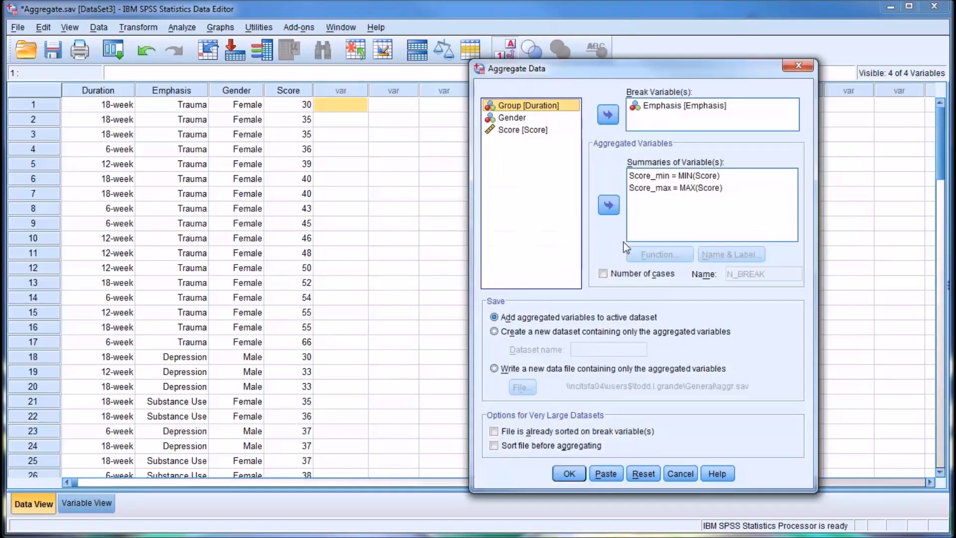
{"action": "left_click", "coordinate": [608, 206]}
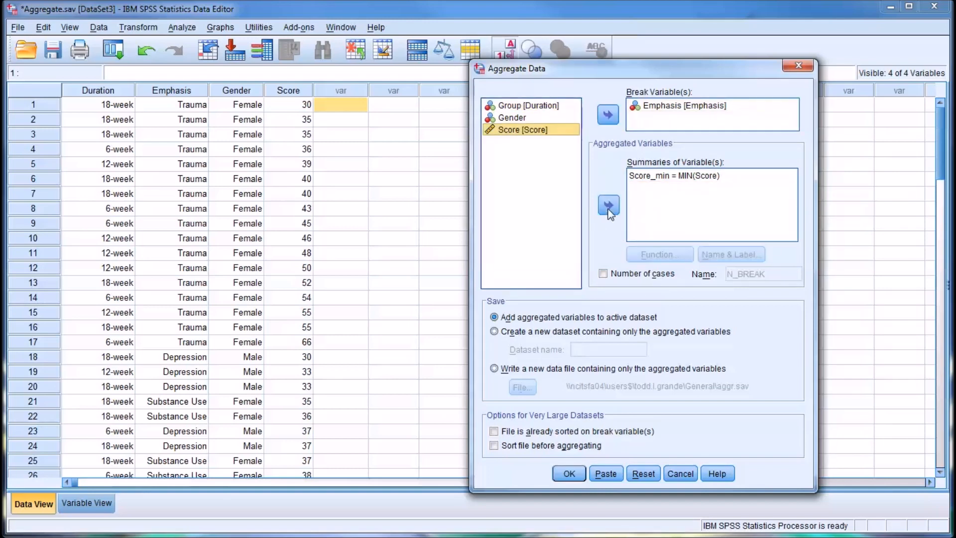
{"action": "mouse_move", "coordinate": [652, 184]}
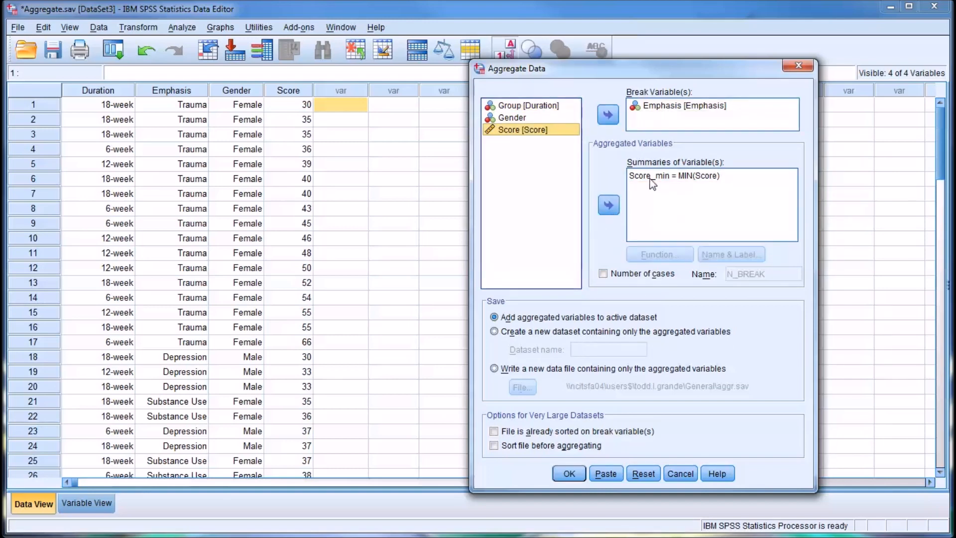
Change the Score_min summary's function to a count of cases per Emphasis group (Score_n).
{"action": "left_click", "coordinate": [673, 176]}
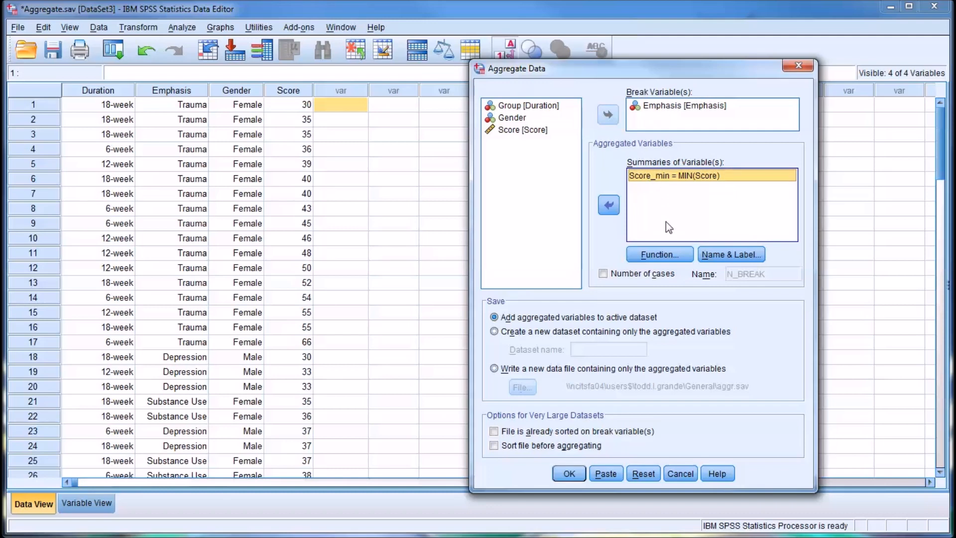
{"action": "left_click", "coordinate": [658, 254]}
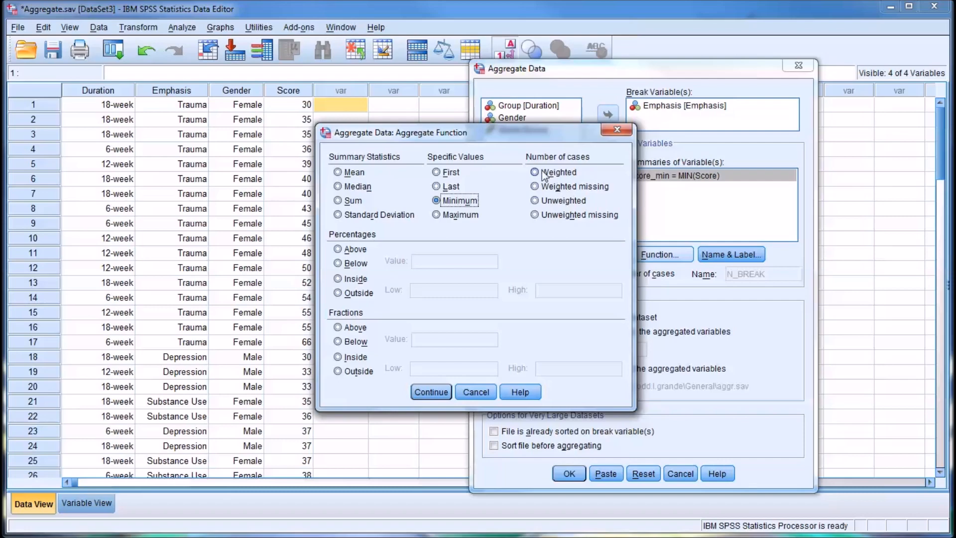
{"action": "left_click", "coordinate": [535, 171]}
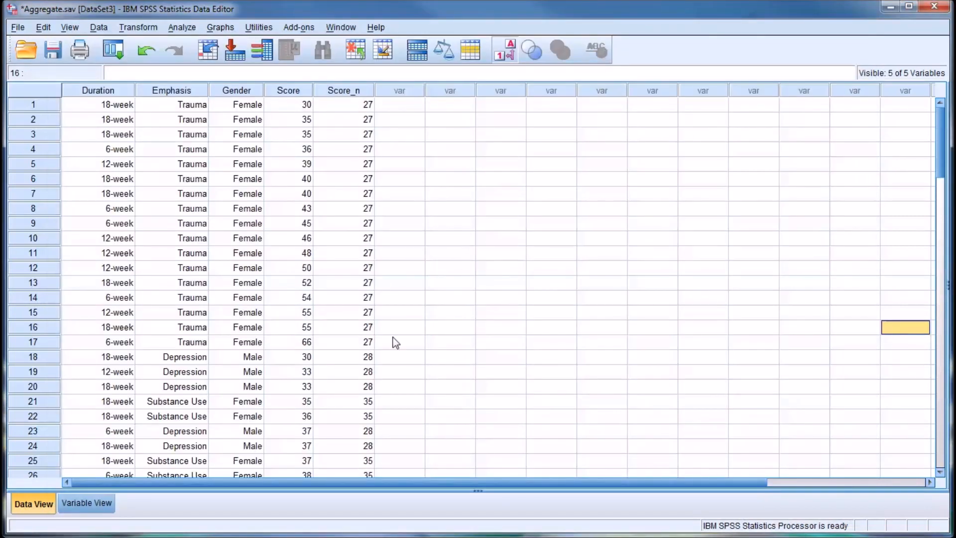
{"action": "mouse_move", "coordinate": [202, 145]}
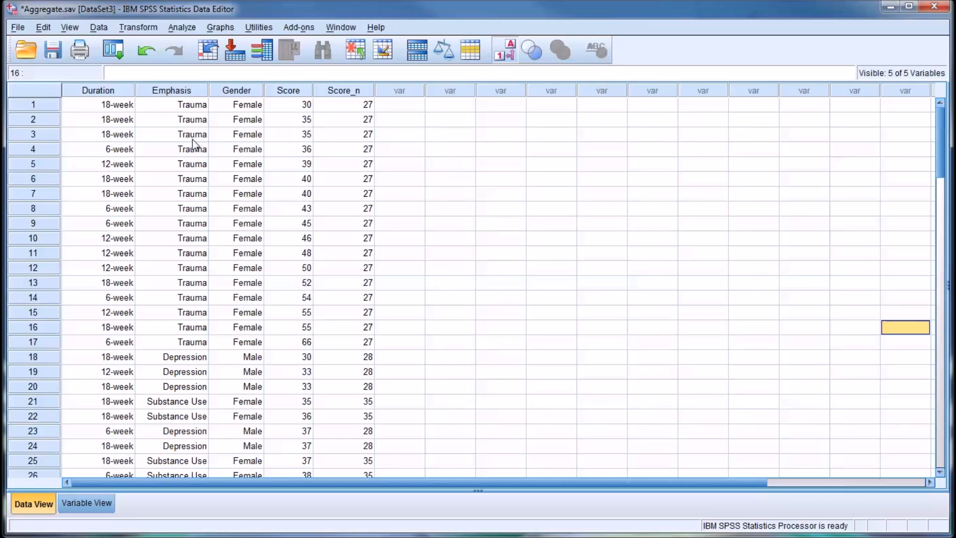
{"action": "mouse_move", "coordinate": [637, 446]}
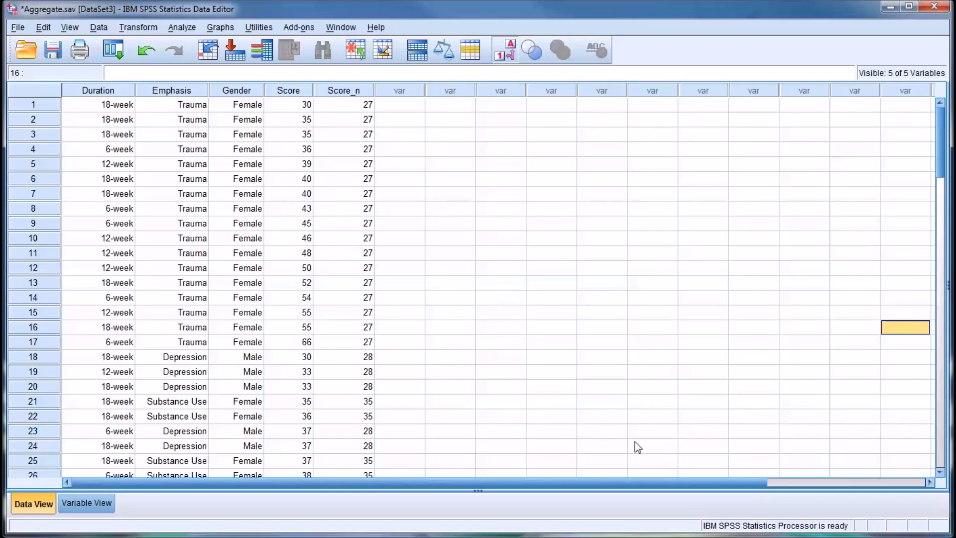
Select the whole Score_n variable in Data View for removal.
{"action": "left_click", "coordinate": [343, 90]}
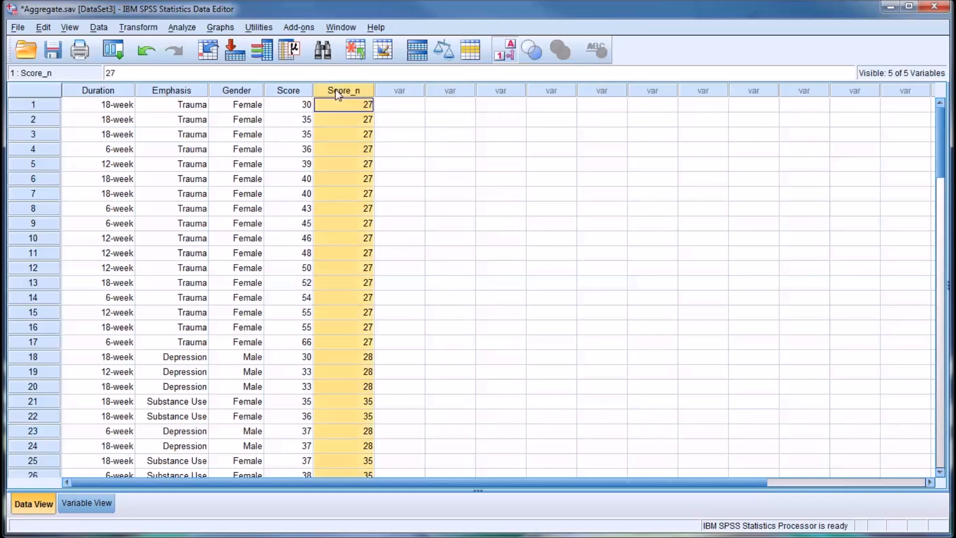
Reopen Aggregate Data for Score and explore the percentage above/inside/outside function options.
{"action": "left_click", "coordinate": [98, 27]}
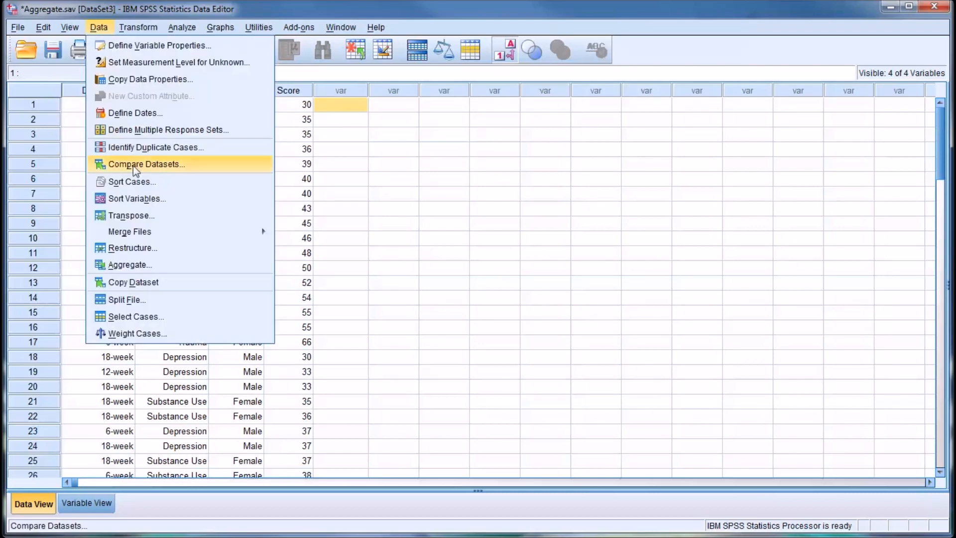
{"action": "left_click", "coordinate": [130, 263]}
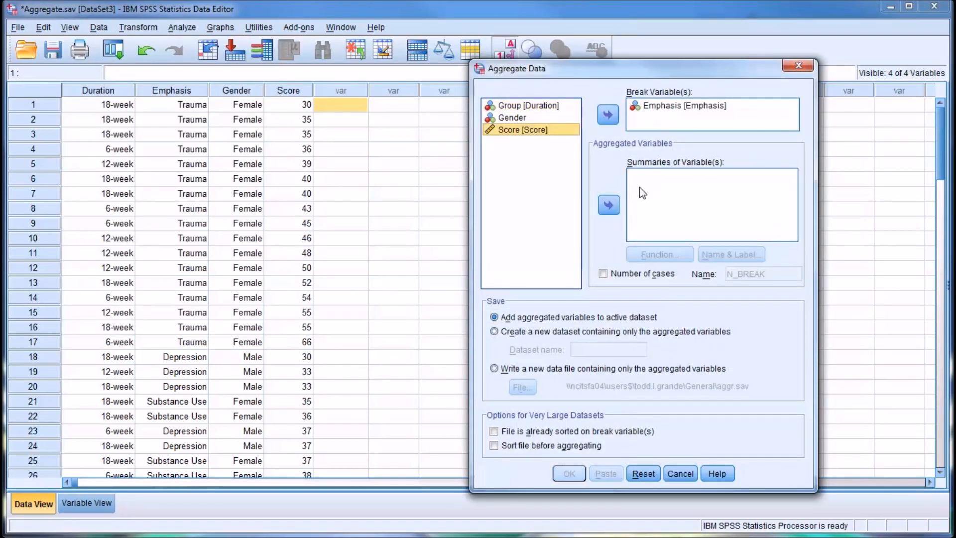
{"action": "mouse_move", "coordinate": [645, 206]}
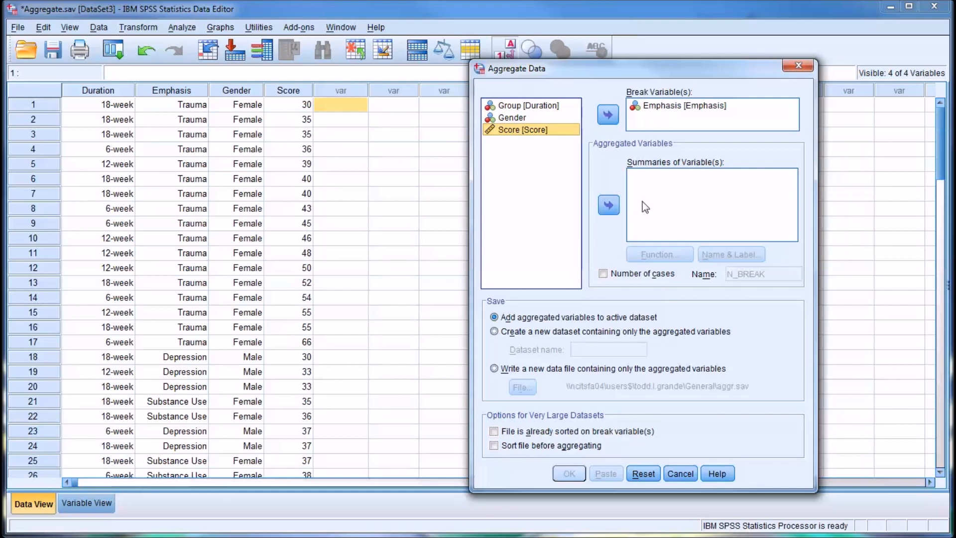
{"action": "mouse_move", "coordinate": [599, 210]}
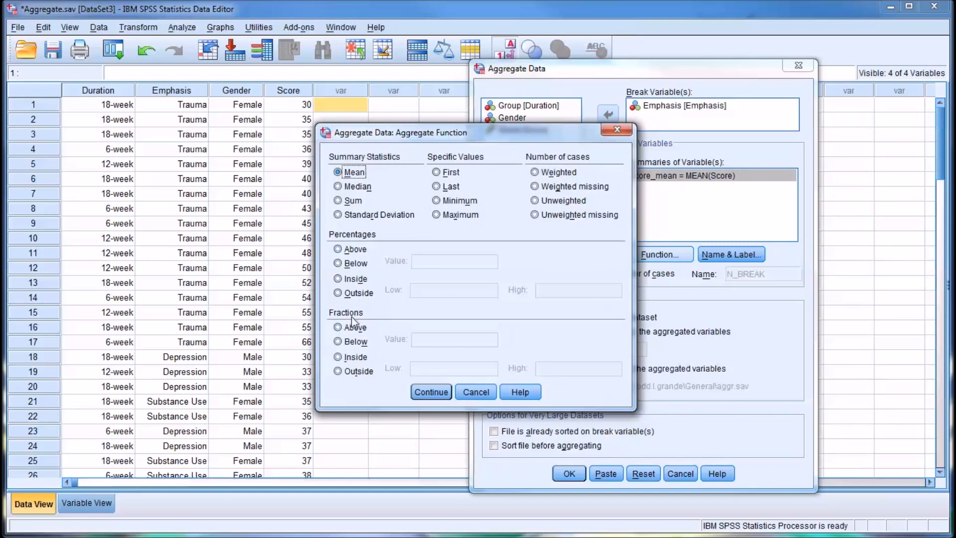
{"action": "mouse_move", "coordinate": [596, 348]}
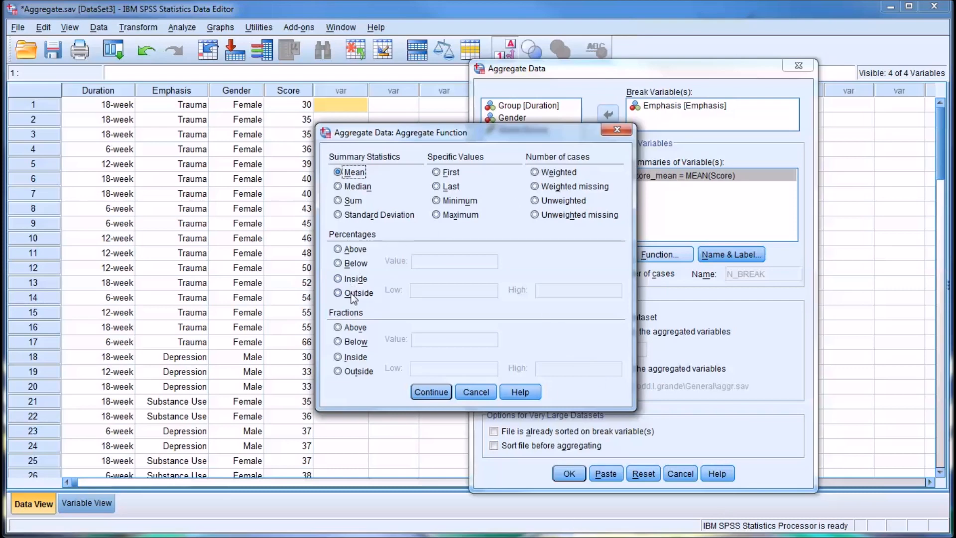
{"action": "mouse_move", "coordinate": [436, 258]}
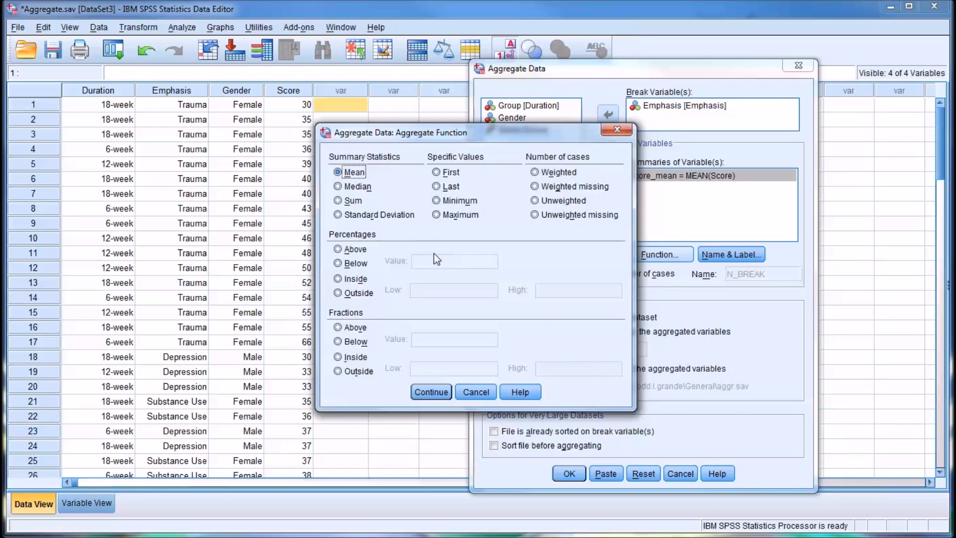
{"action": "left_click", "coordinate": [339, 248]}
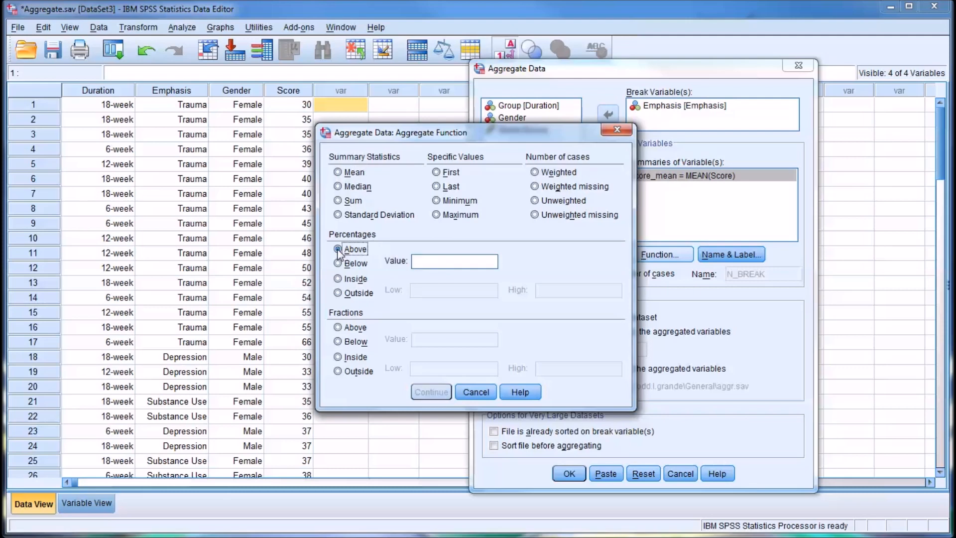
{"action": "left_click", "coordinate": [337, 279]}
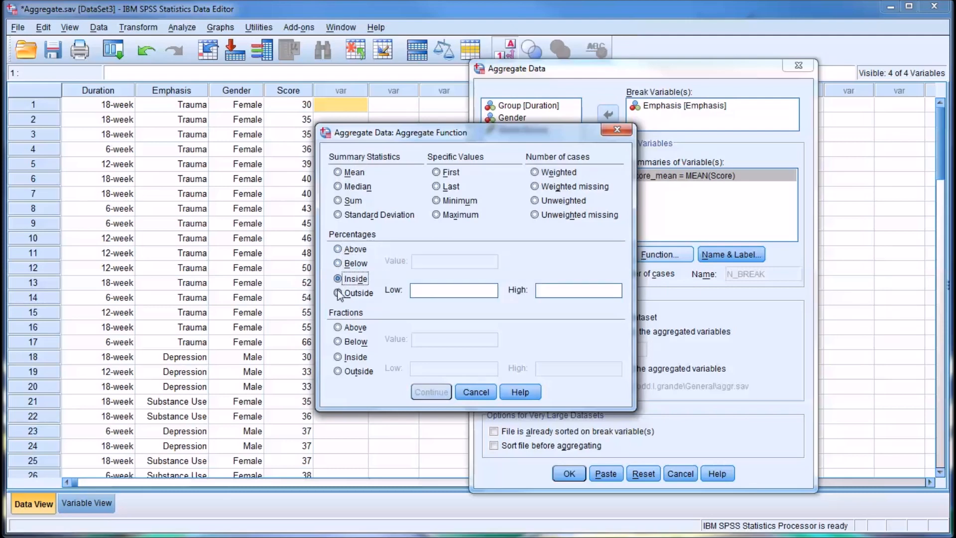
{"action": "left_click", "coordinate": [337, 292]}
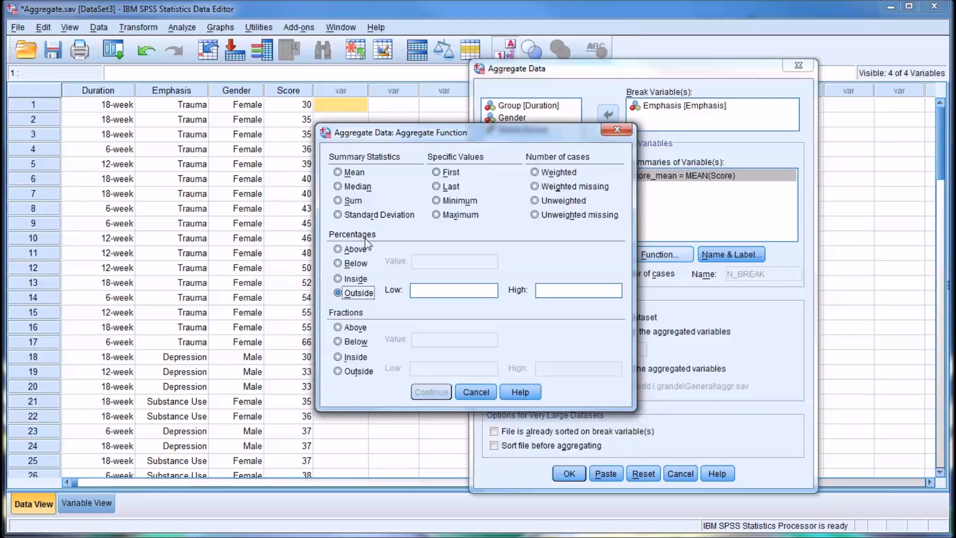
{"action": "left_click", "coordinate": [337, 249]}
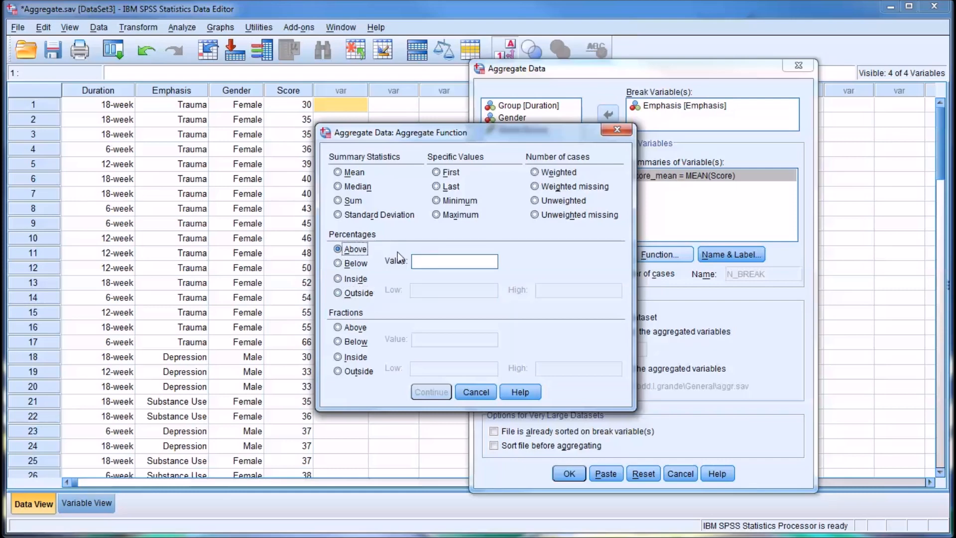
{"action": "mouse_move", "coordinate": [393, 274]}
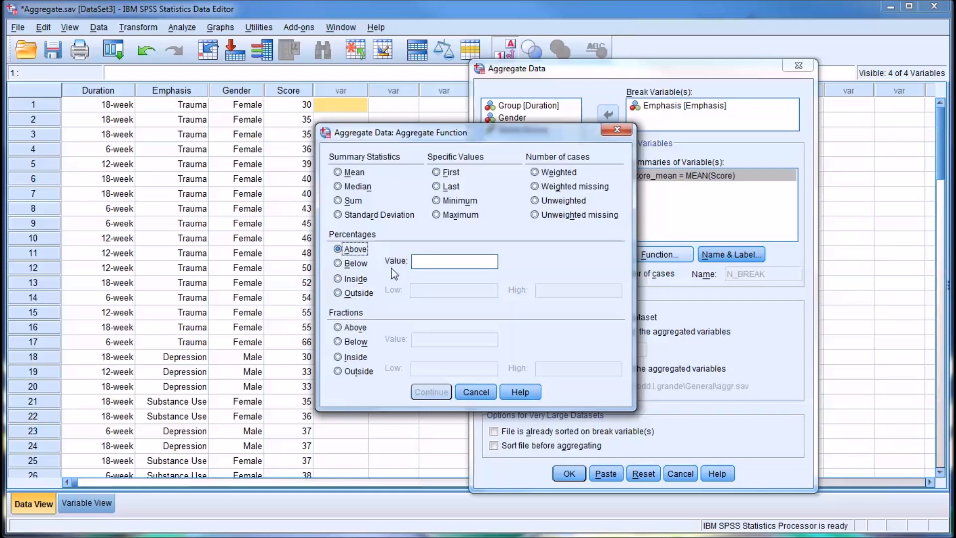
{"action": "mouse_move", "coordinate": [397, 274]}
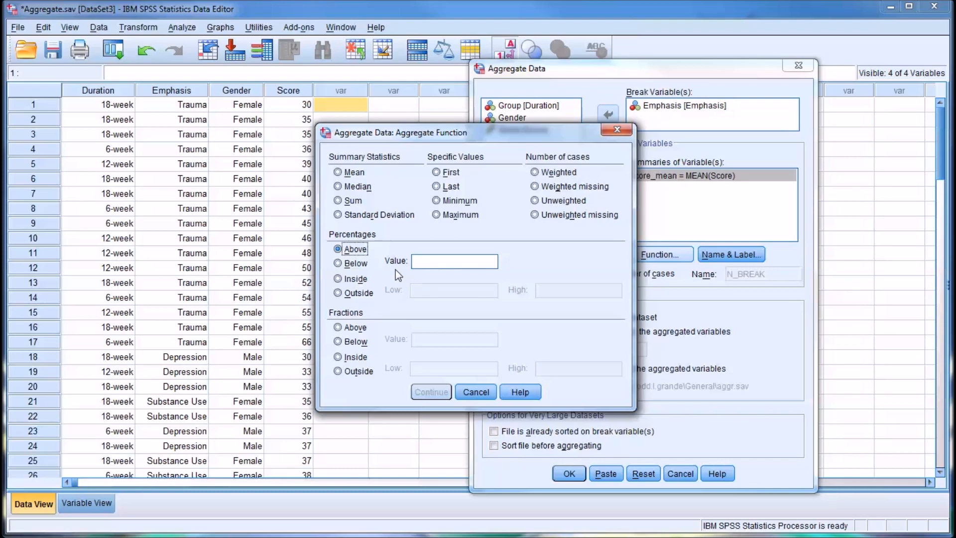
{"action": "mouse_move", "coordinate": [397, 278]}
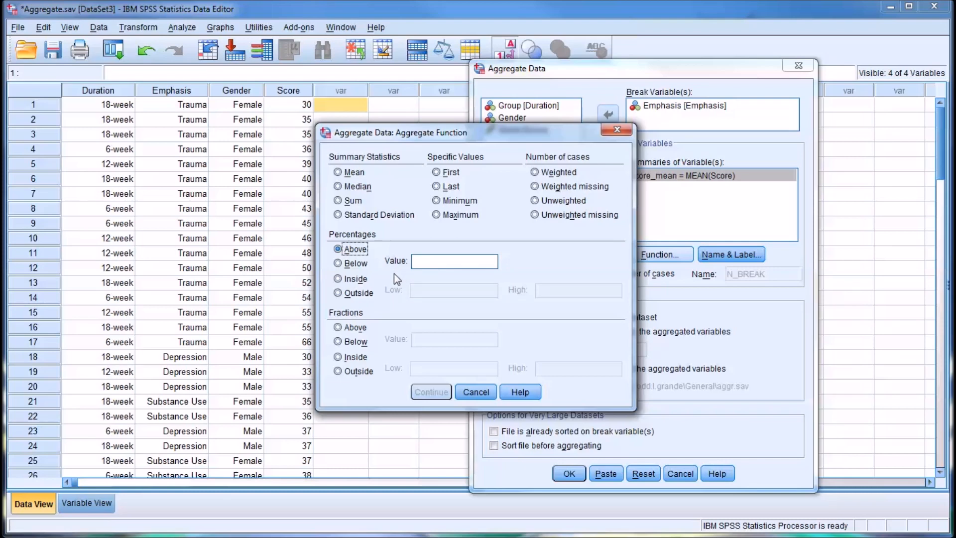
{"action": "mouse_move", "coordinate": [385, 273]}
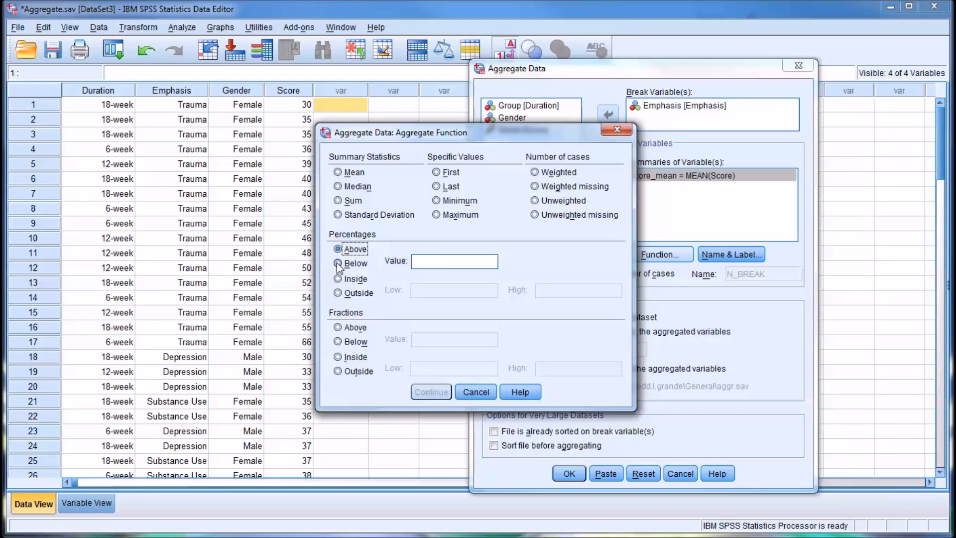
Try Percentage Above with cutoff 50, then switch to Percentage Inside a range.
{"action": "left_click", "coordinate": [339, 249]}
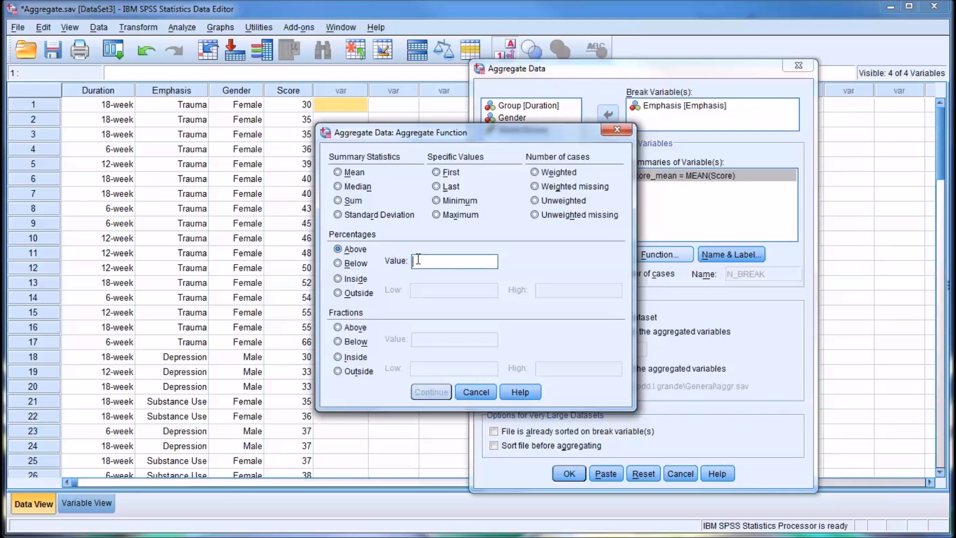
{"action": "type", "text": "50"}
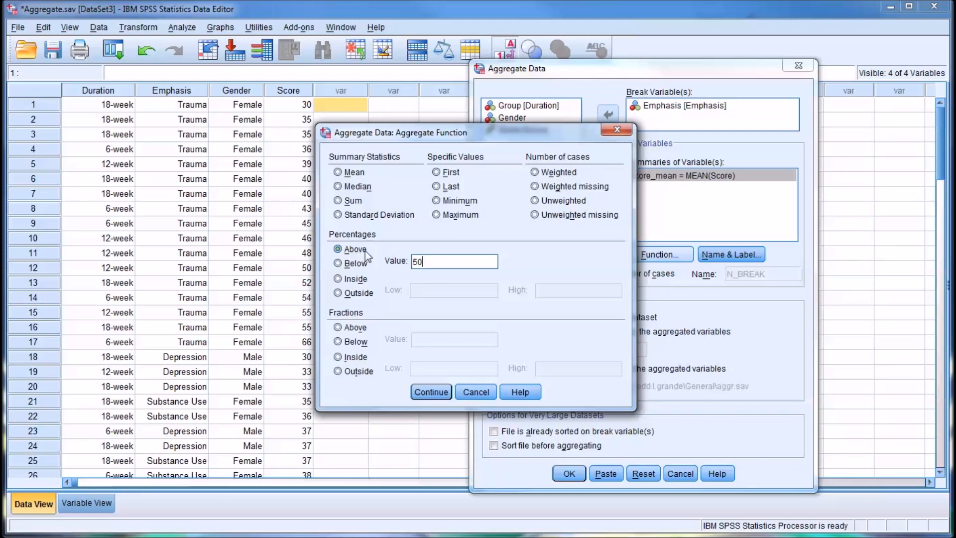
{"action": "mouse_move", "coordinate": [393, 267]}
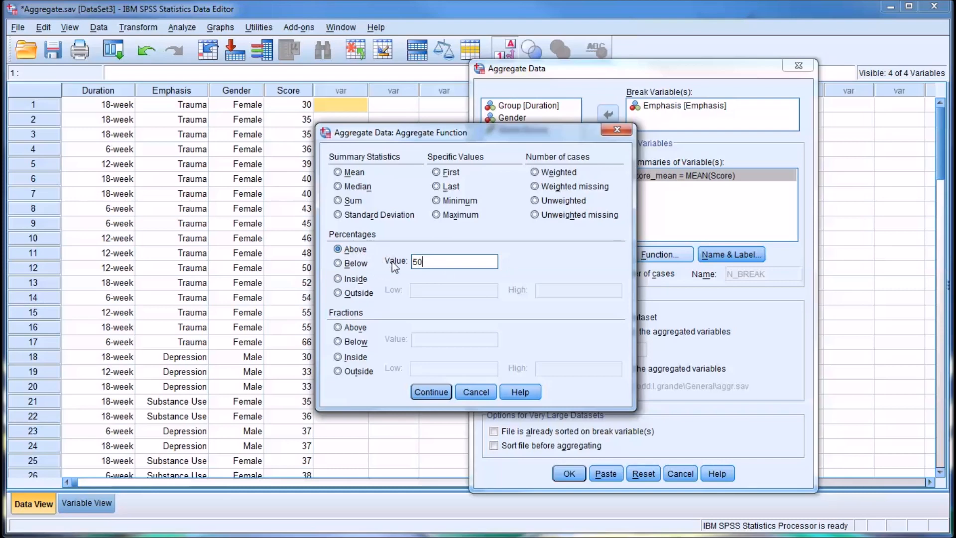
{"action": "left_click", "coordinate": [338, 263]}
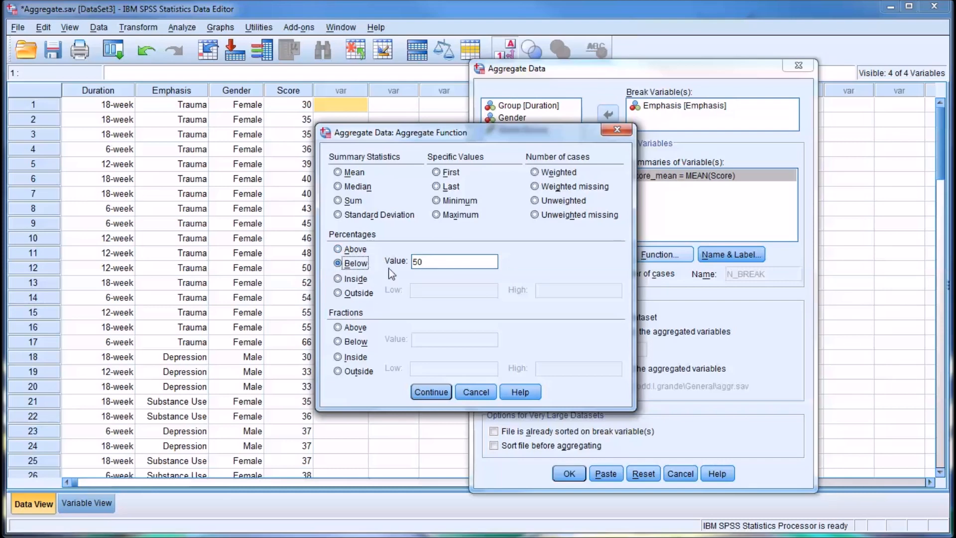
{"action": "left_click", "coordinate": [337, 279]}
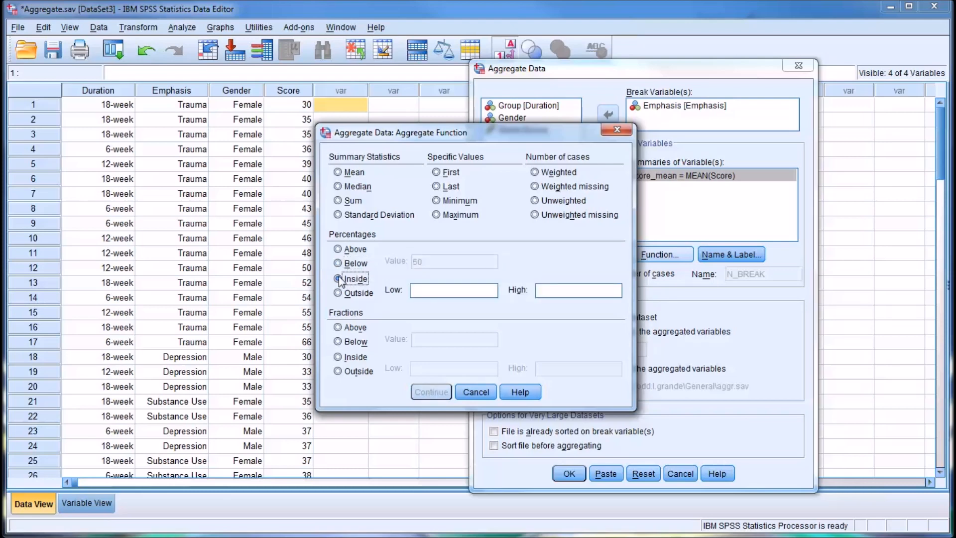
Set Percentage Inside with Low 40 and High 50 and confirm it as the Score_pin summary.
{"action": "left_click", "coordinate": [337, 278]}
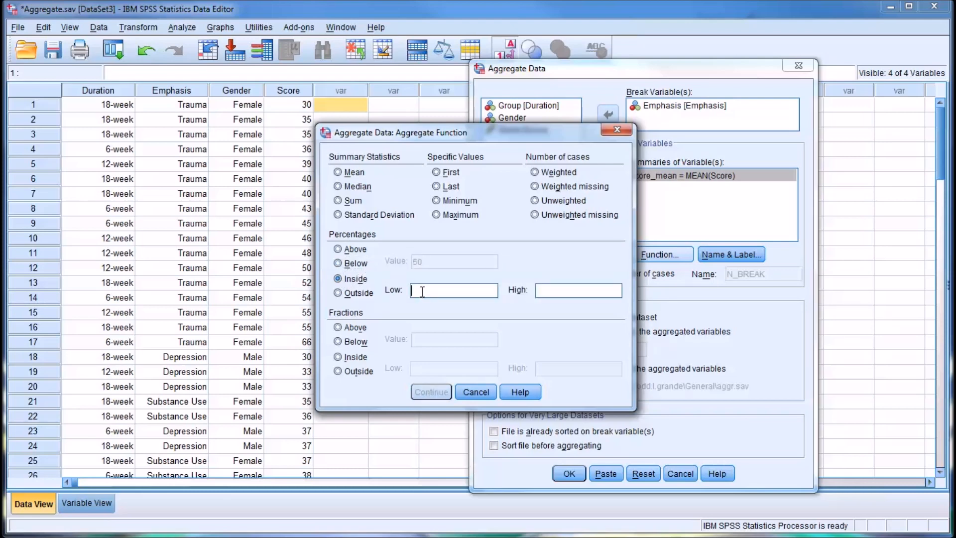
{"action": "type", "text": "4"}
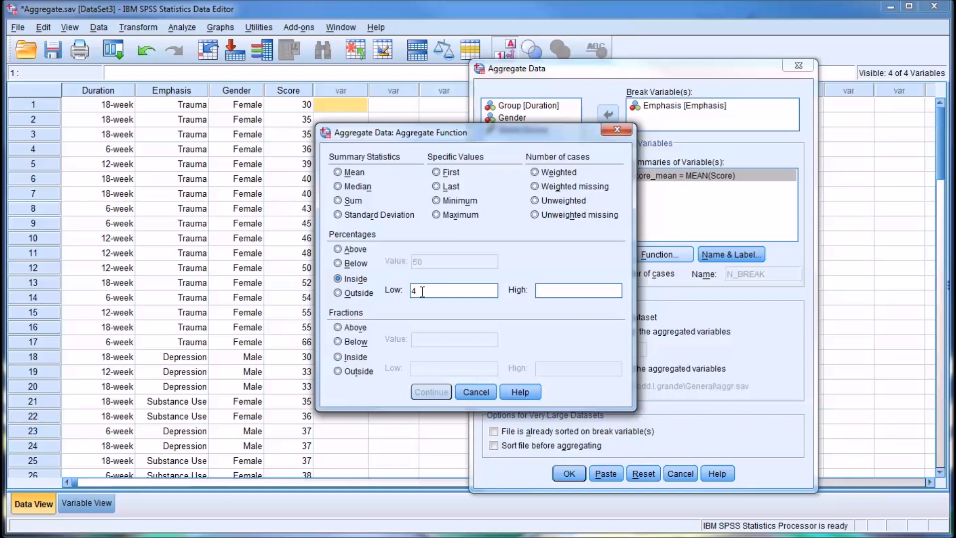
{"action": "type", "text": "0"}
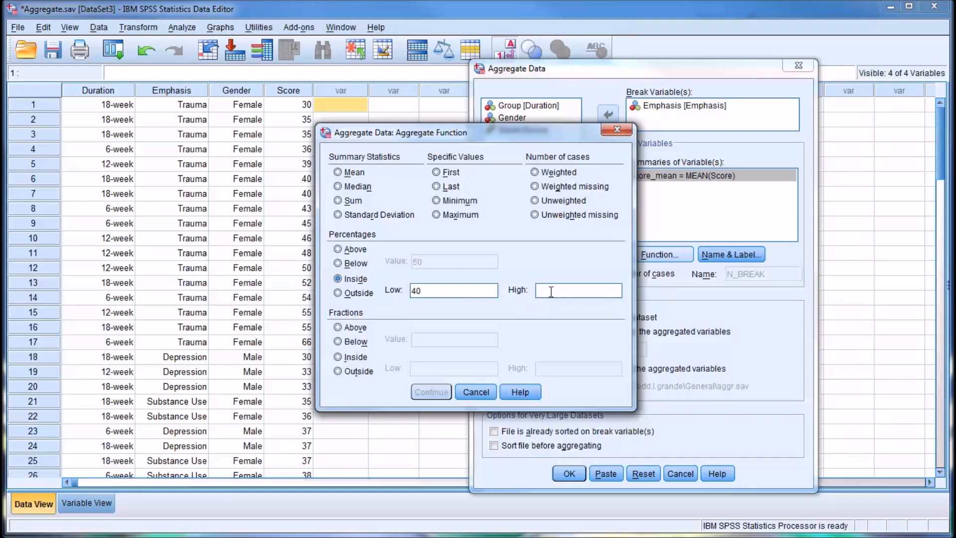
{"action": "type", "text": "50"}
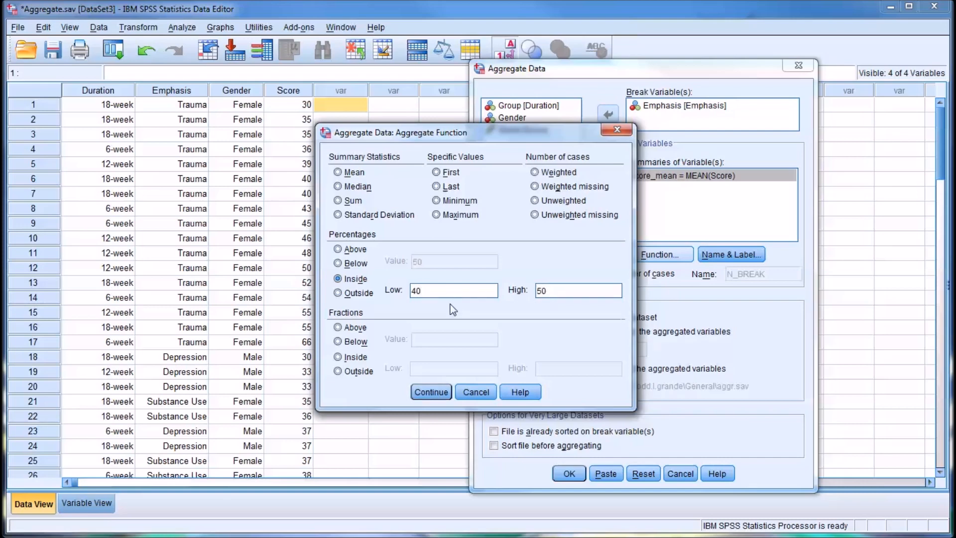
{"action": "left_click", "coordinate": [338, 292]}
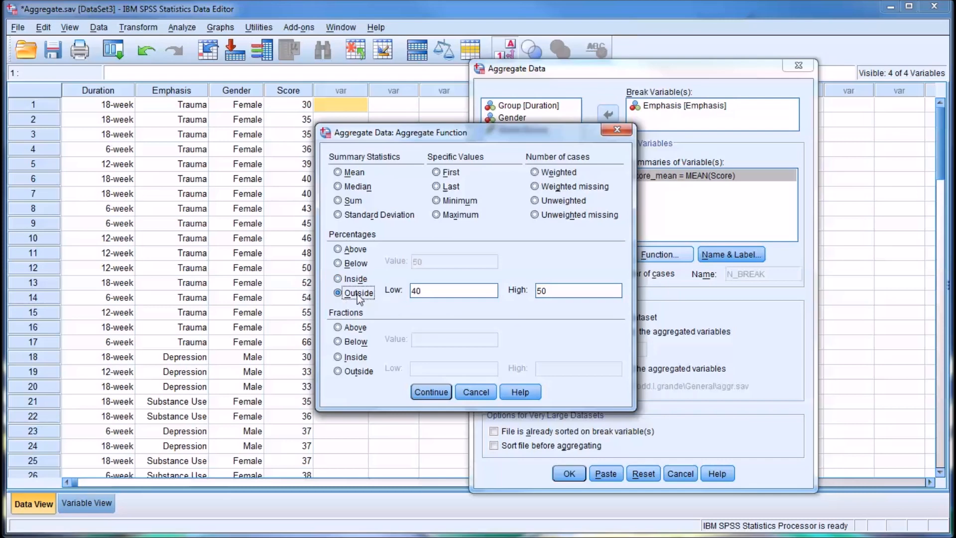
{"action": "left_click", "coordinate": [339, 279]}
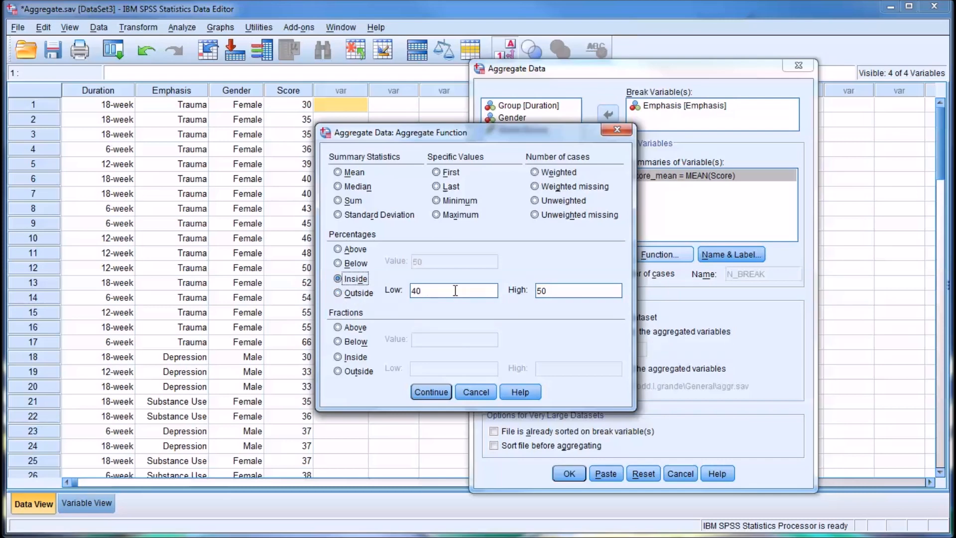
{"action": "mouse_move", "coordinate": [430, 391]}
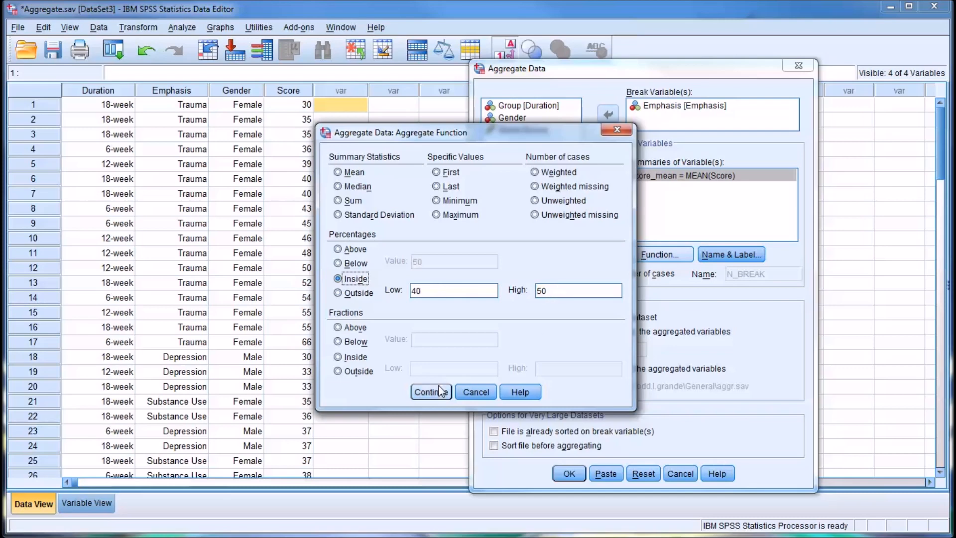
{"action": "left_click", "coordinate": [428, 391]}
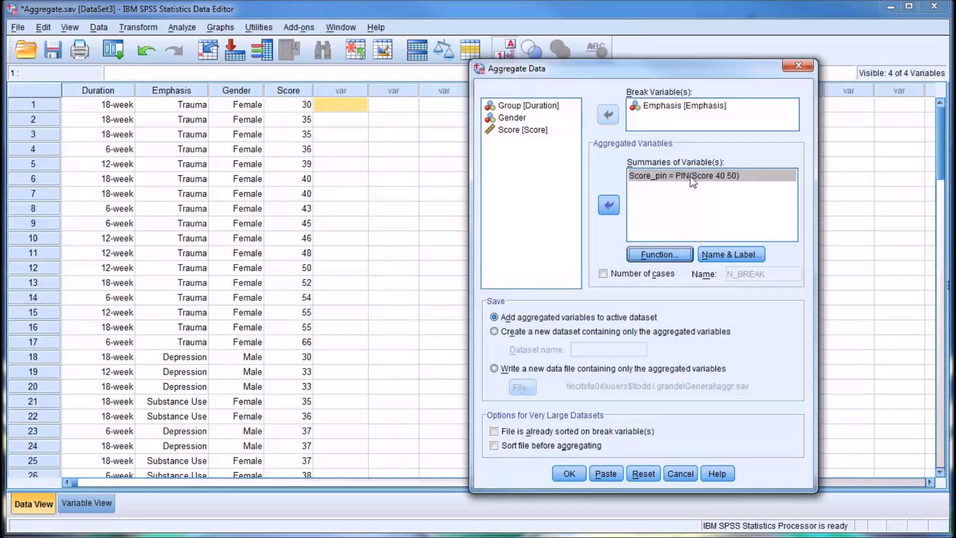
{"action": "mouse_move", "coordinate": [762, 507]}
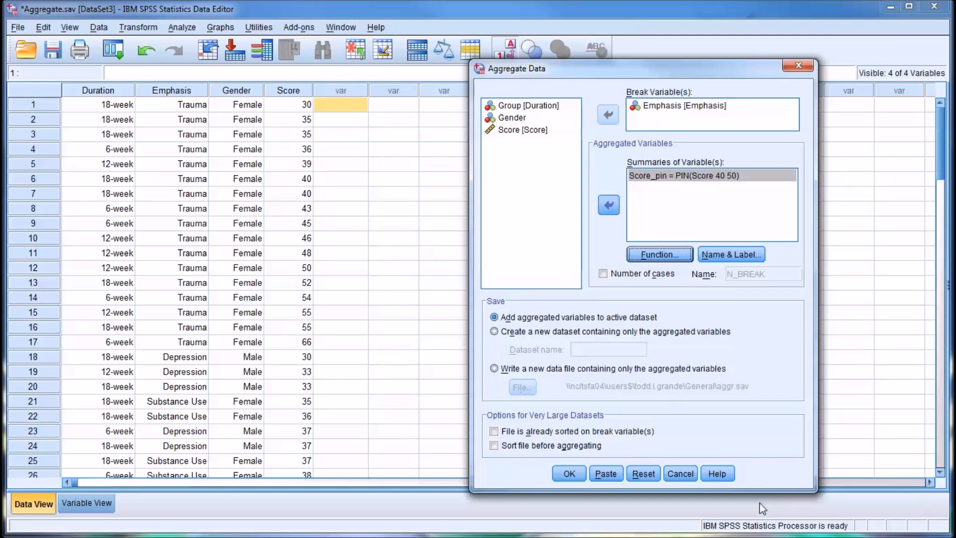
{"action": "mouse_move", "coordinate": [724, 185]}
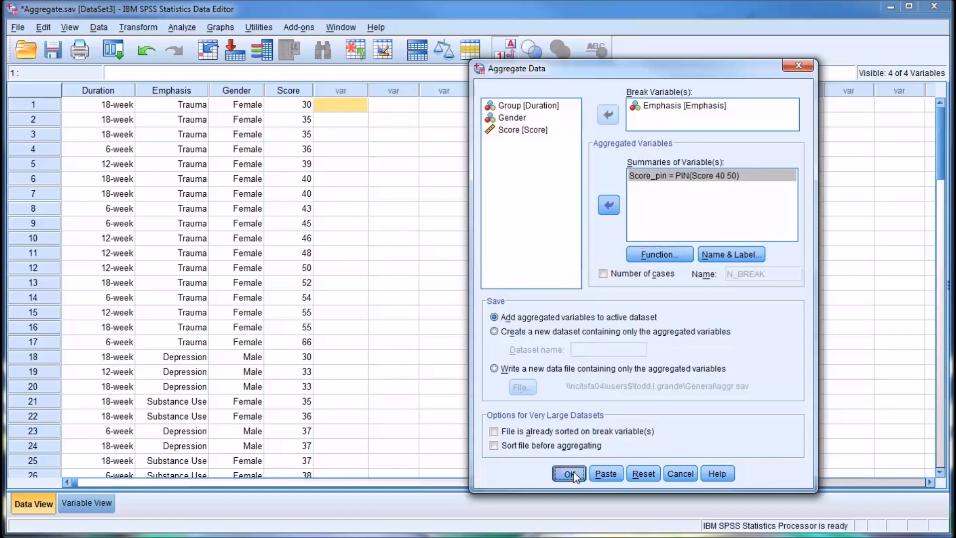
Run the aggregation to add Score_pin = PIN(Score 40 50) to the active dataset.
{"action": "left_click", "coordinate": [568, 474]}
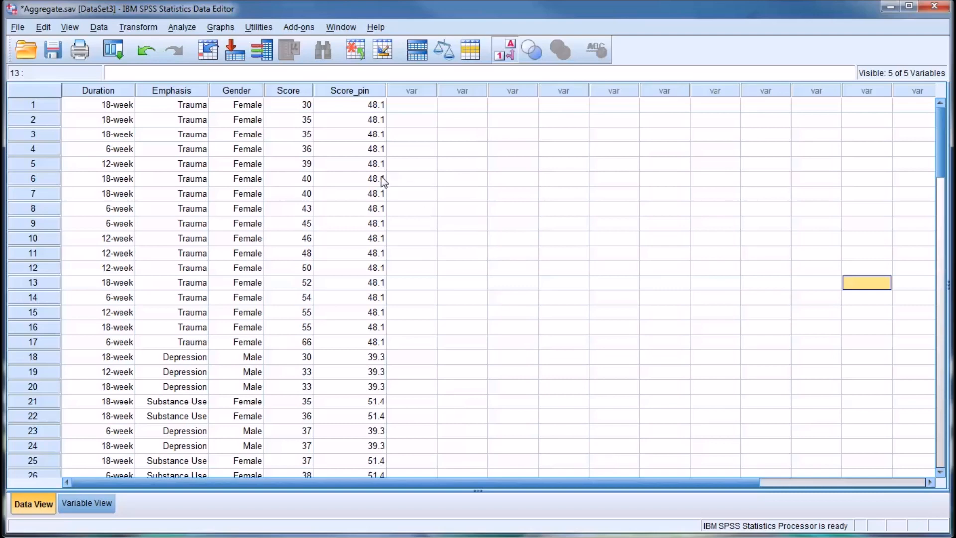
{"action": "mouse_move", "coordinate": [365, 242]}
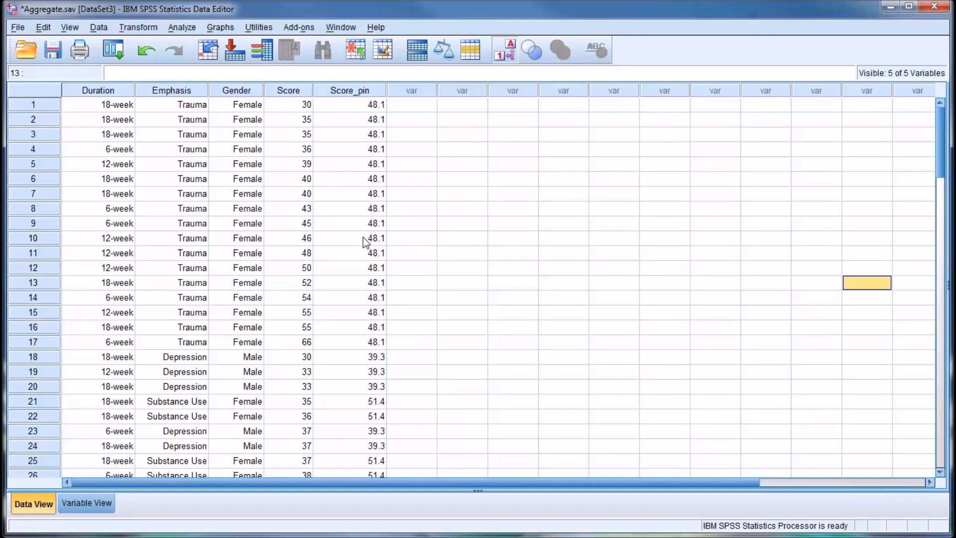
{"action": "mouse_move", "coordinate": [358, 270]}
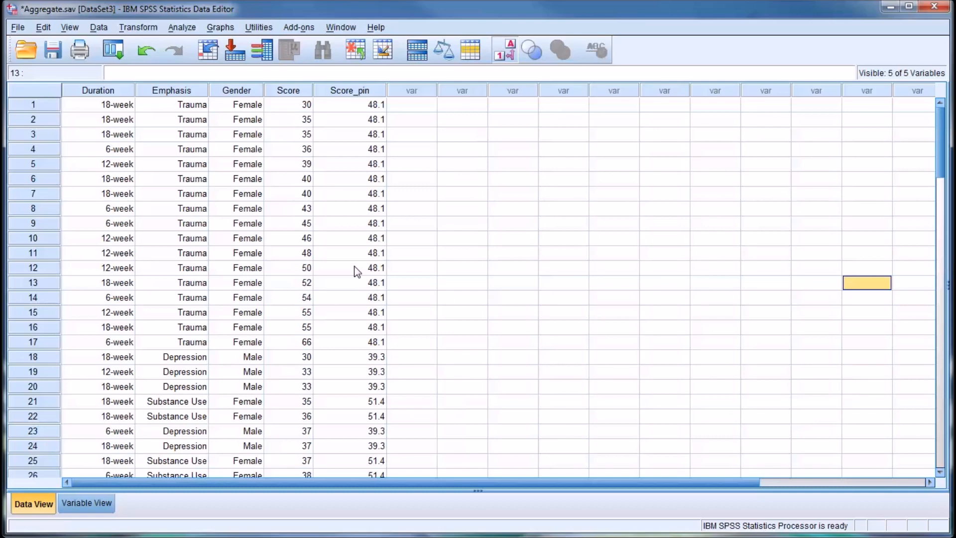
{"action": "mouse_move", "coordinate": [682, 504]}
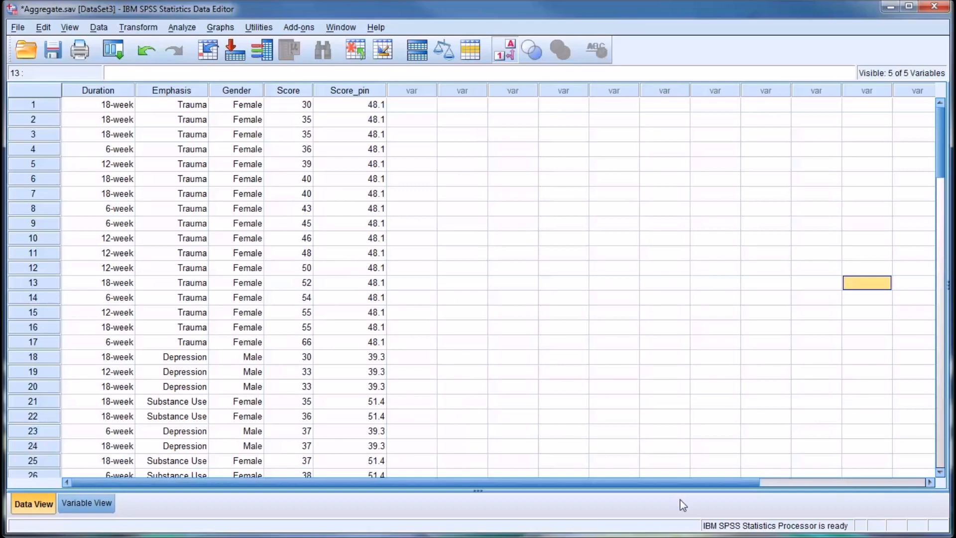
{"action": "mouse_move", "coordinate": [99, 32]}
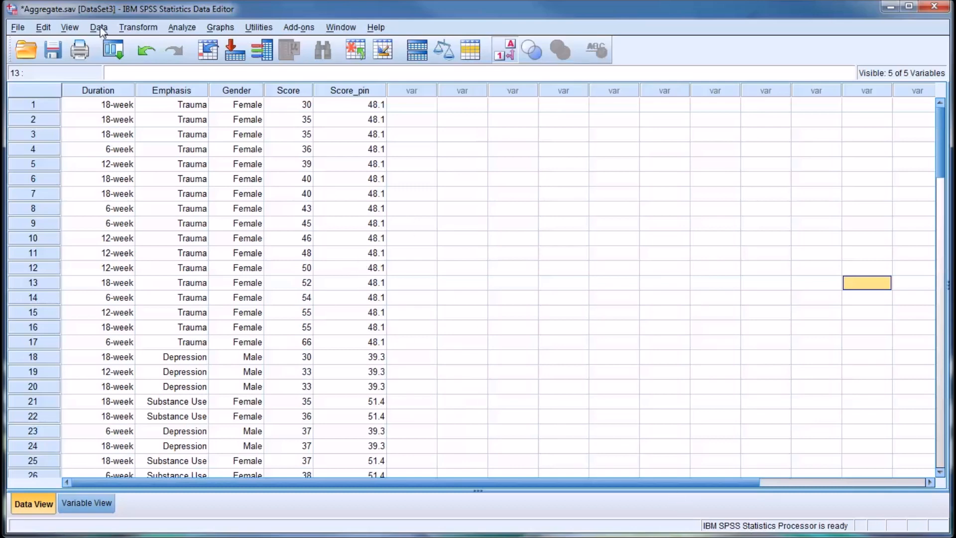
Switch the Score summary to Fractions Inside with Low 40, High 50 and run it to create Score_fin.
{"action": "left_click", "coordinate": [98, 26]}
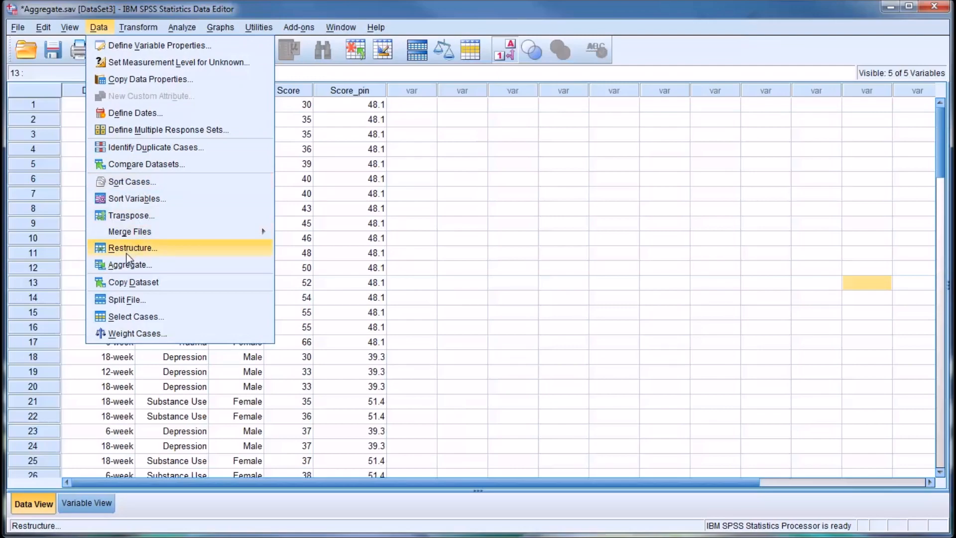
{"action": "left_click", "coordinate": [129, 263]}
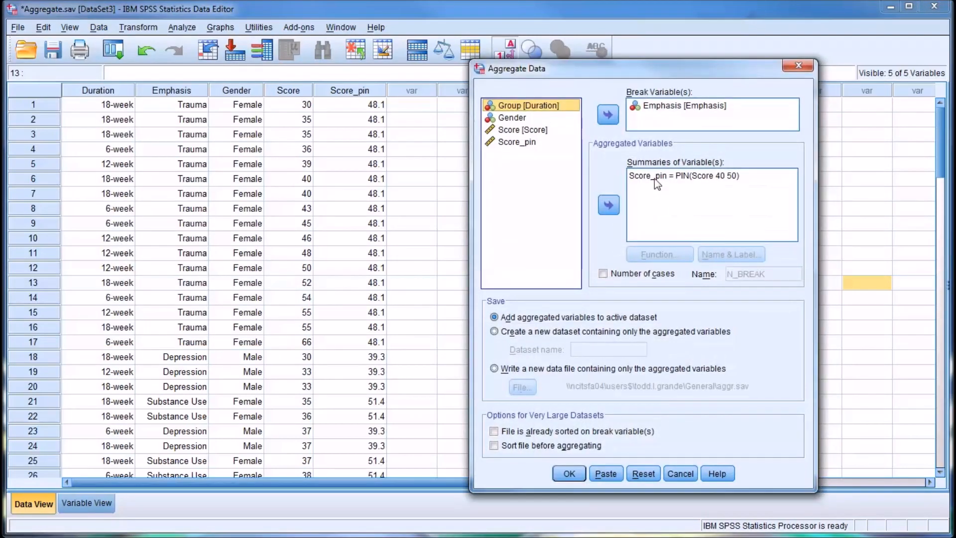
{"action": "left_click", "coordinate": [658, 254]}
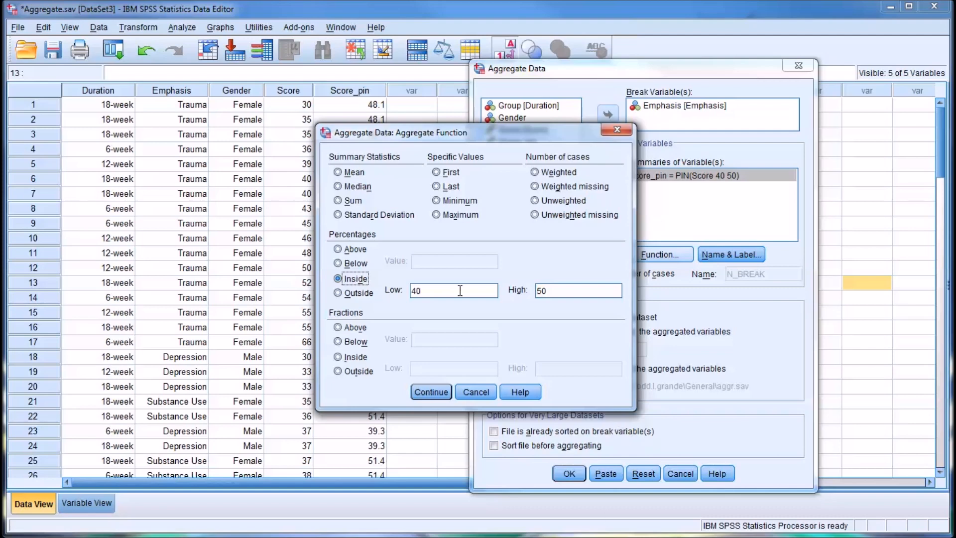
{"action": "left_click", "coordinate": [337, 356]}
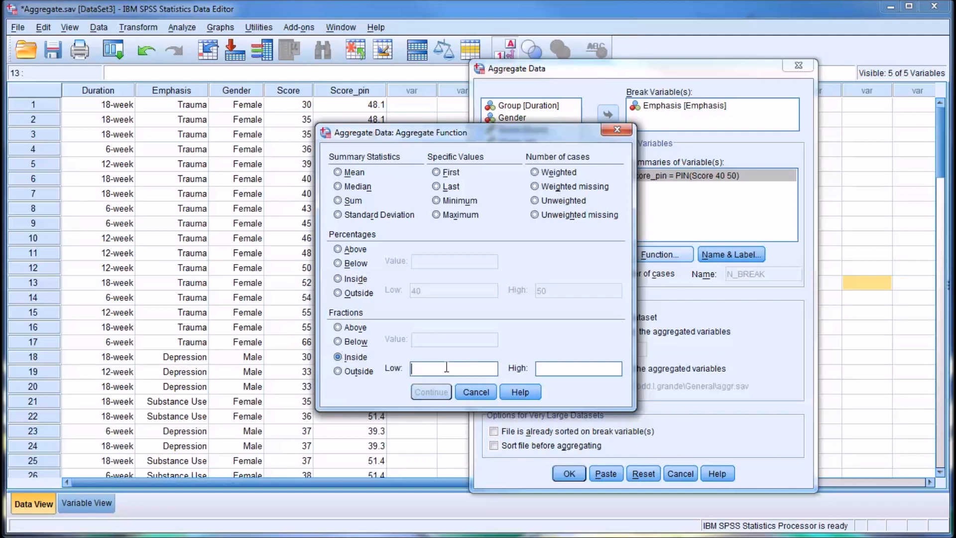
{"action": "type", "text": "40"}
{"action": "left_click", "coordinate": [577, 368]}
{"action": "type", "text": "5"}
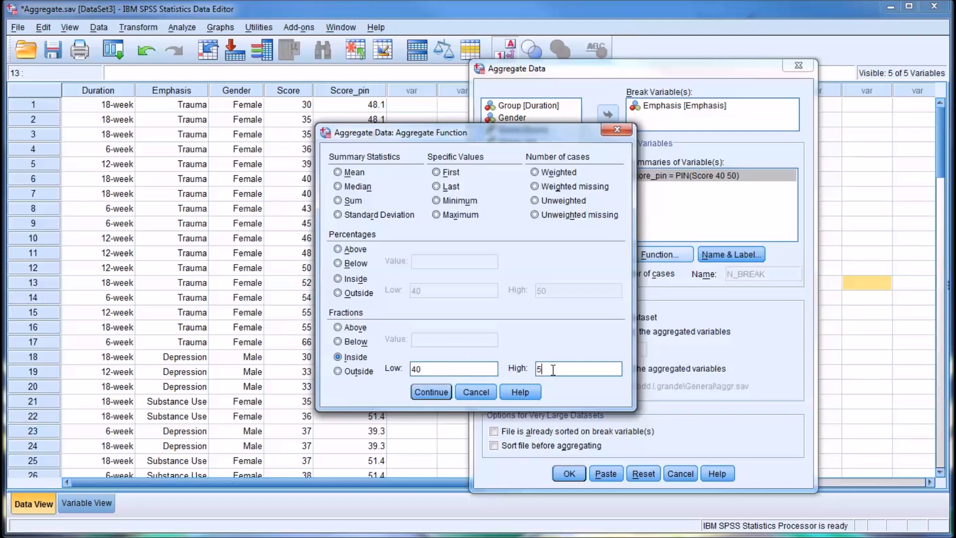
{"action": "left_click", "coordinate": [430, 391]}
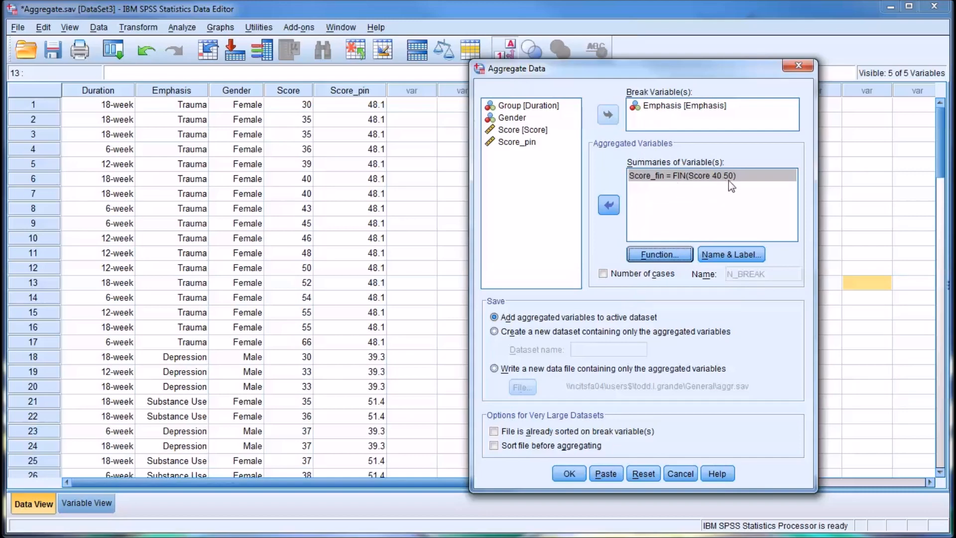
{"action": "left_click", "coordinate": [567, 472]}
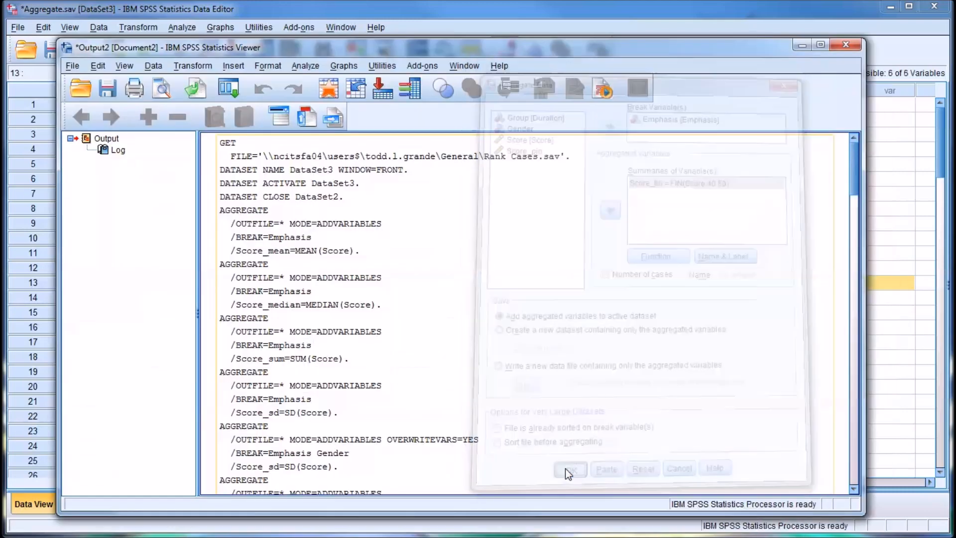
Close the Output Viewer and compare full Score_fin (.481, .393, .514) and Score_pin values in Data View.
{"action": "left_click", "coordinate": [570, 468]}
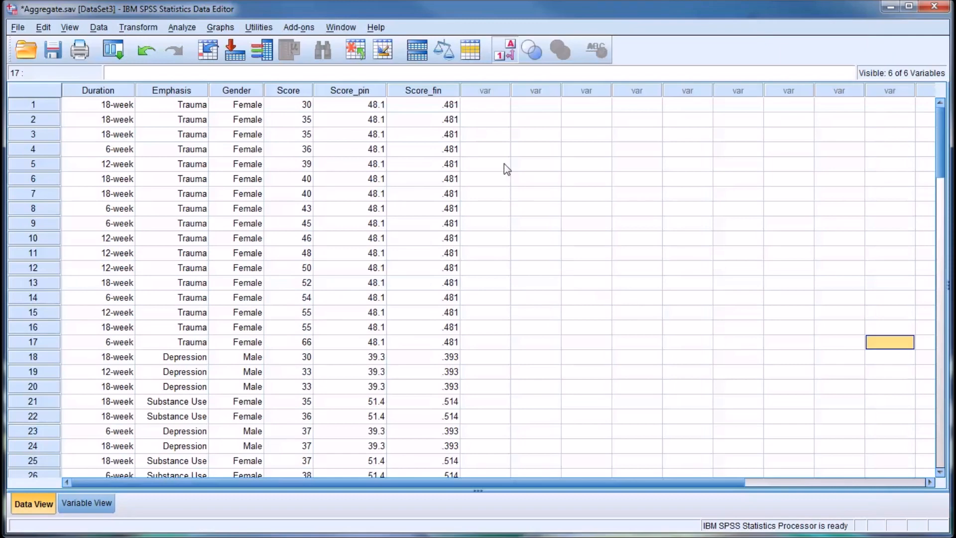
{"action": "left_click", "coordinate": [423, 104]}
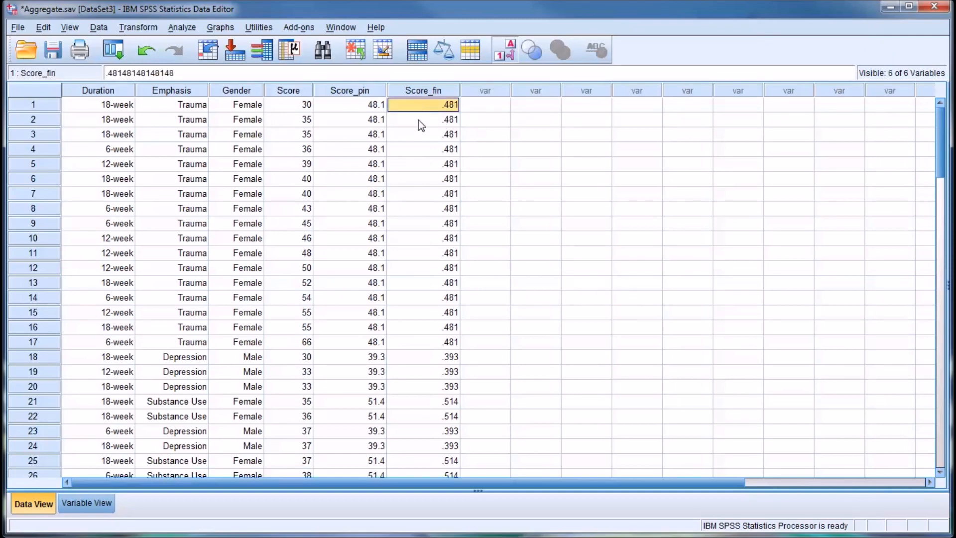
{"action": "left_click", "coordinate": [350, 104]}
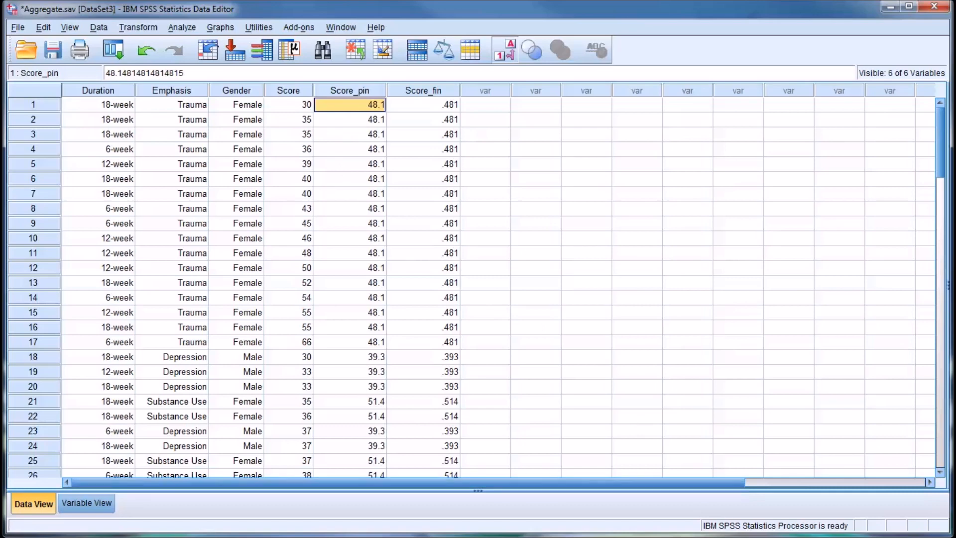
{"action": "mouse_move", "coordinate": [79, 49]}
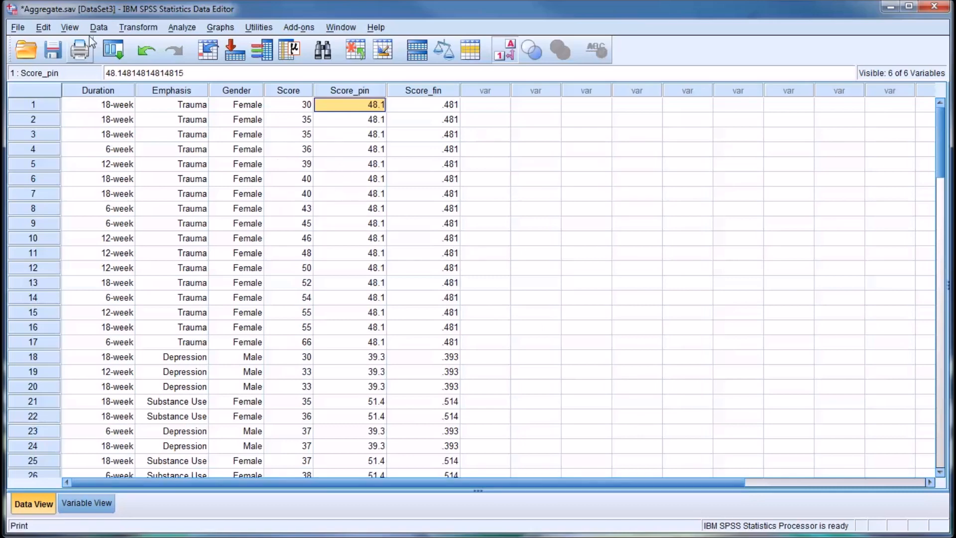
{"action": "left_click", "coordinate": [98, 27]}
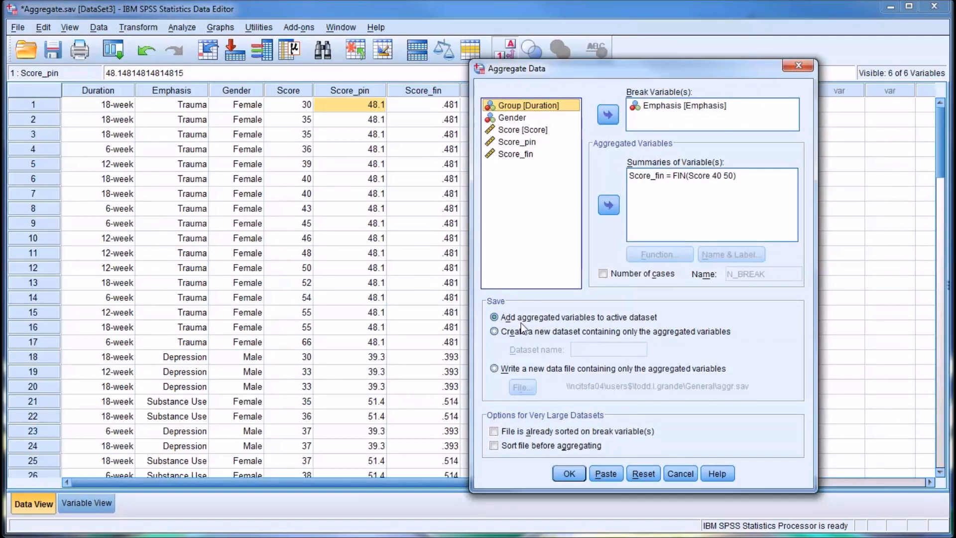
{"action": "mouse_move", "coordinate": [643, 323]}
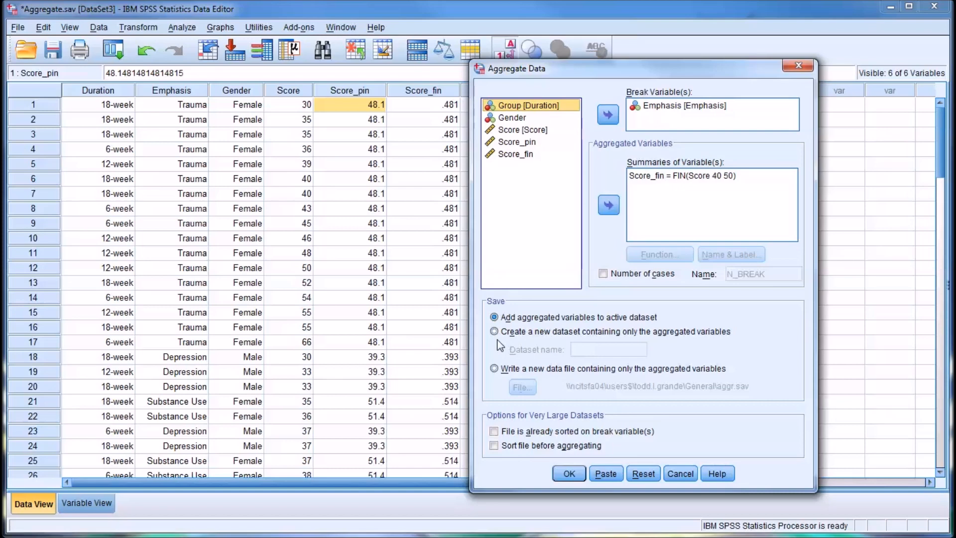
{"action": "mouse_move", "coordinate": [692, 521]}
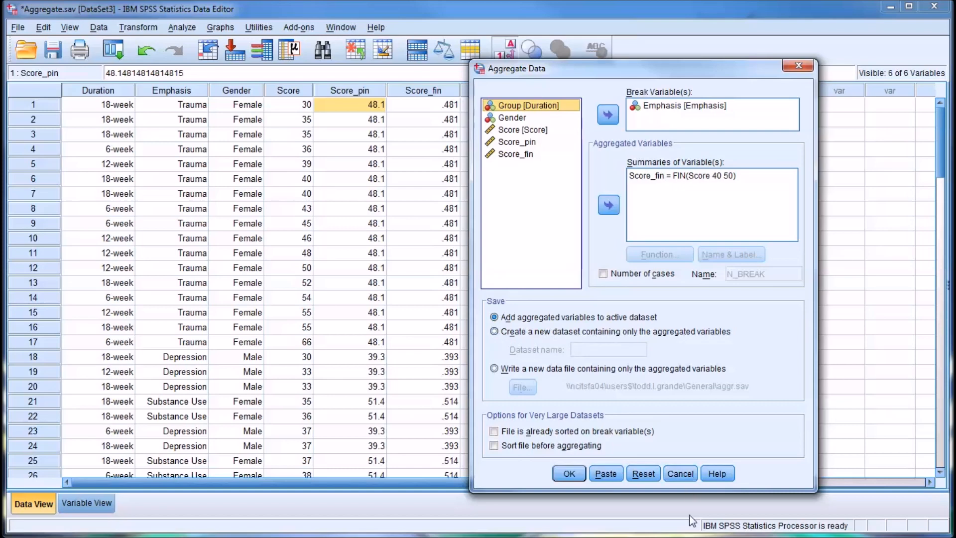
{"action": "mouse_move", "coordinate": [698, 343]}
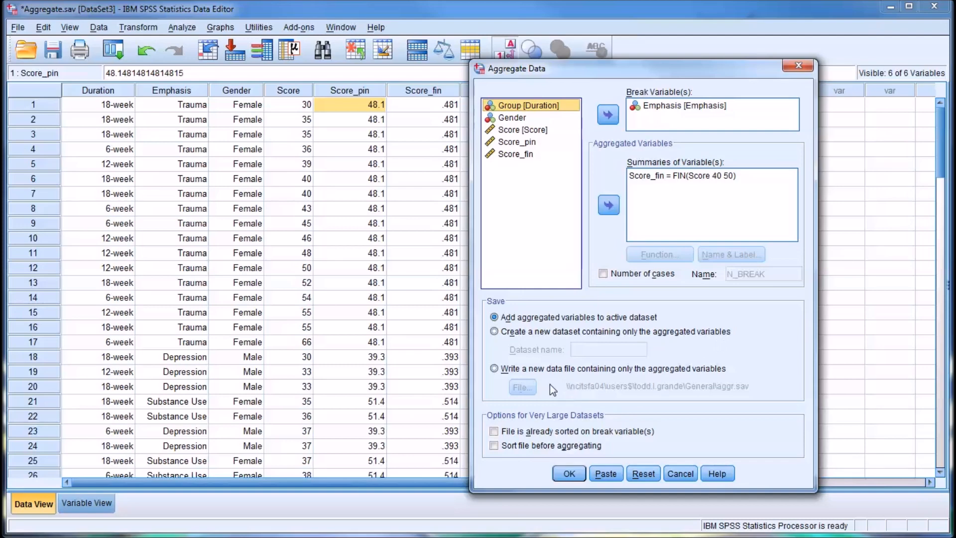
{"action": "mouse_move", "coordinate": [582, 384]}
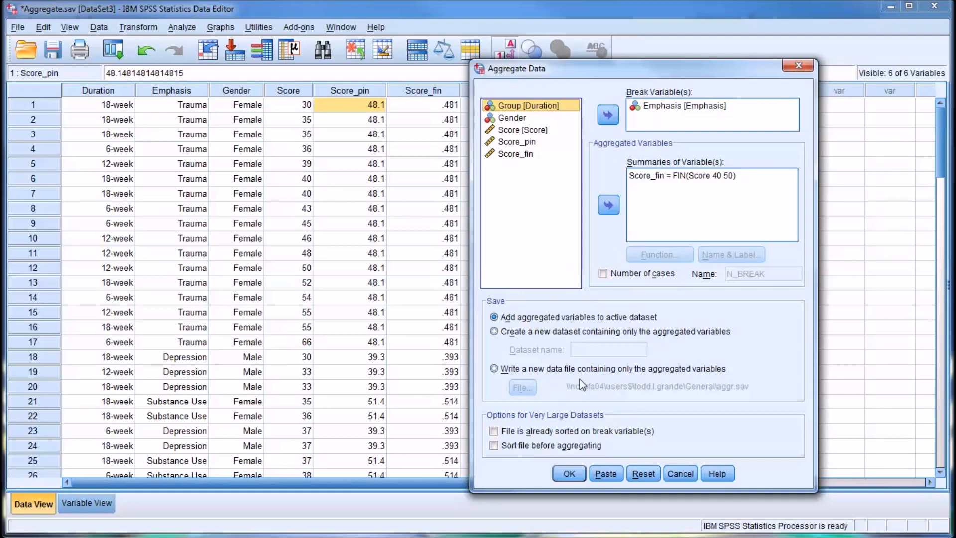
{"action": "mouse_move", "coordinate": [720, 386]}
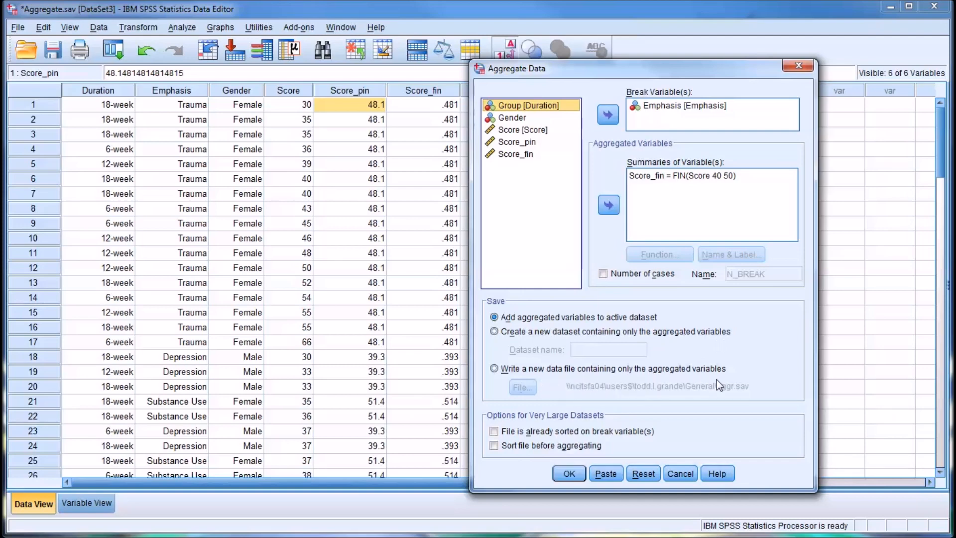